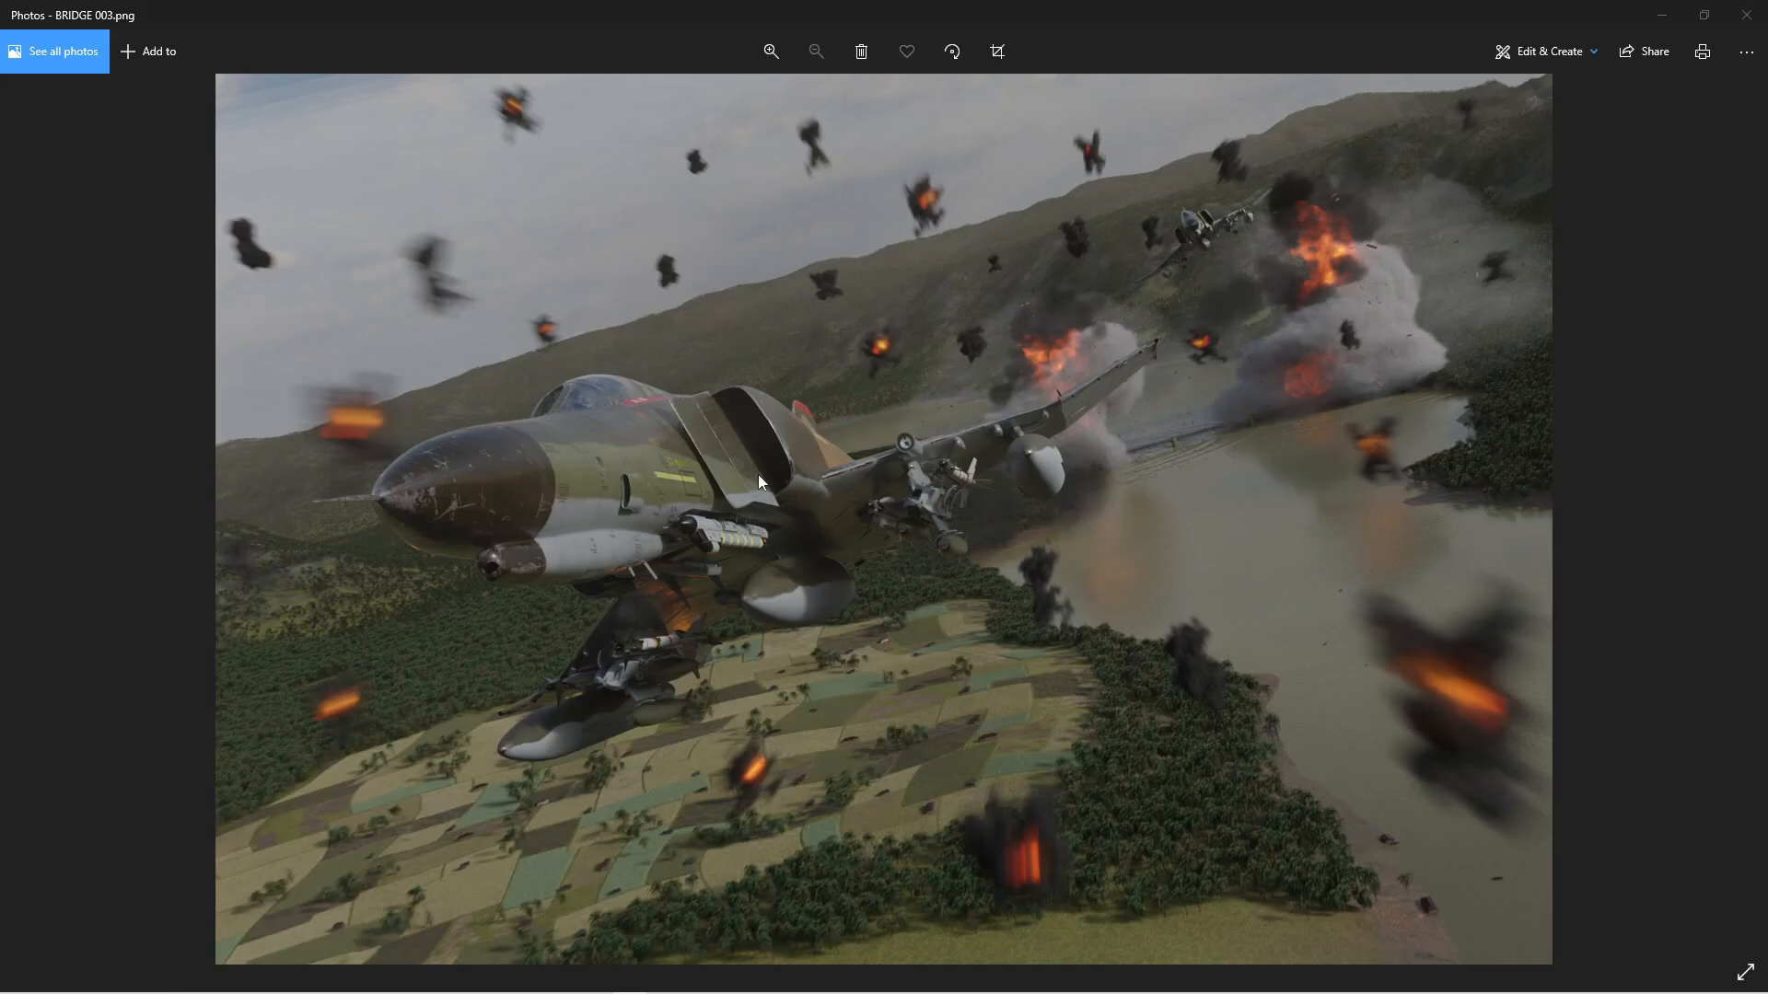
mouse_move(646, 984)
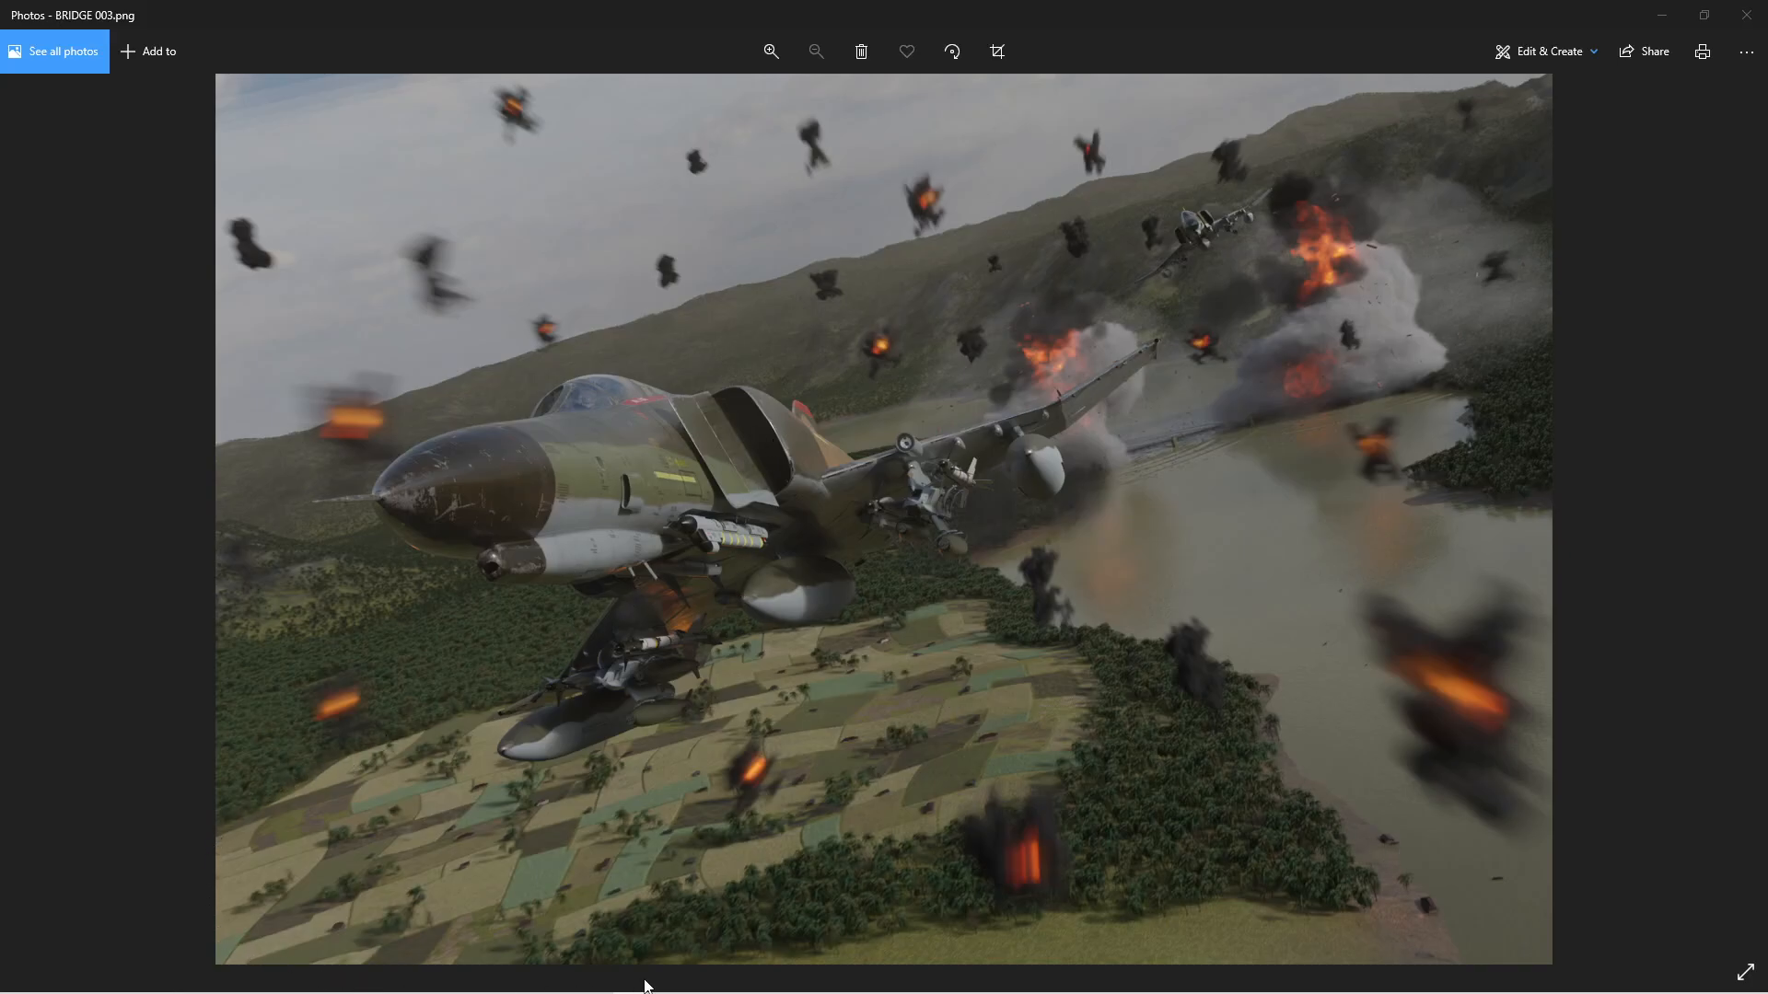
mouse_move(975, 902)
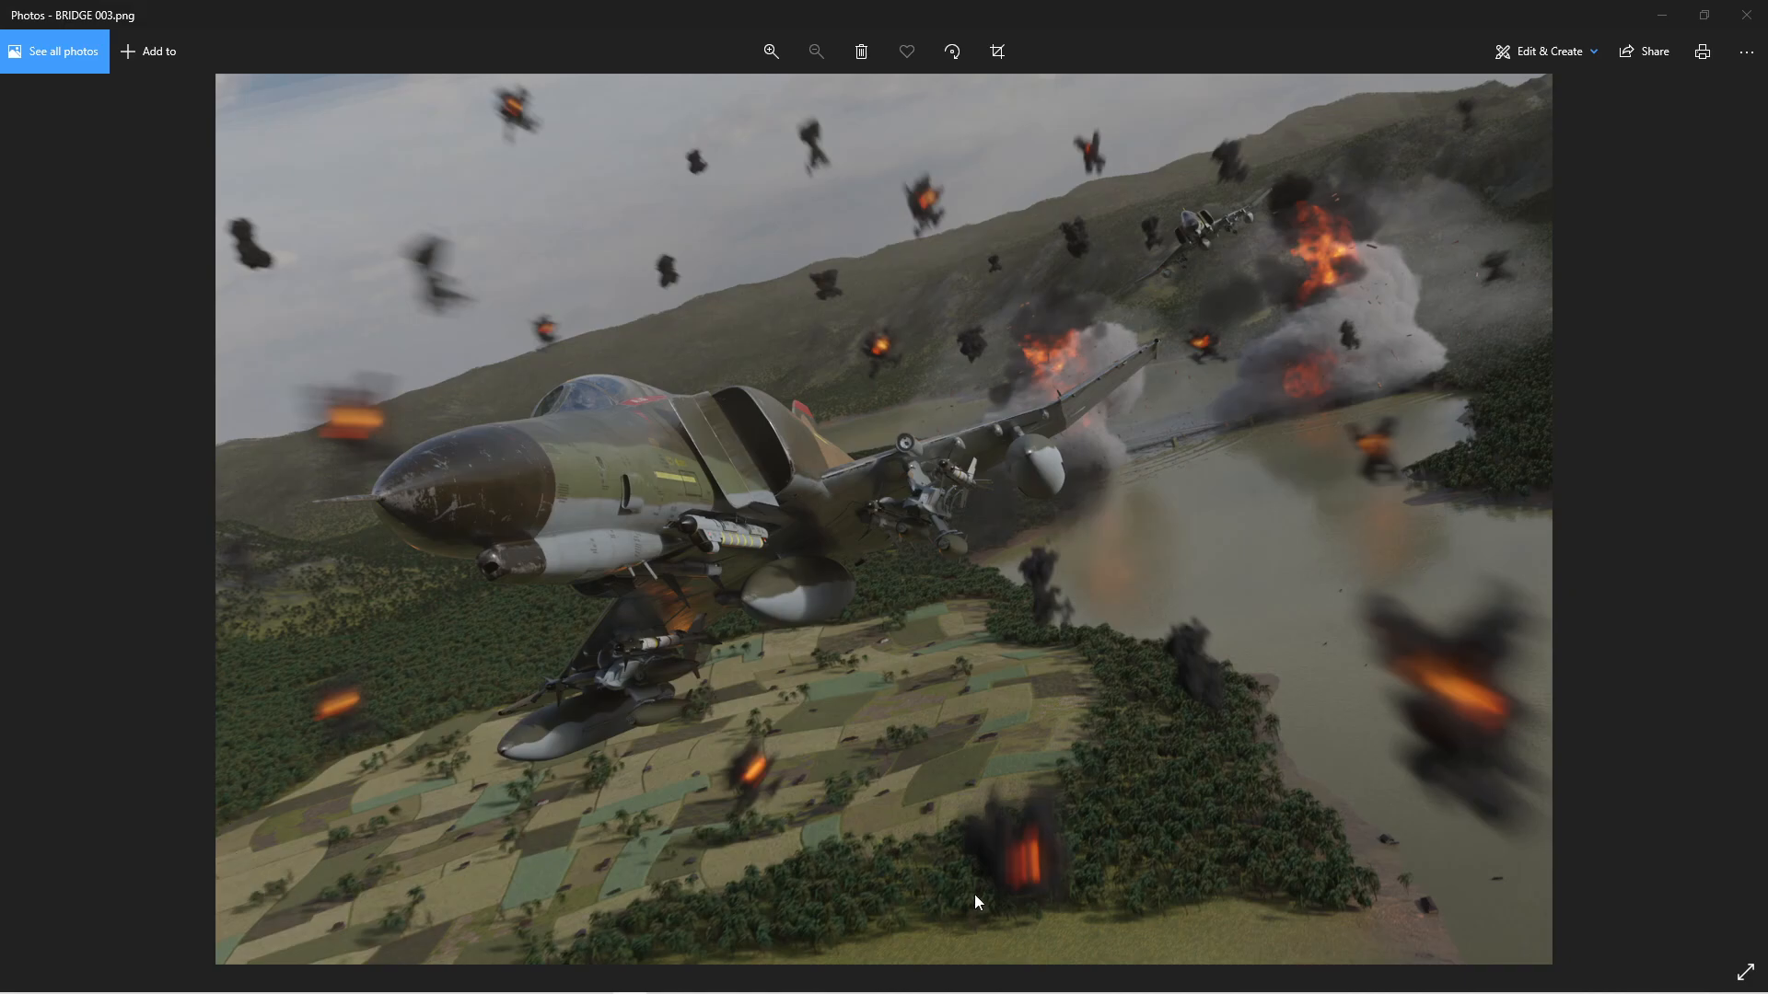
mouse_move(863, 726)
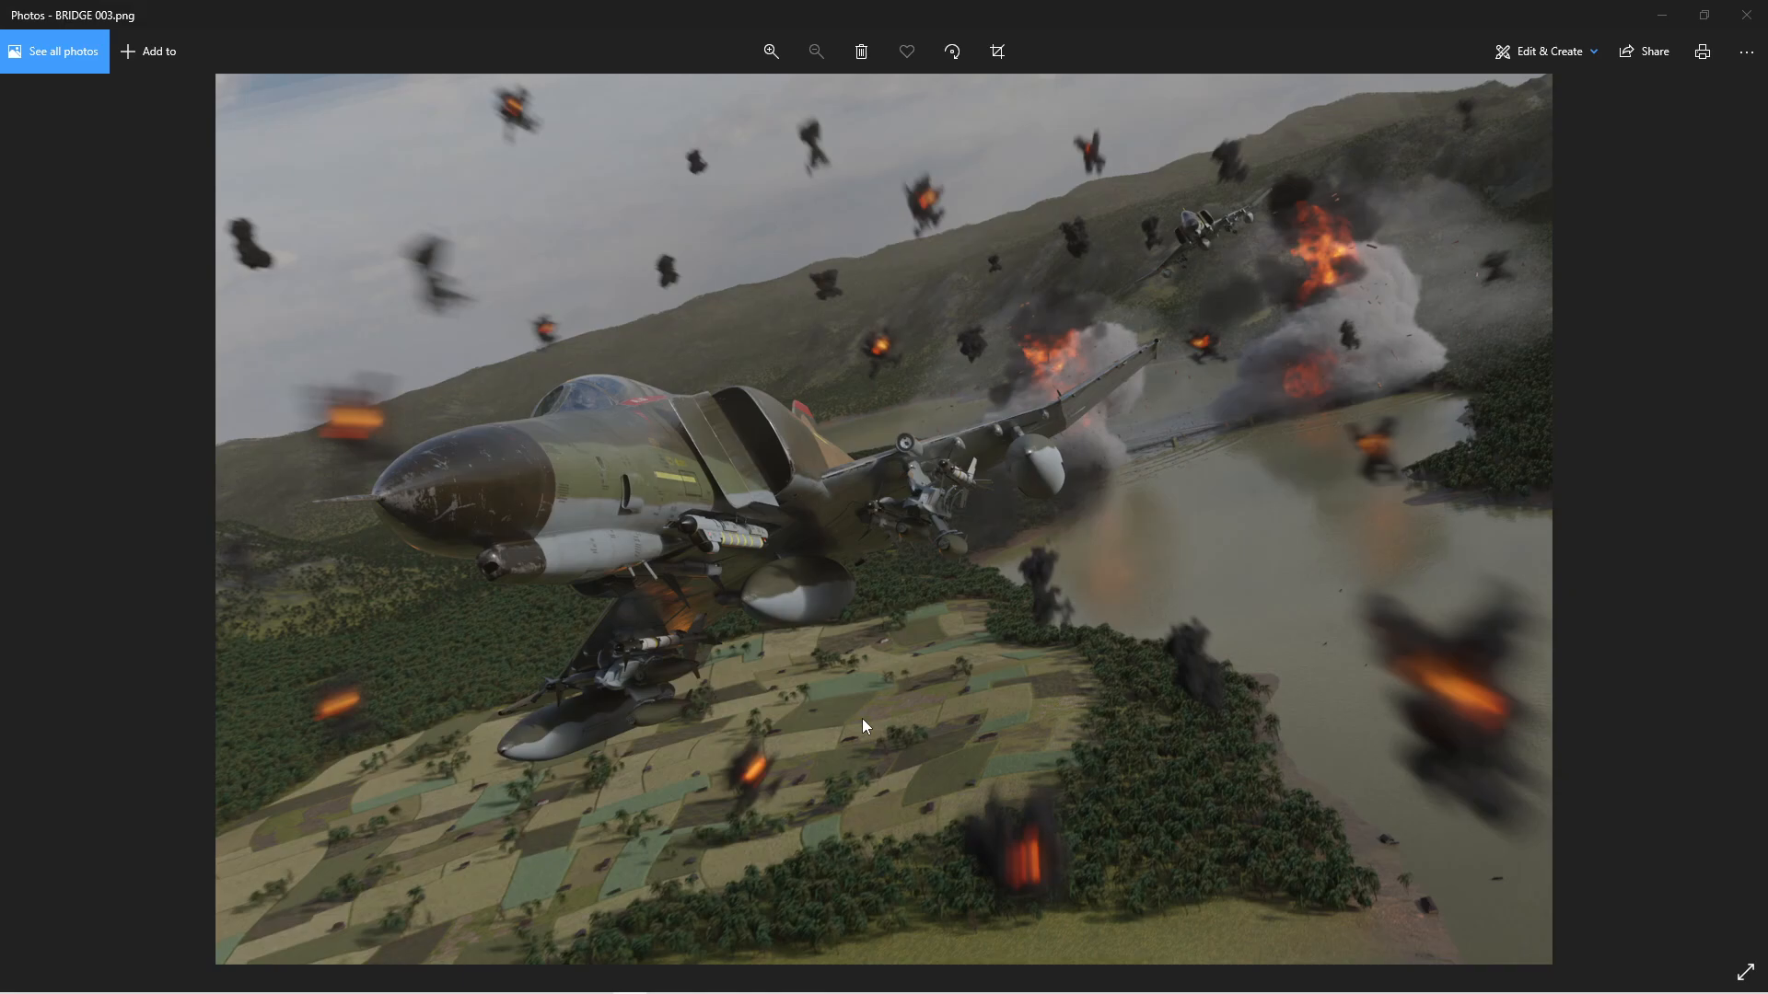
mouse_move(574, 723)
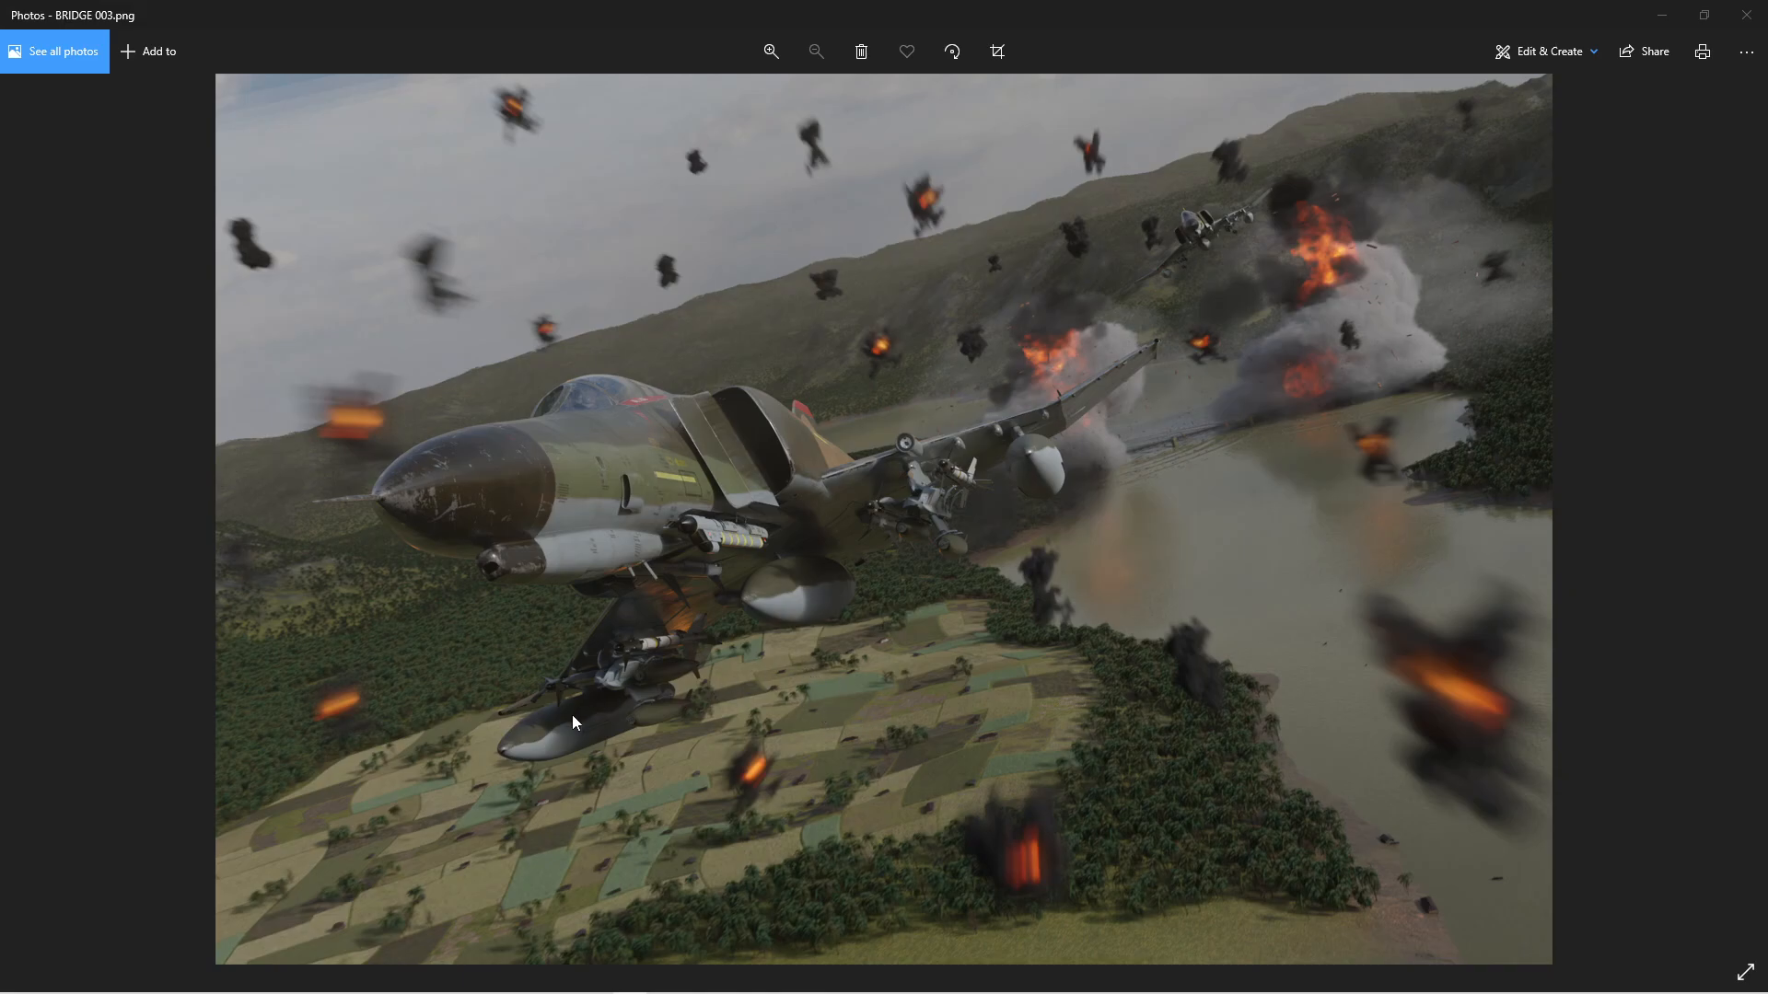
mouse_move(627, 713)
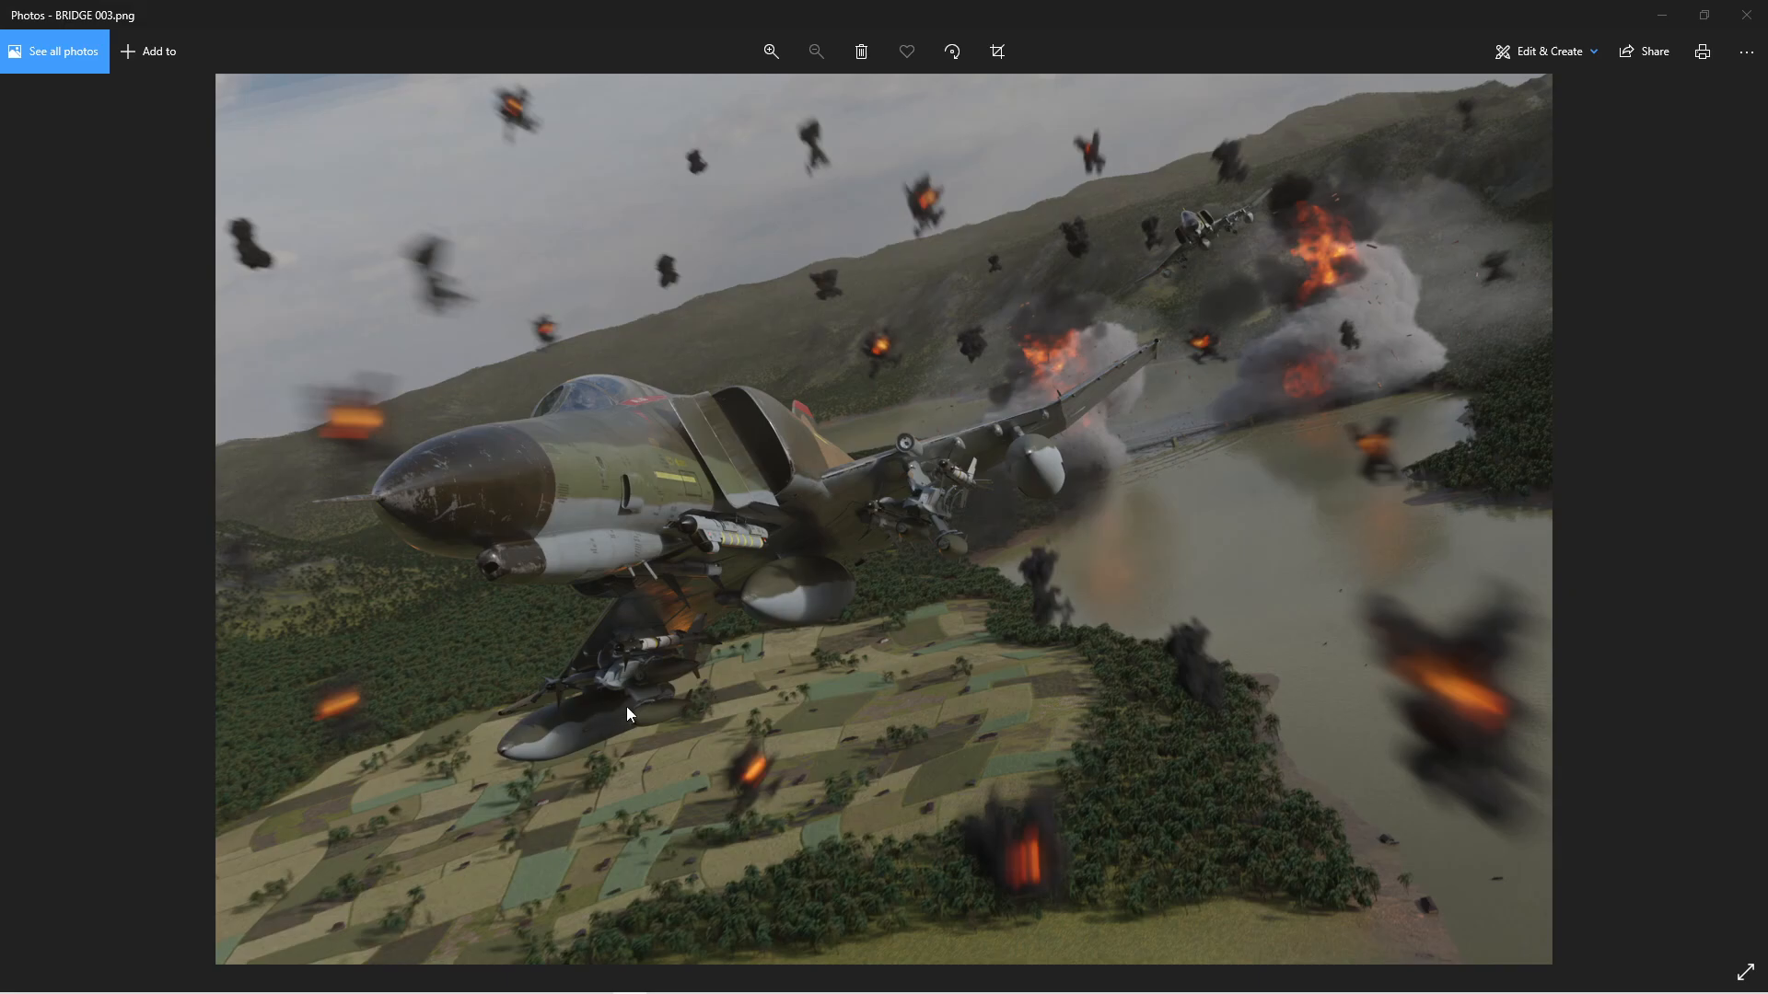
mouse_move(889, 619)
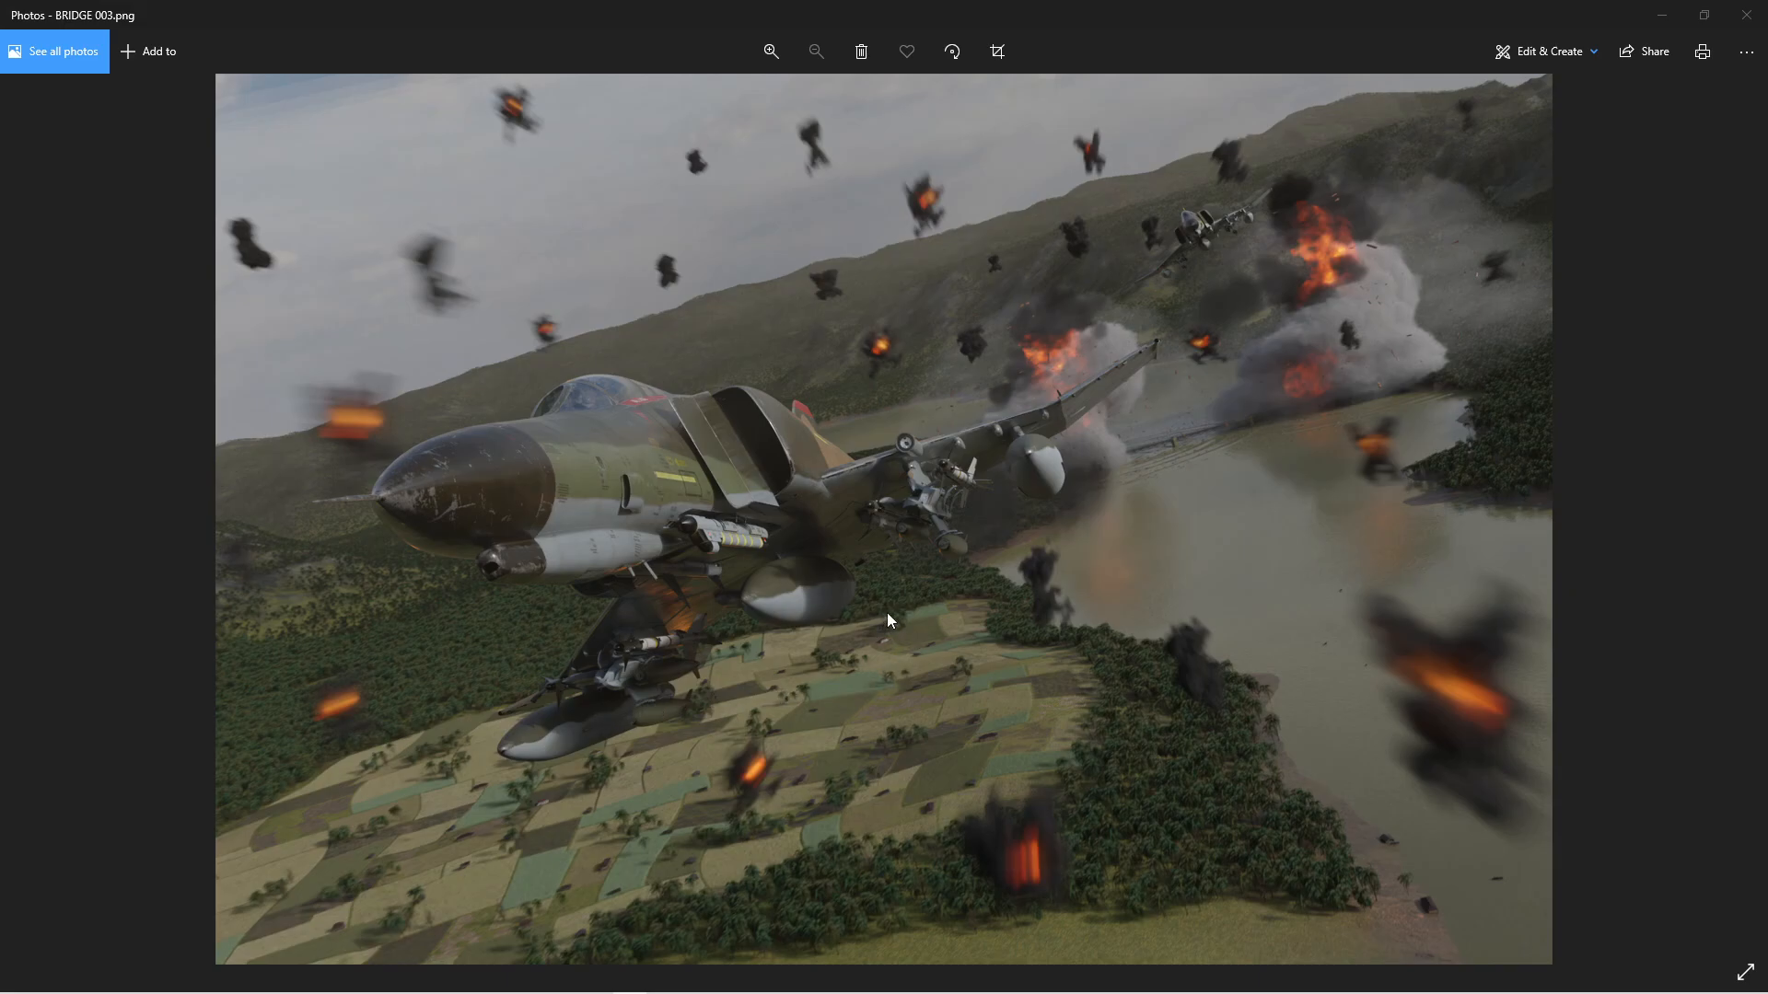
mouse_move(1090, 211)
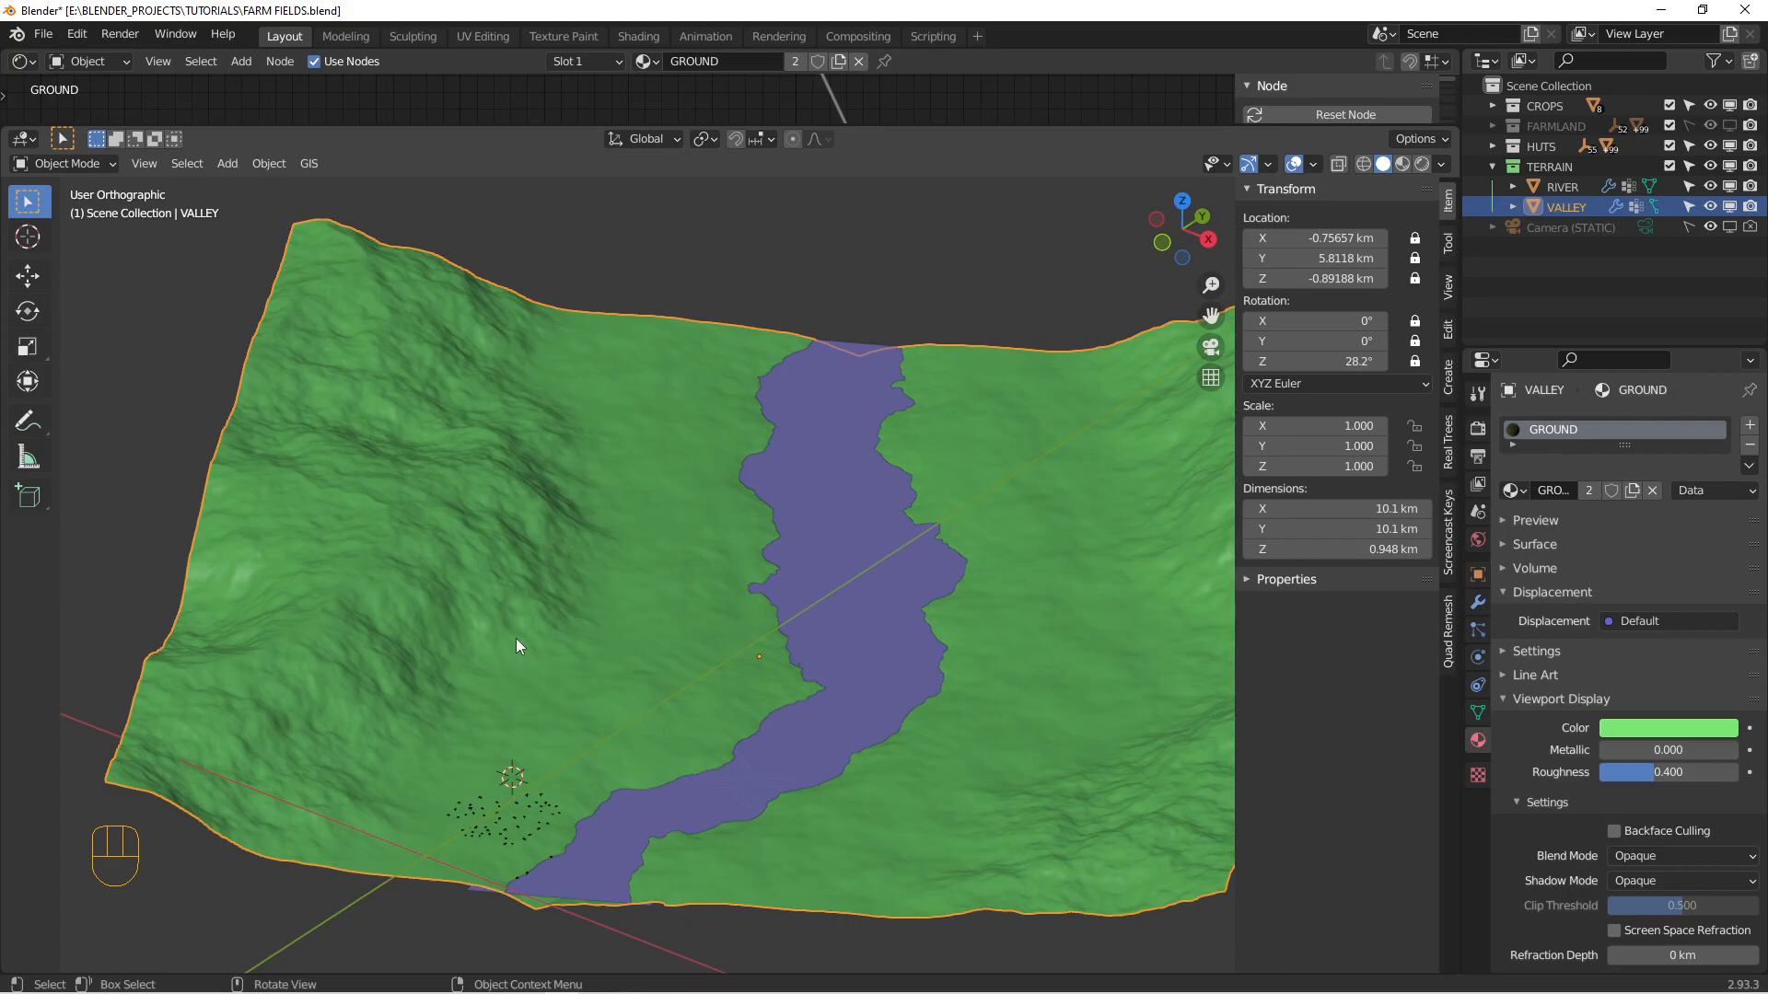
mouse_move(542, 621)
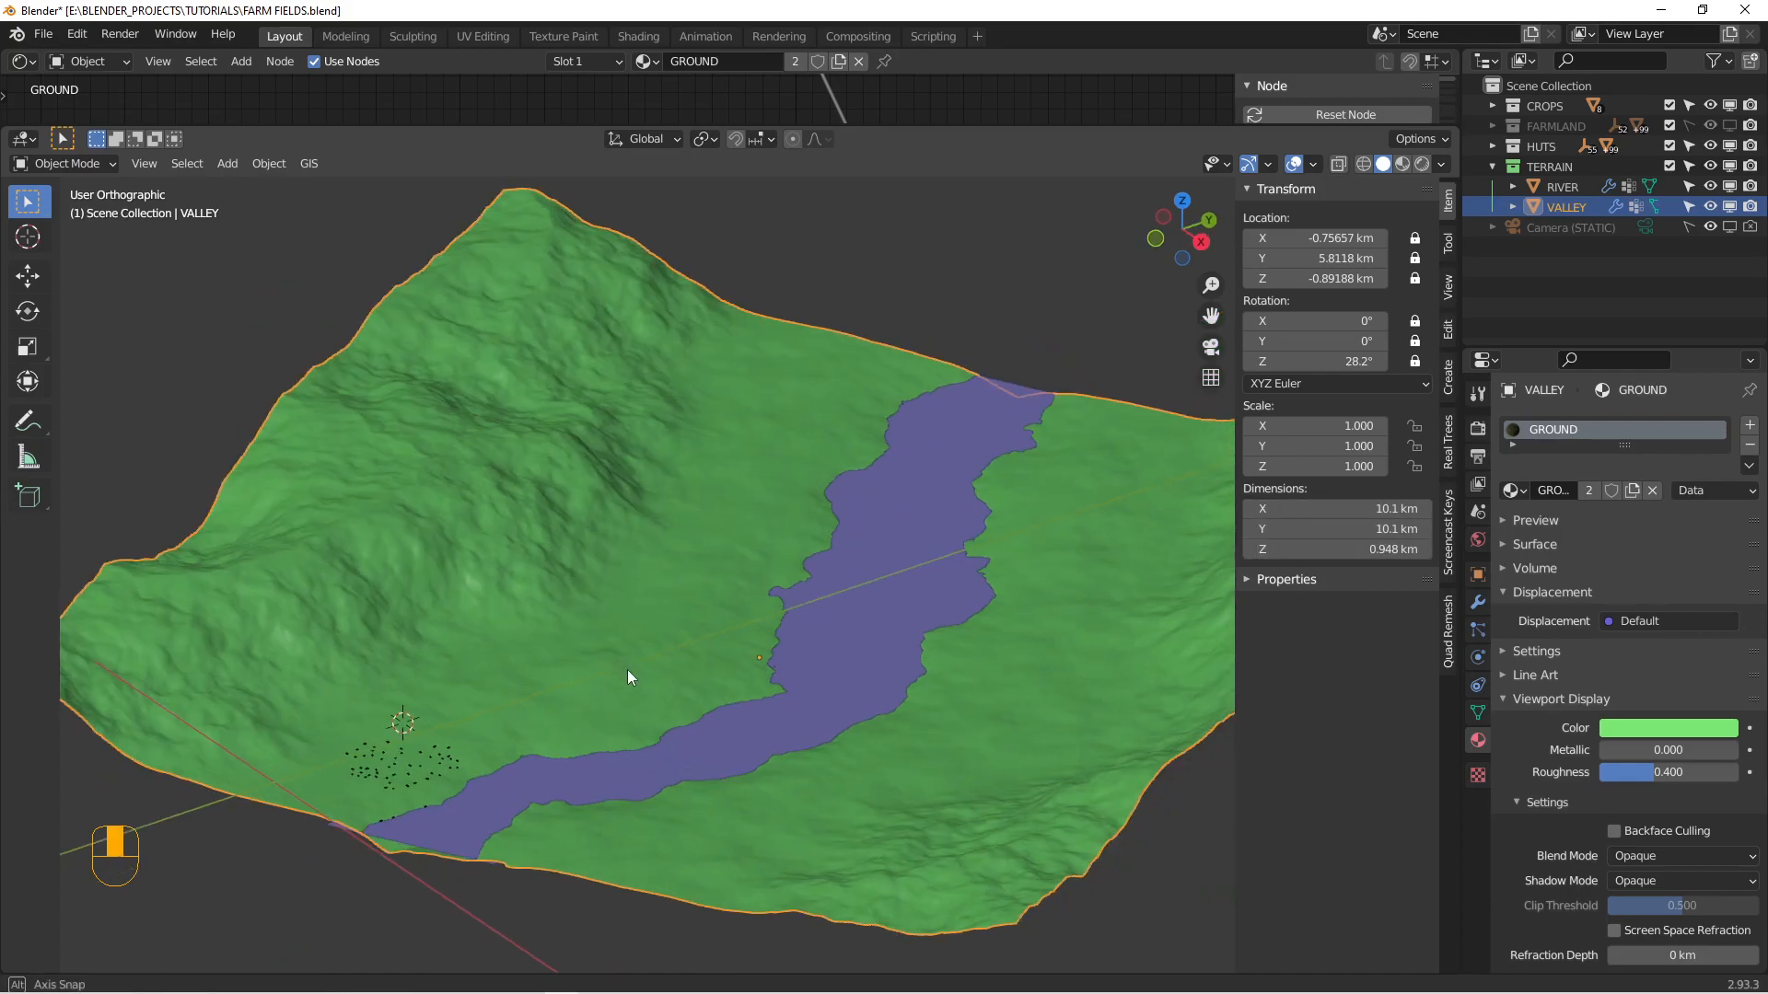
Step: From top view, add a 1.24 km plane beside the river, rotated about 18°
drag(628, 678, 658, 649)
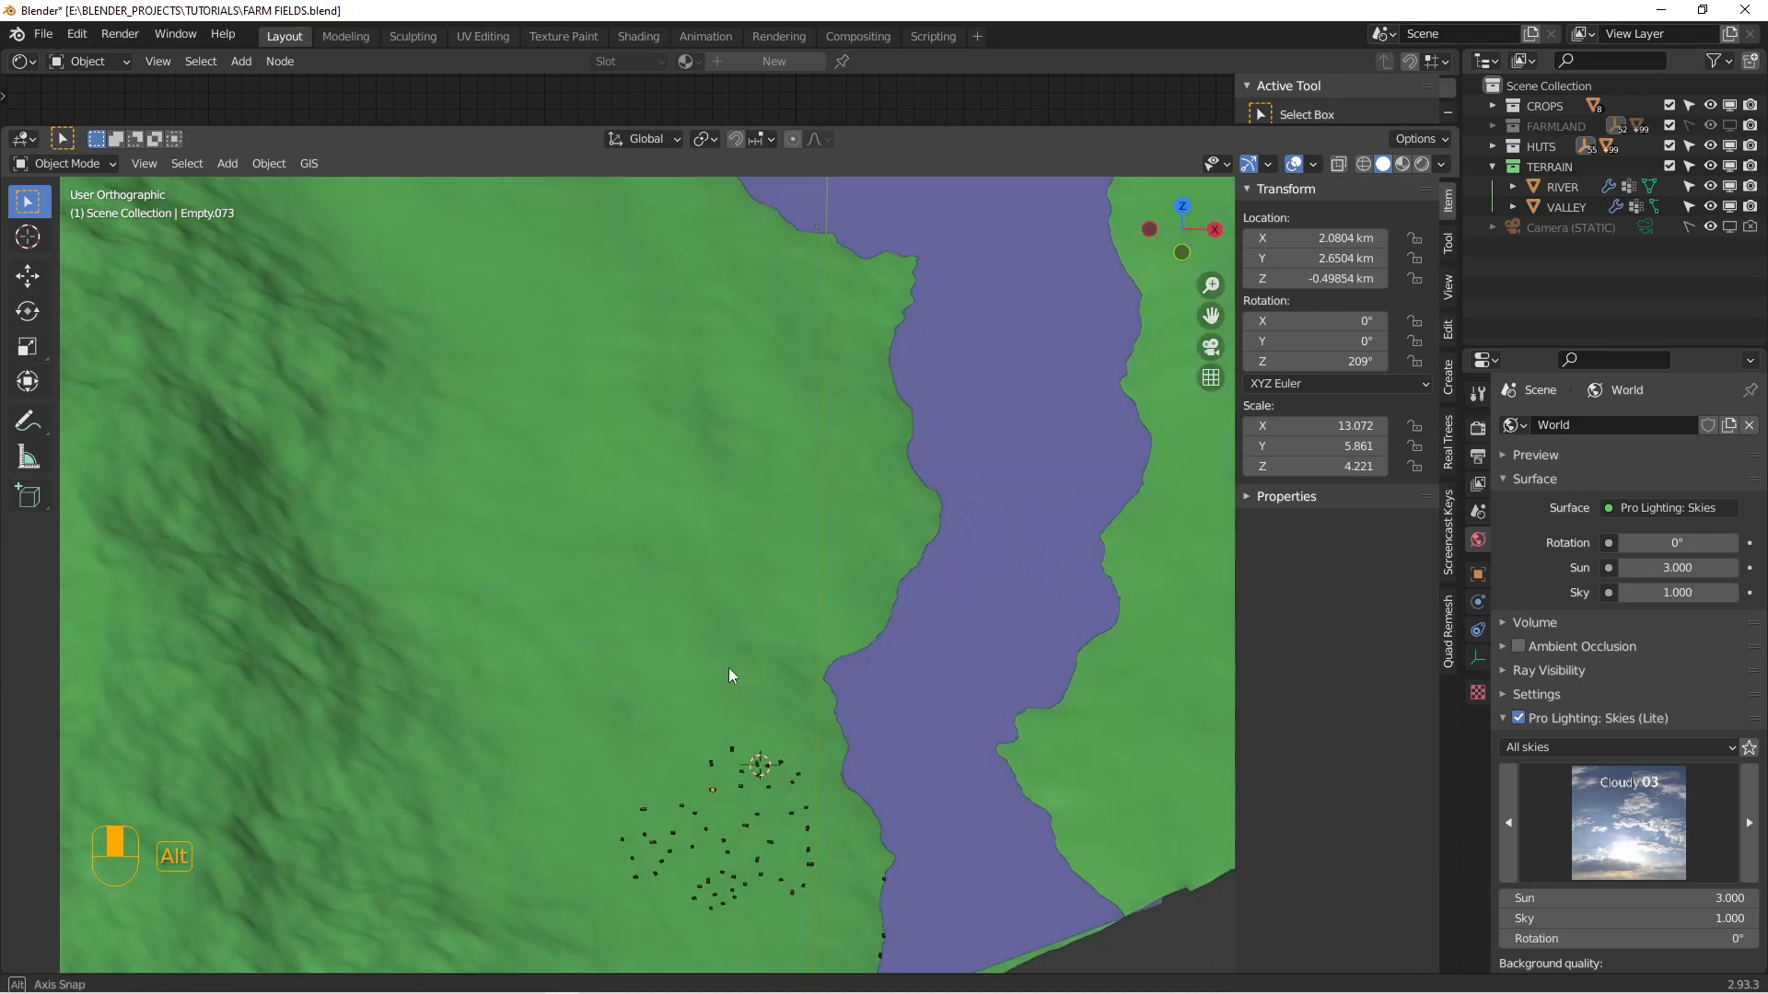
key(KP_7)
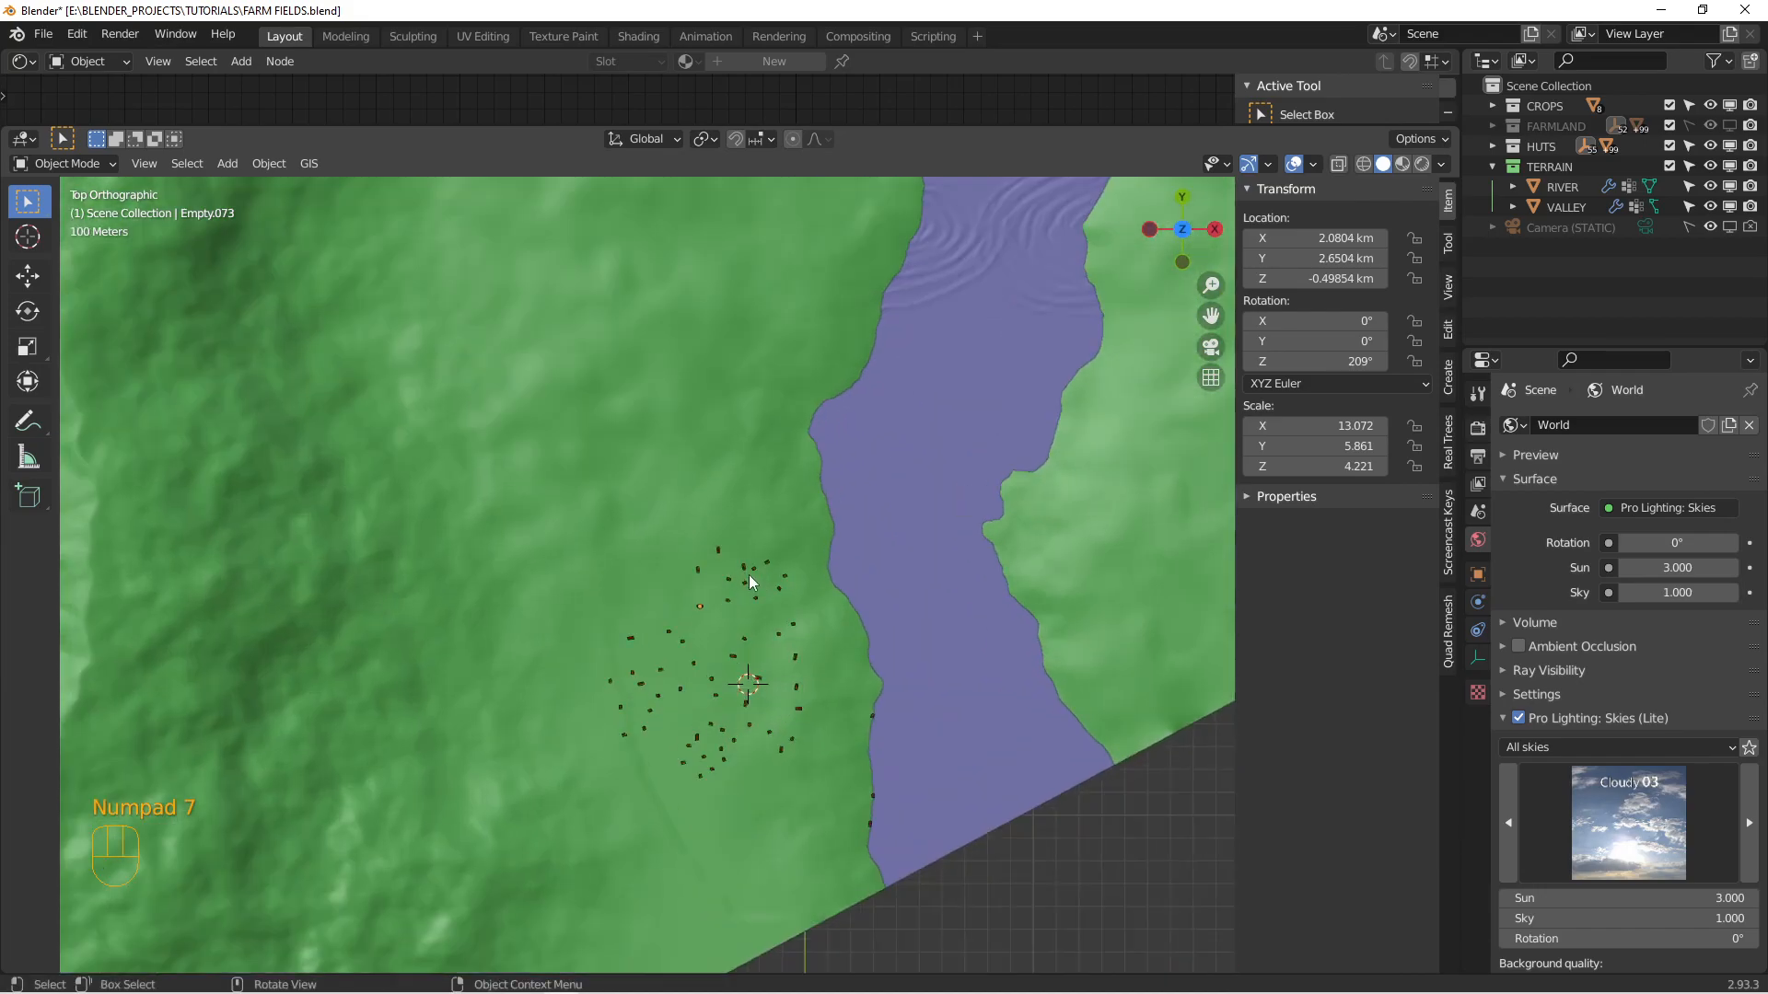
key(shift+a)
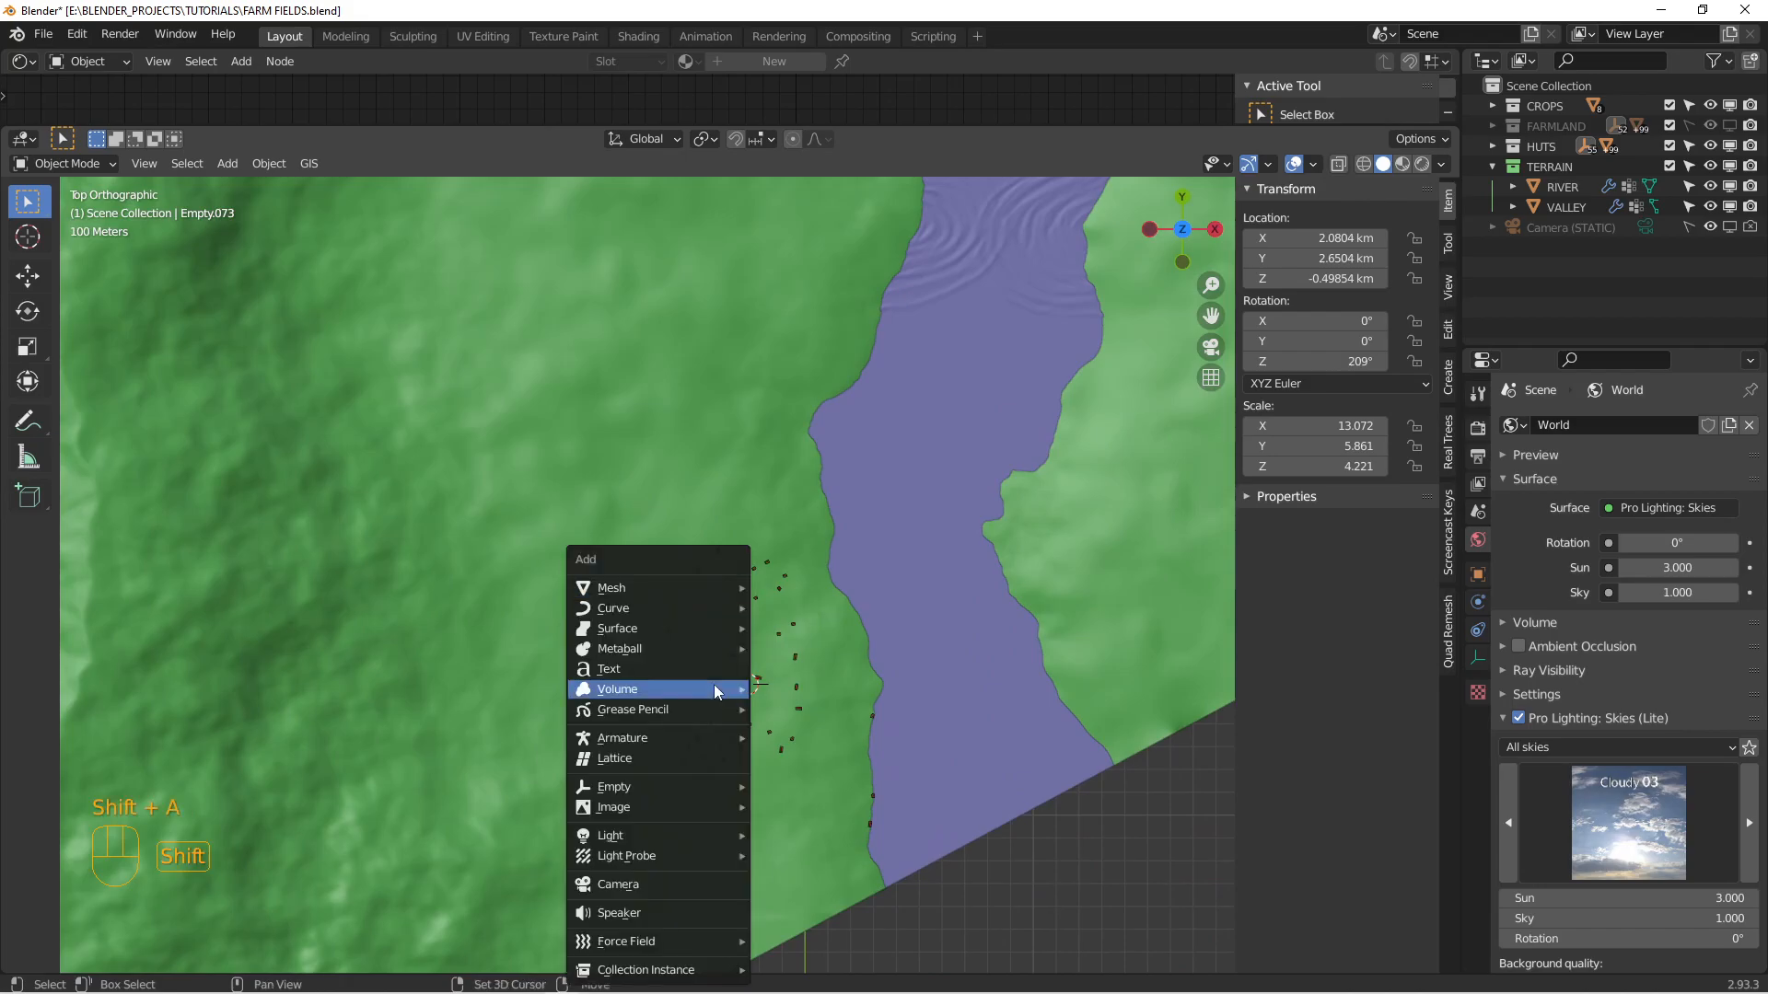
mouse_move(612, 588)
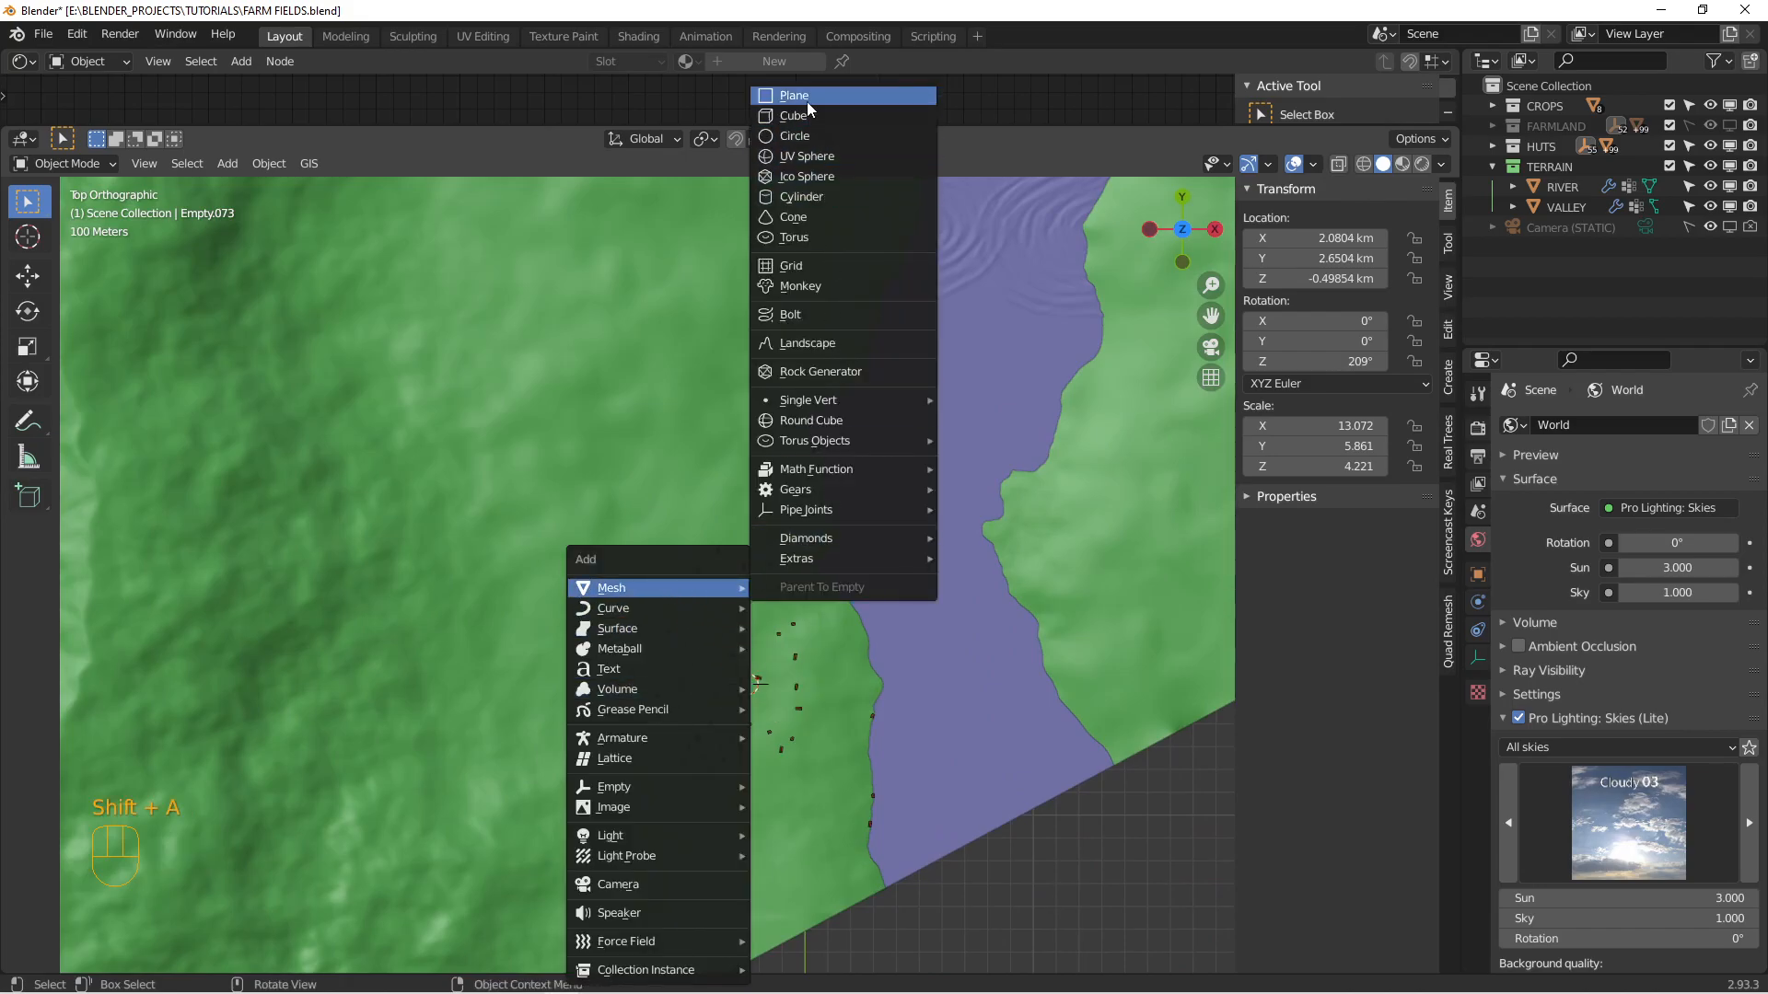
click(793, 94)
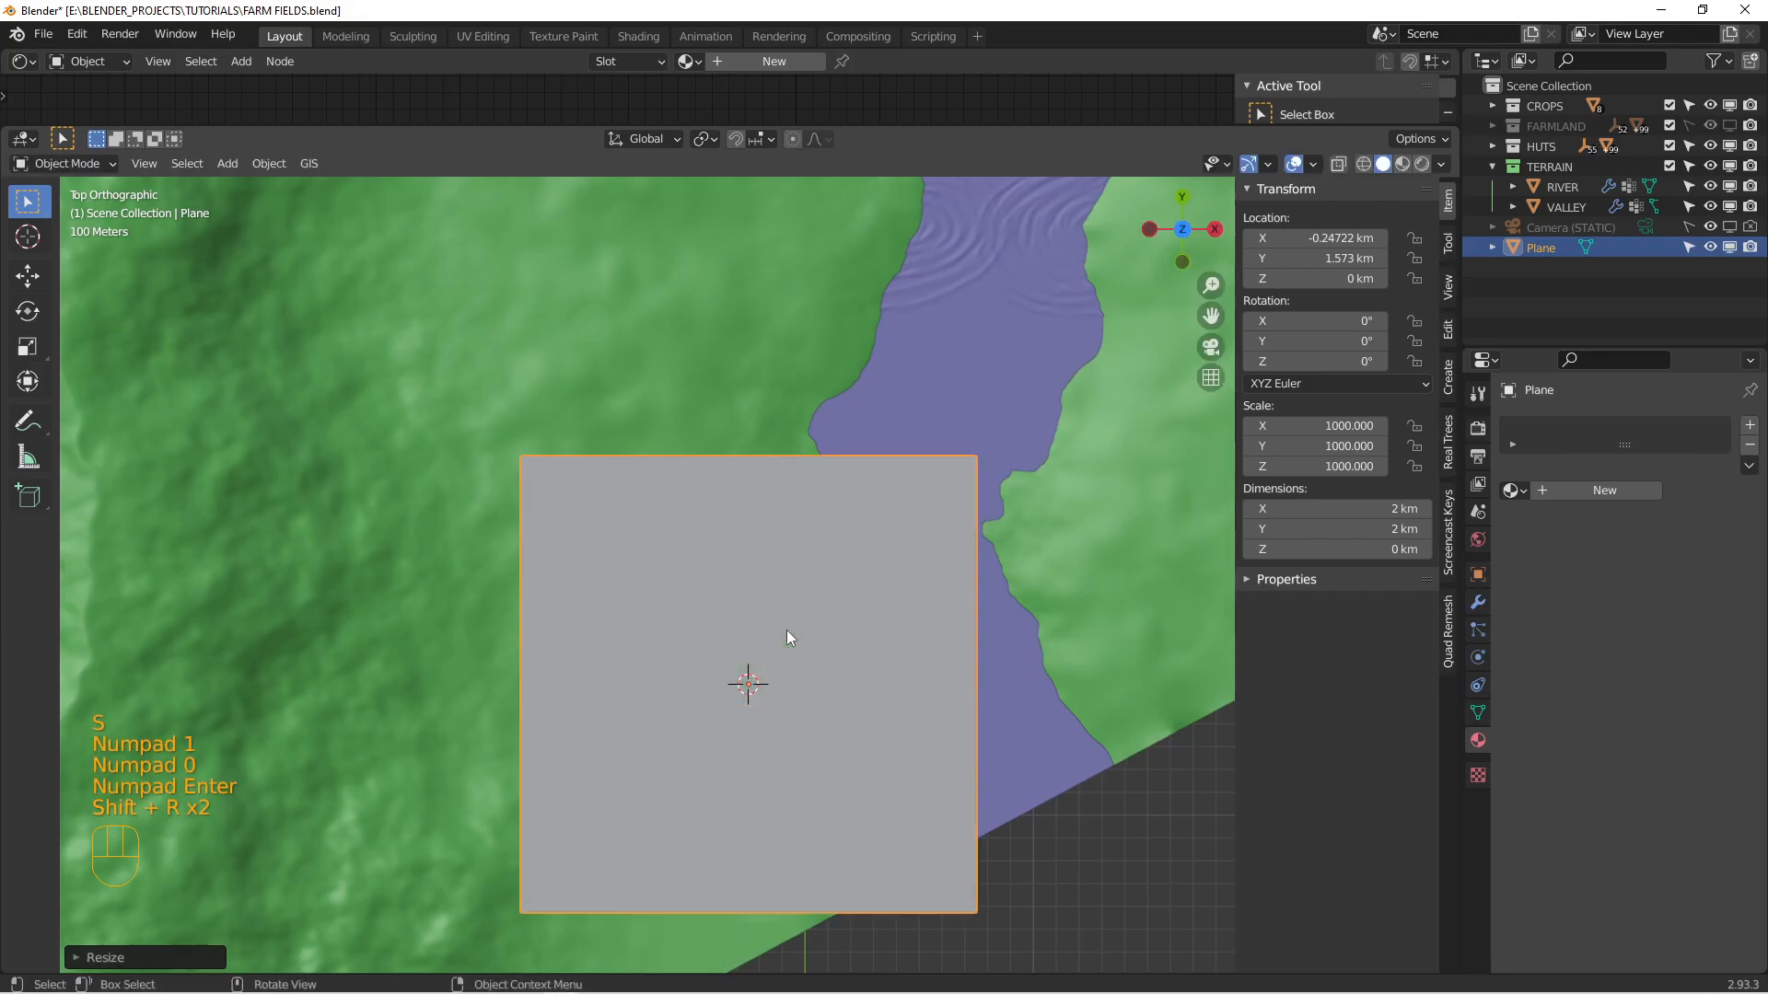
key(s)
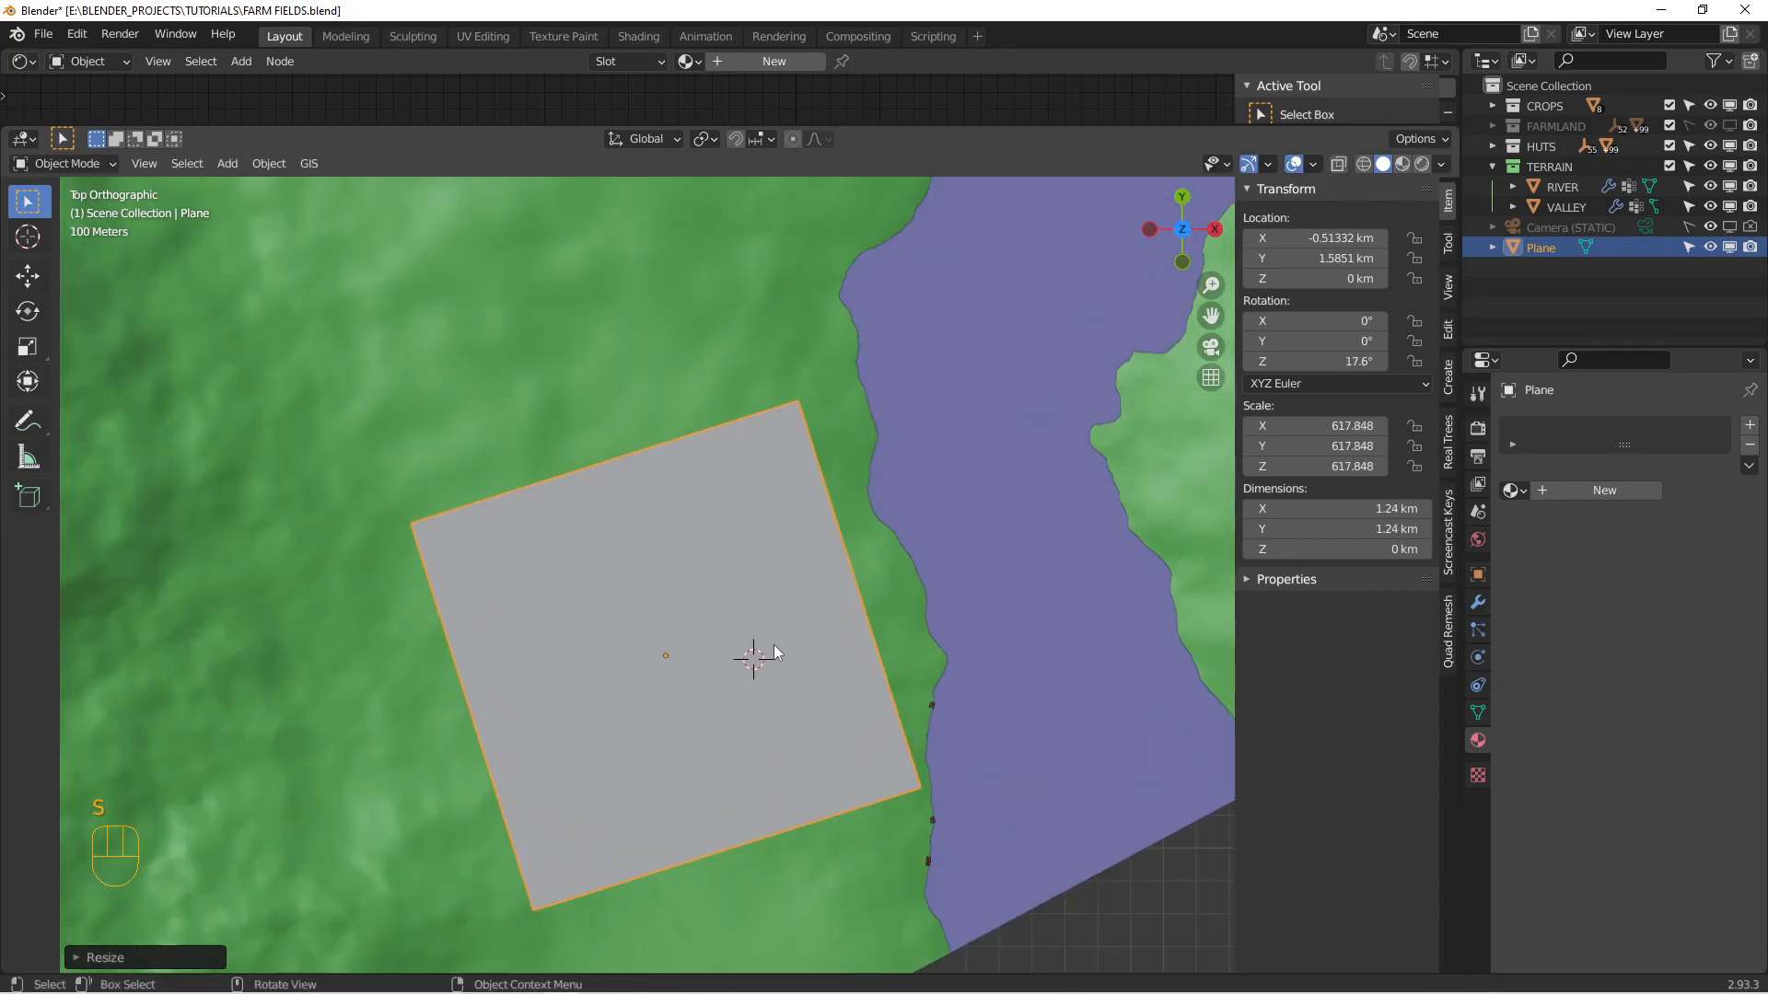
Step: Subdivide the plane repeatedly in Edit Mode into a dense grid
key(f3)
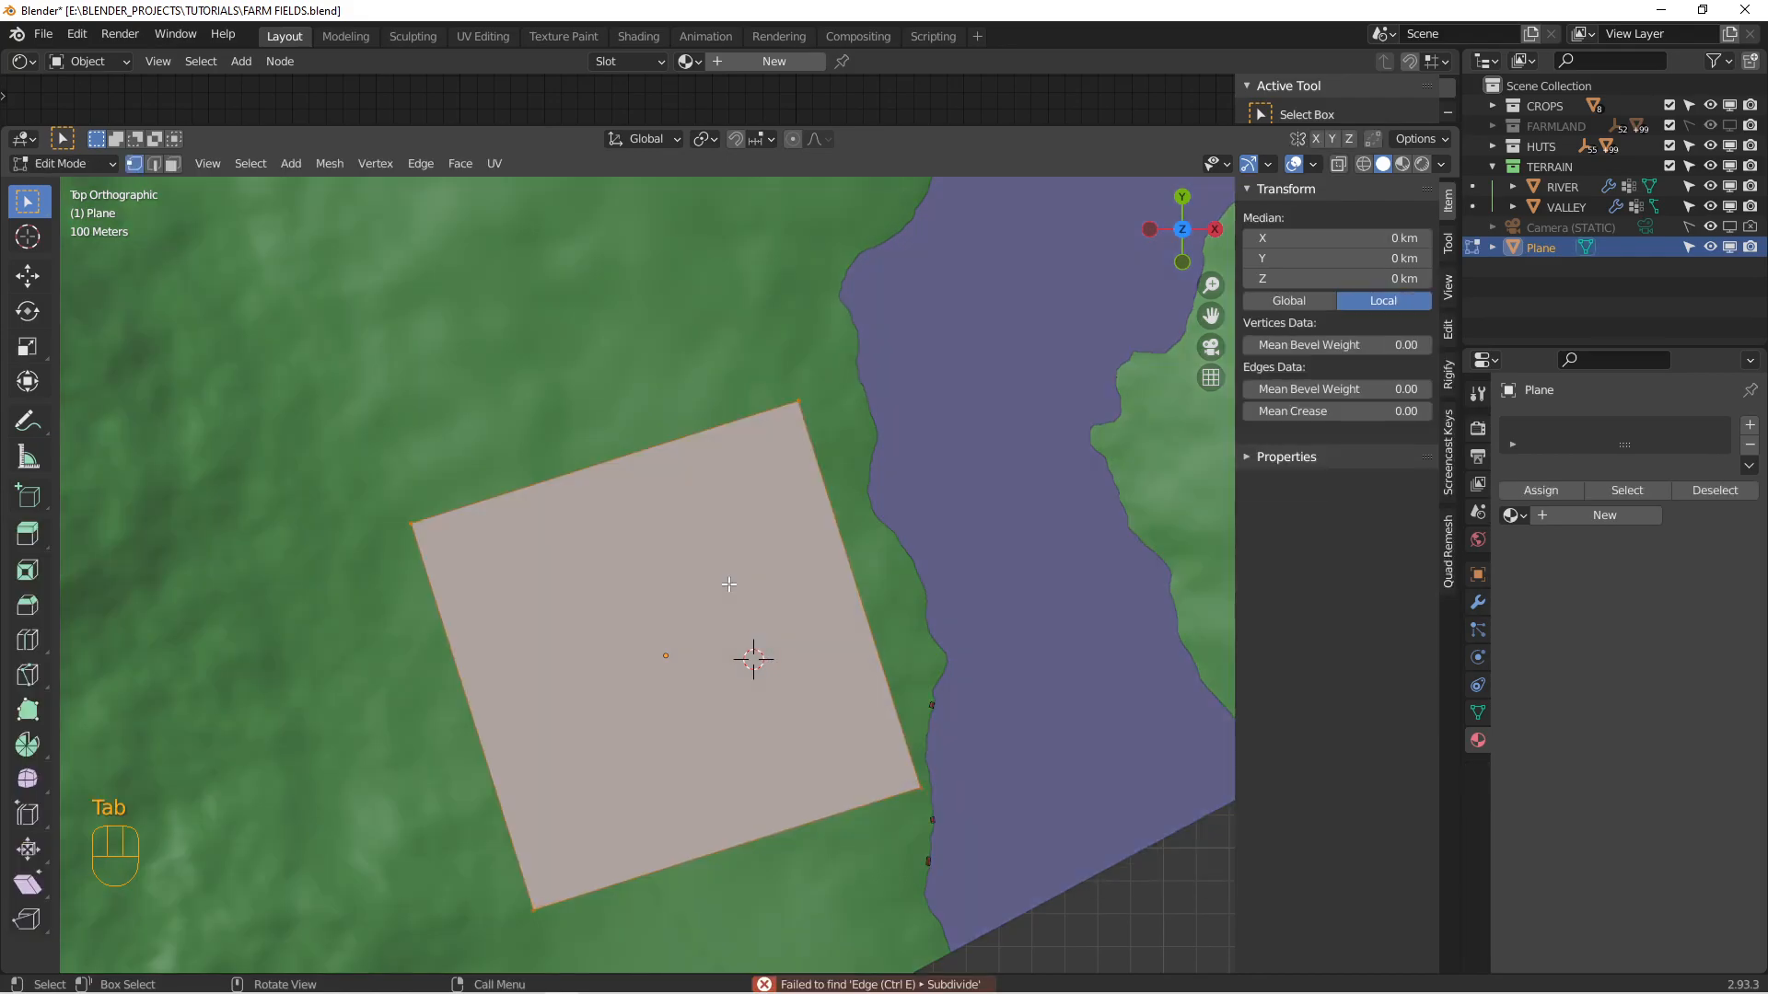
key(f3)
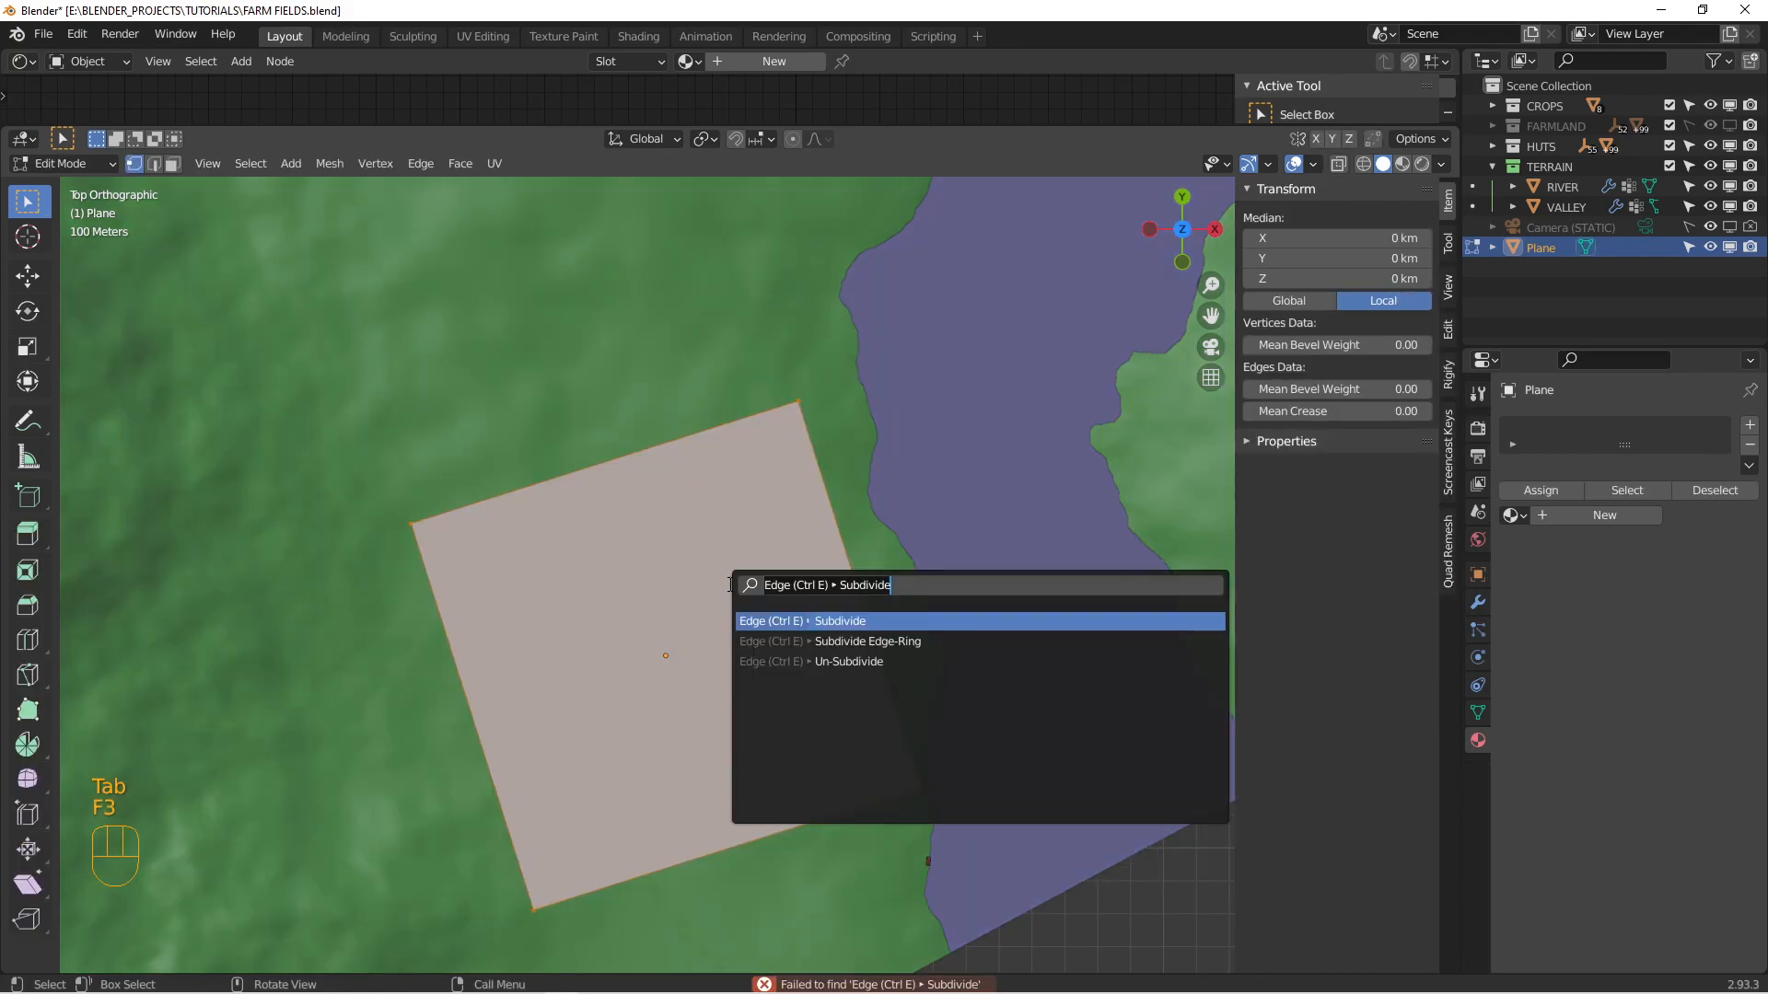
click(839, 621)
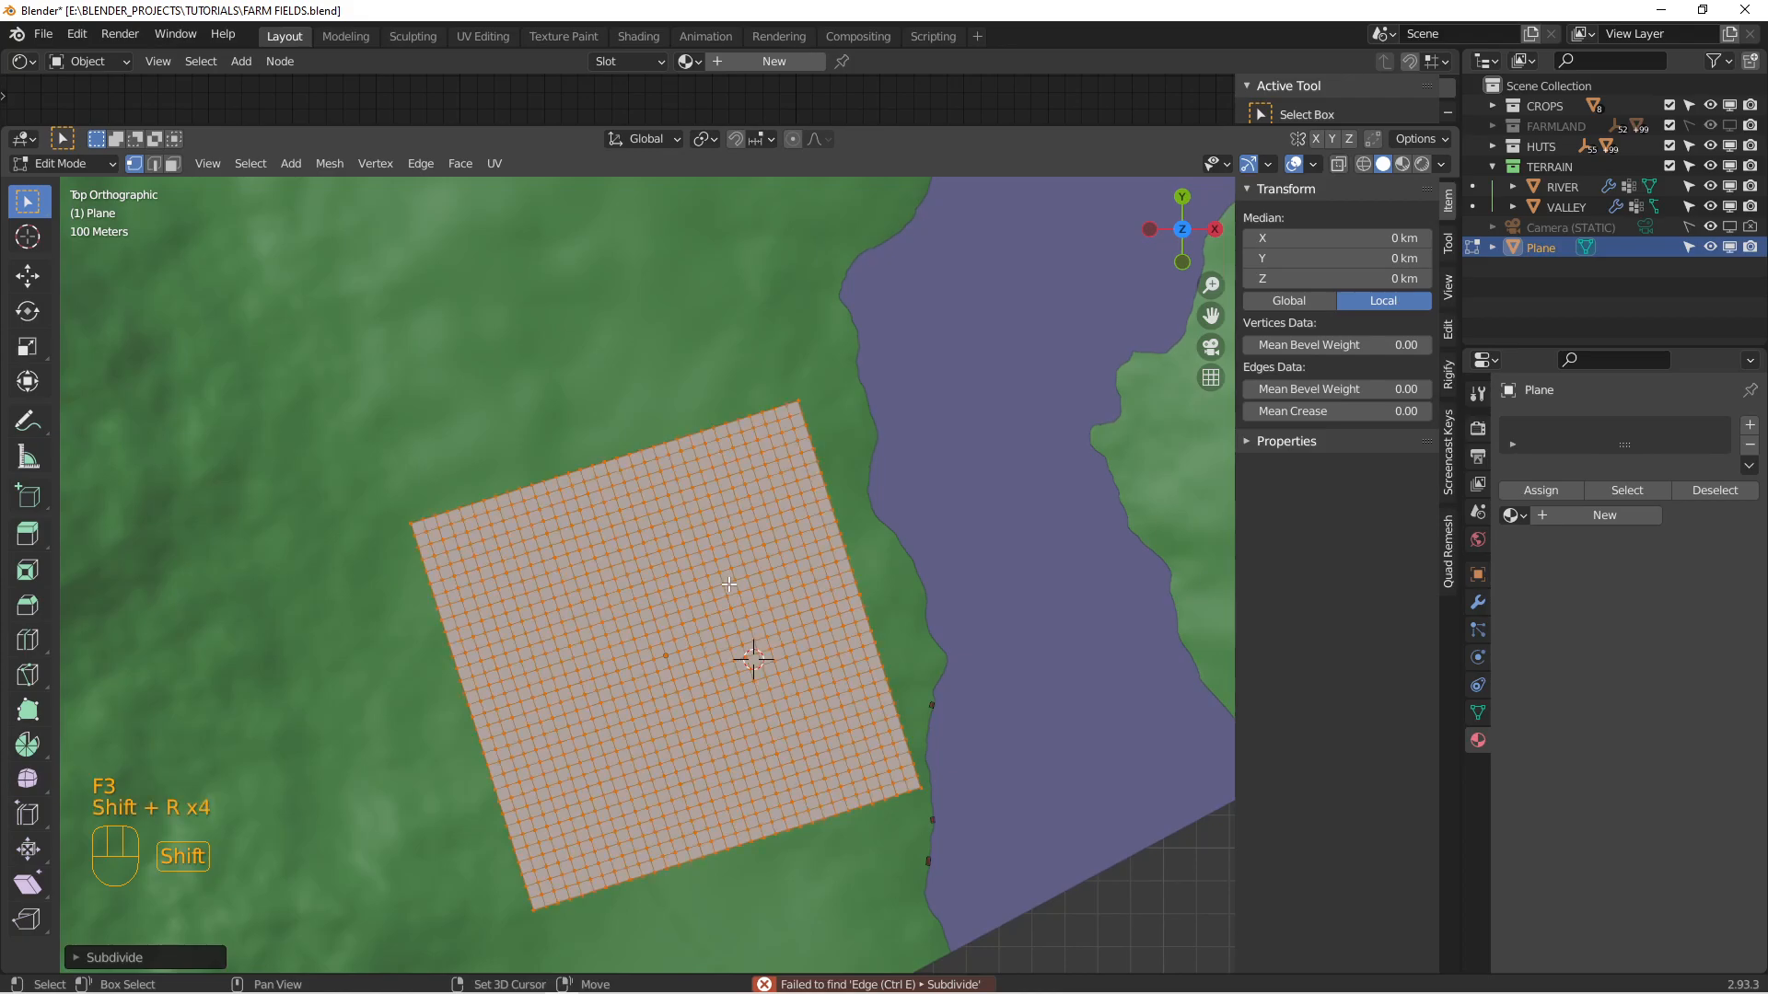
key(Tab)
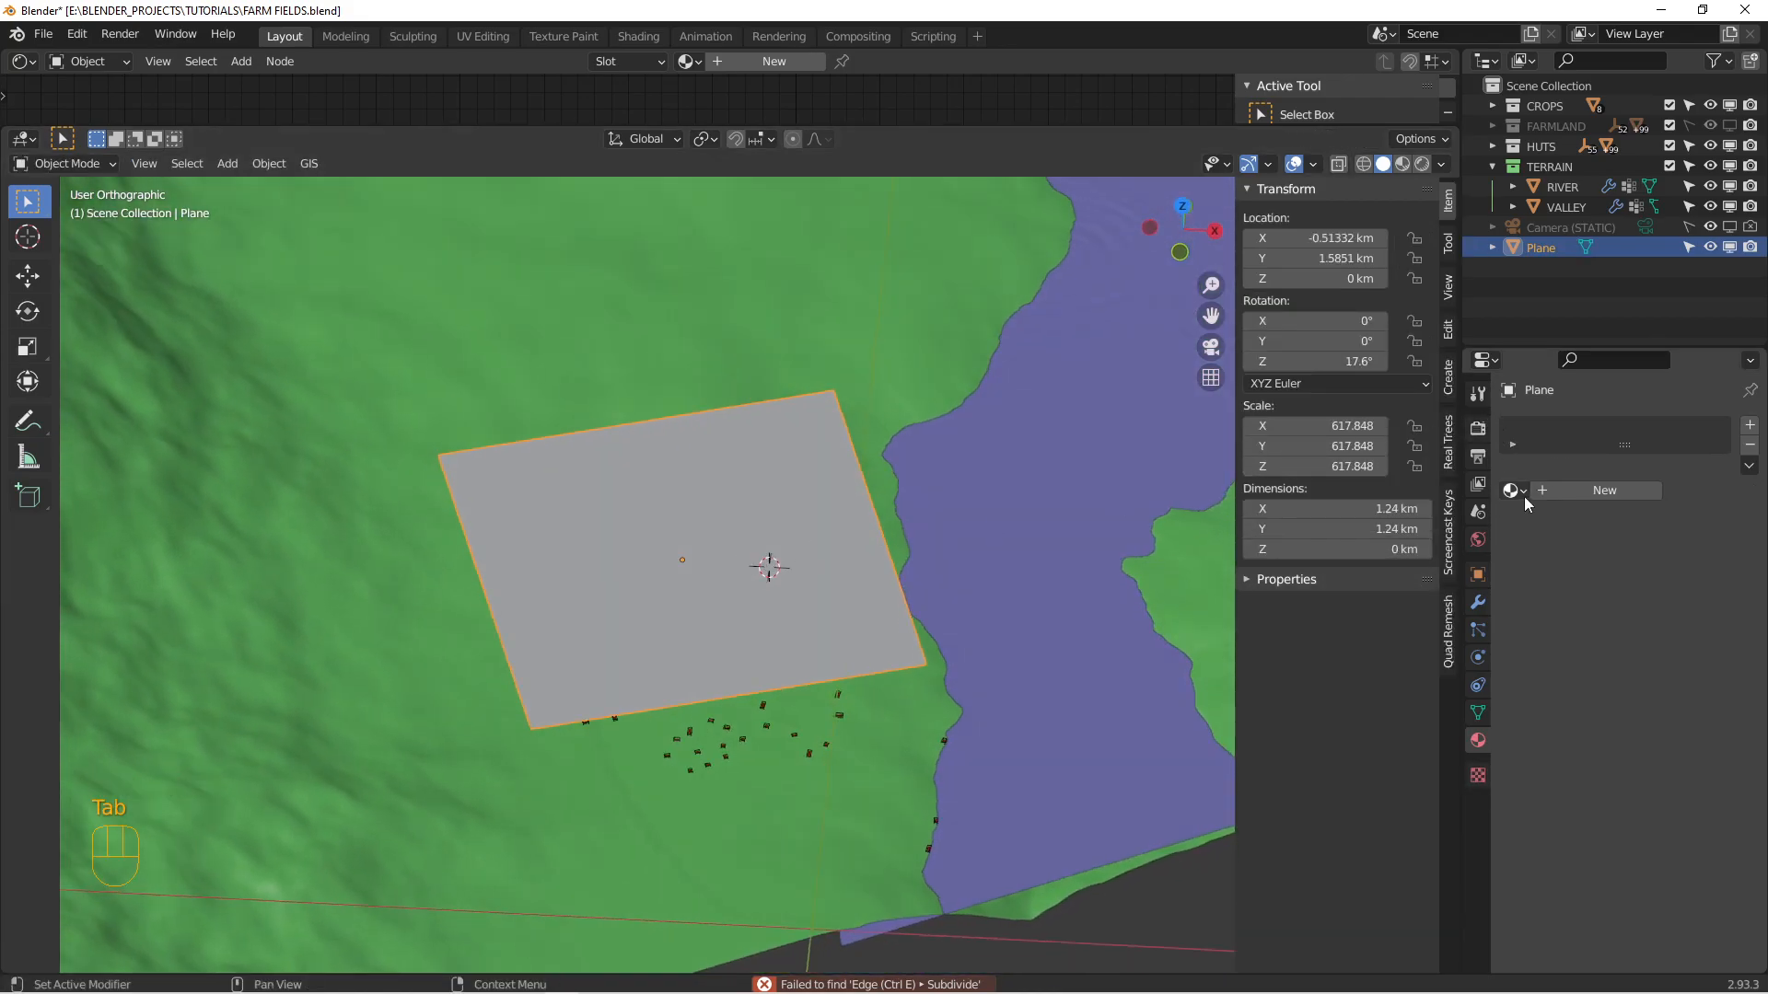
Step: Assign 0 FARM DIRT, then apply a Project Shrinkwrap targeting VALLEY
click(1511, 489)
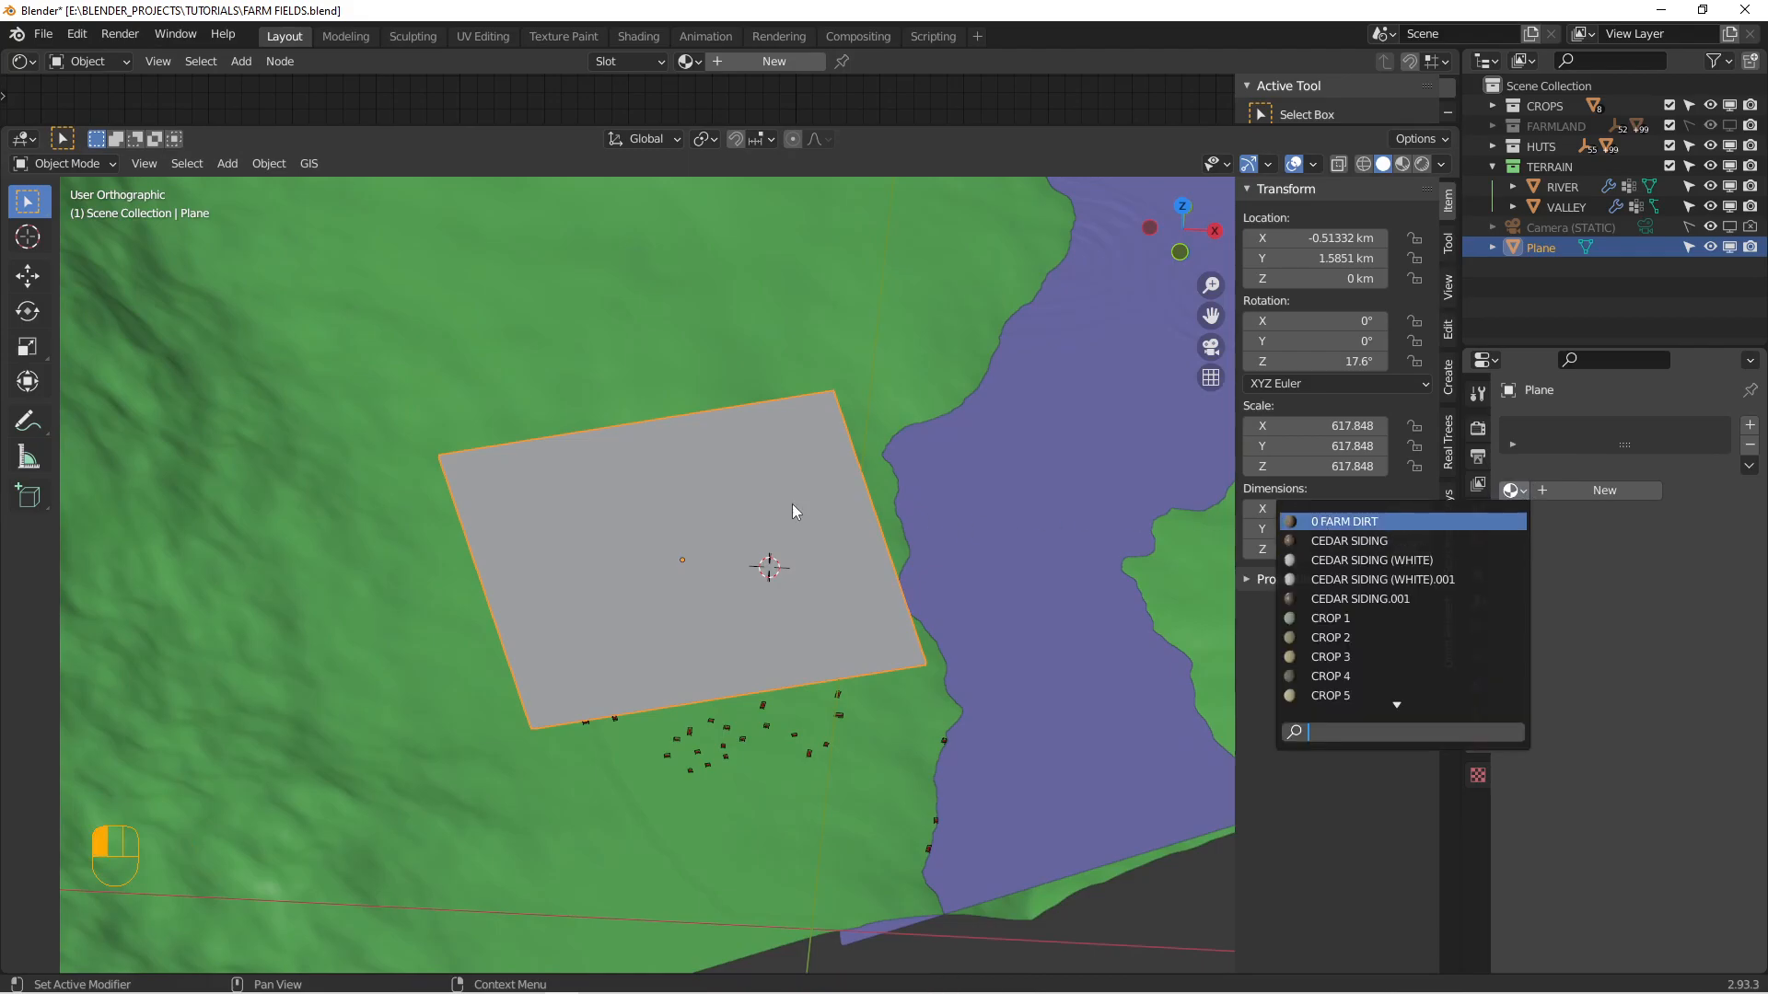
click(1342, 521)
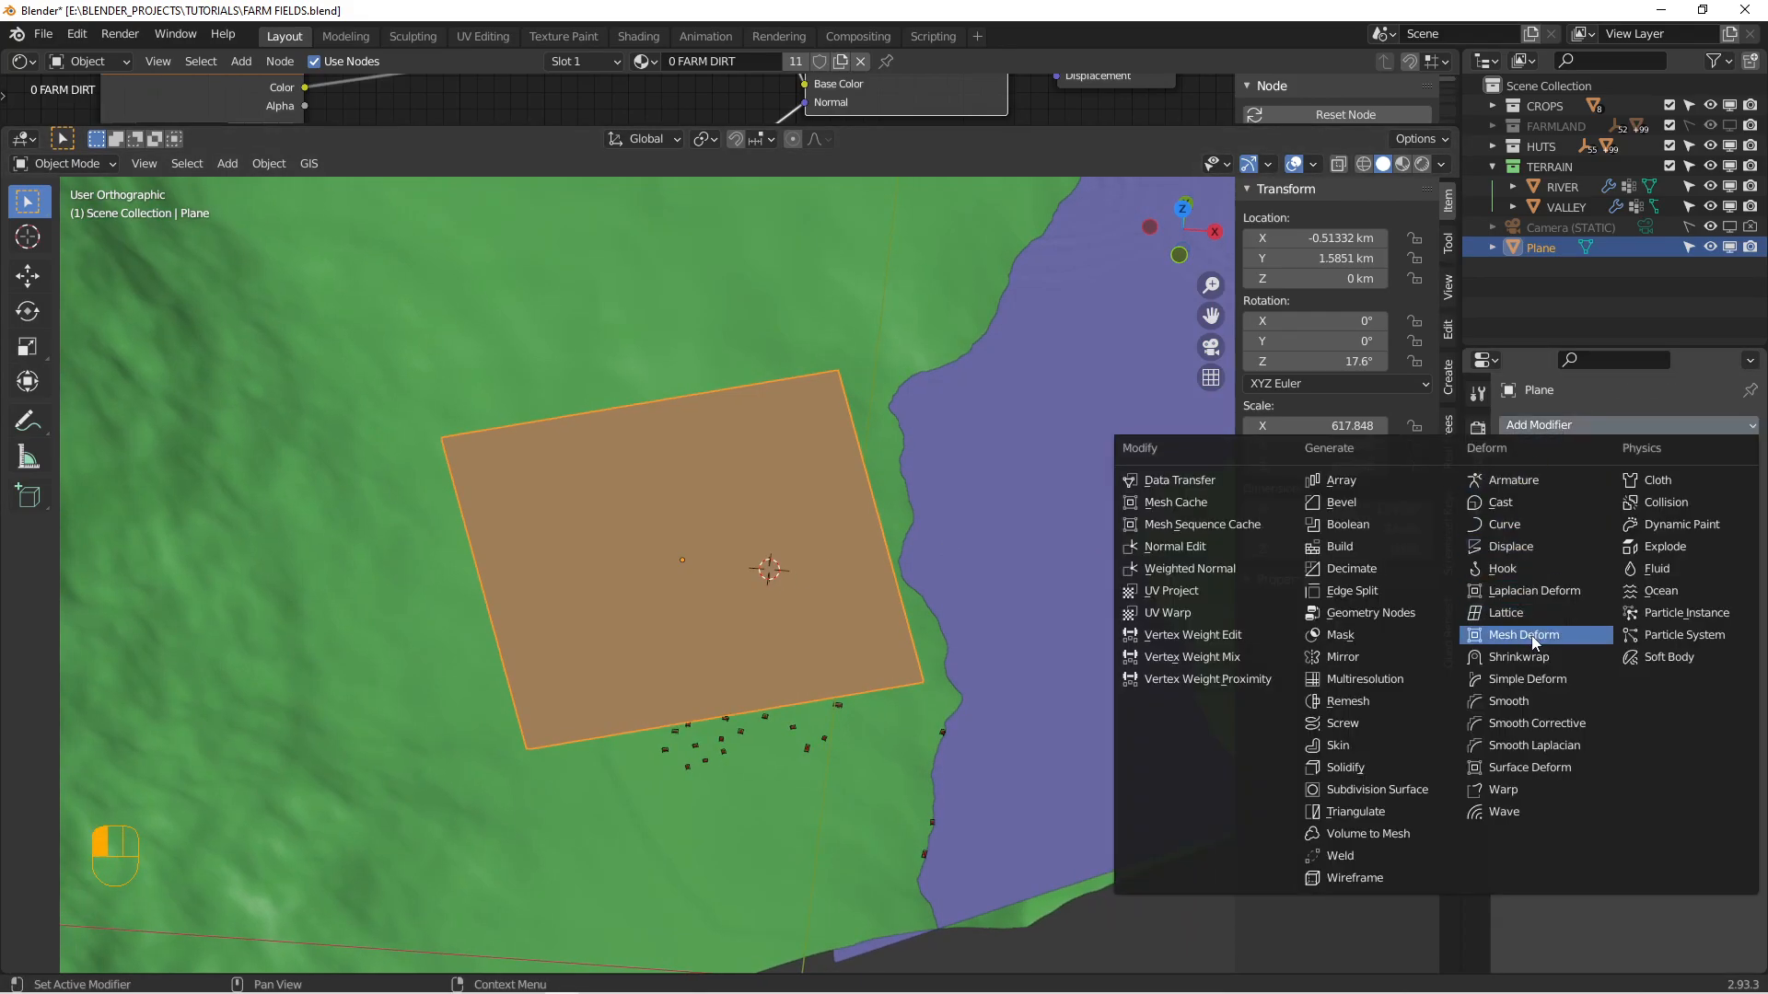
click(1517, 656)
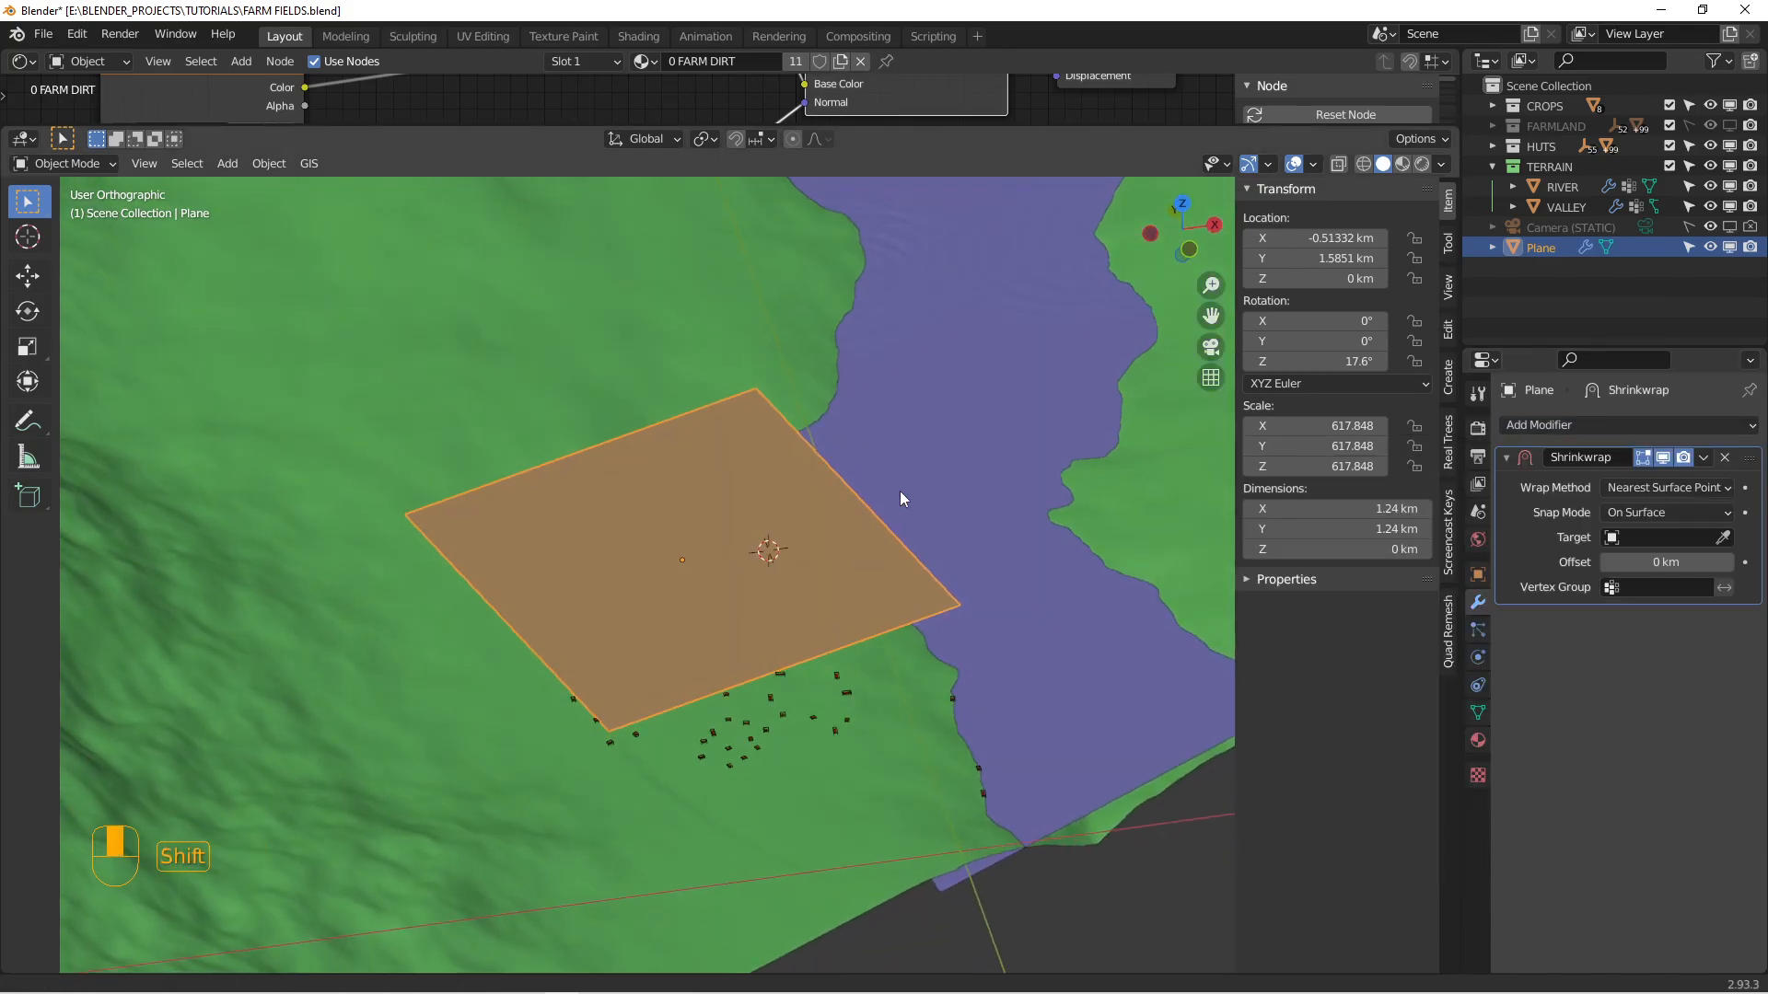
click(1665, 487)
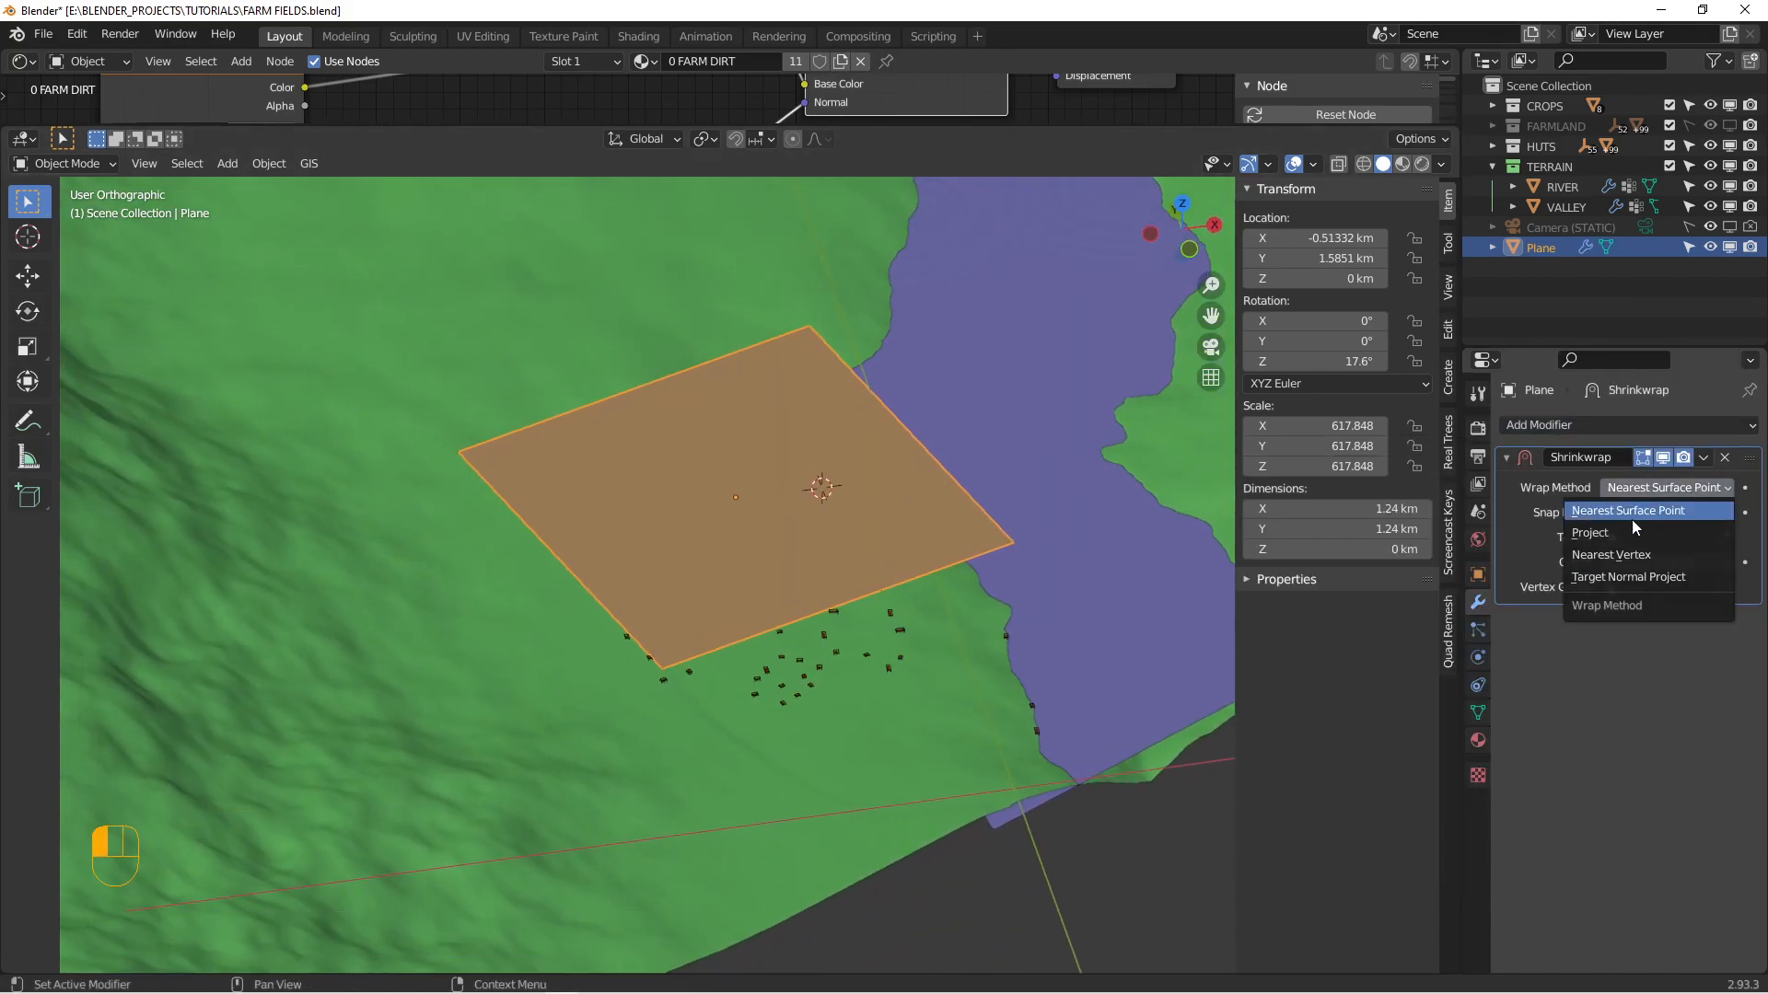
click(1590, 532)
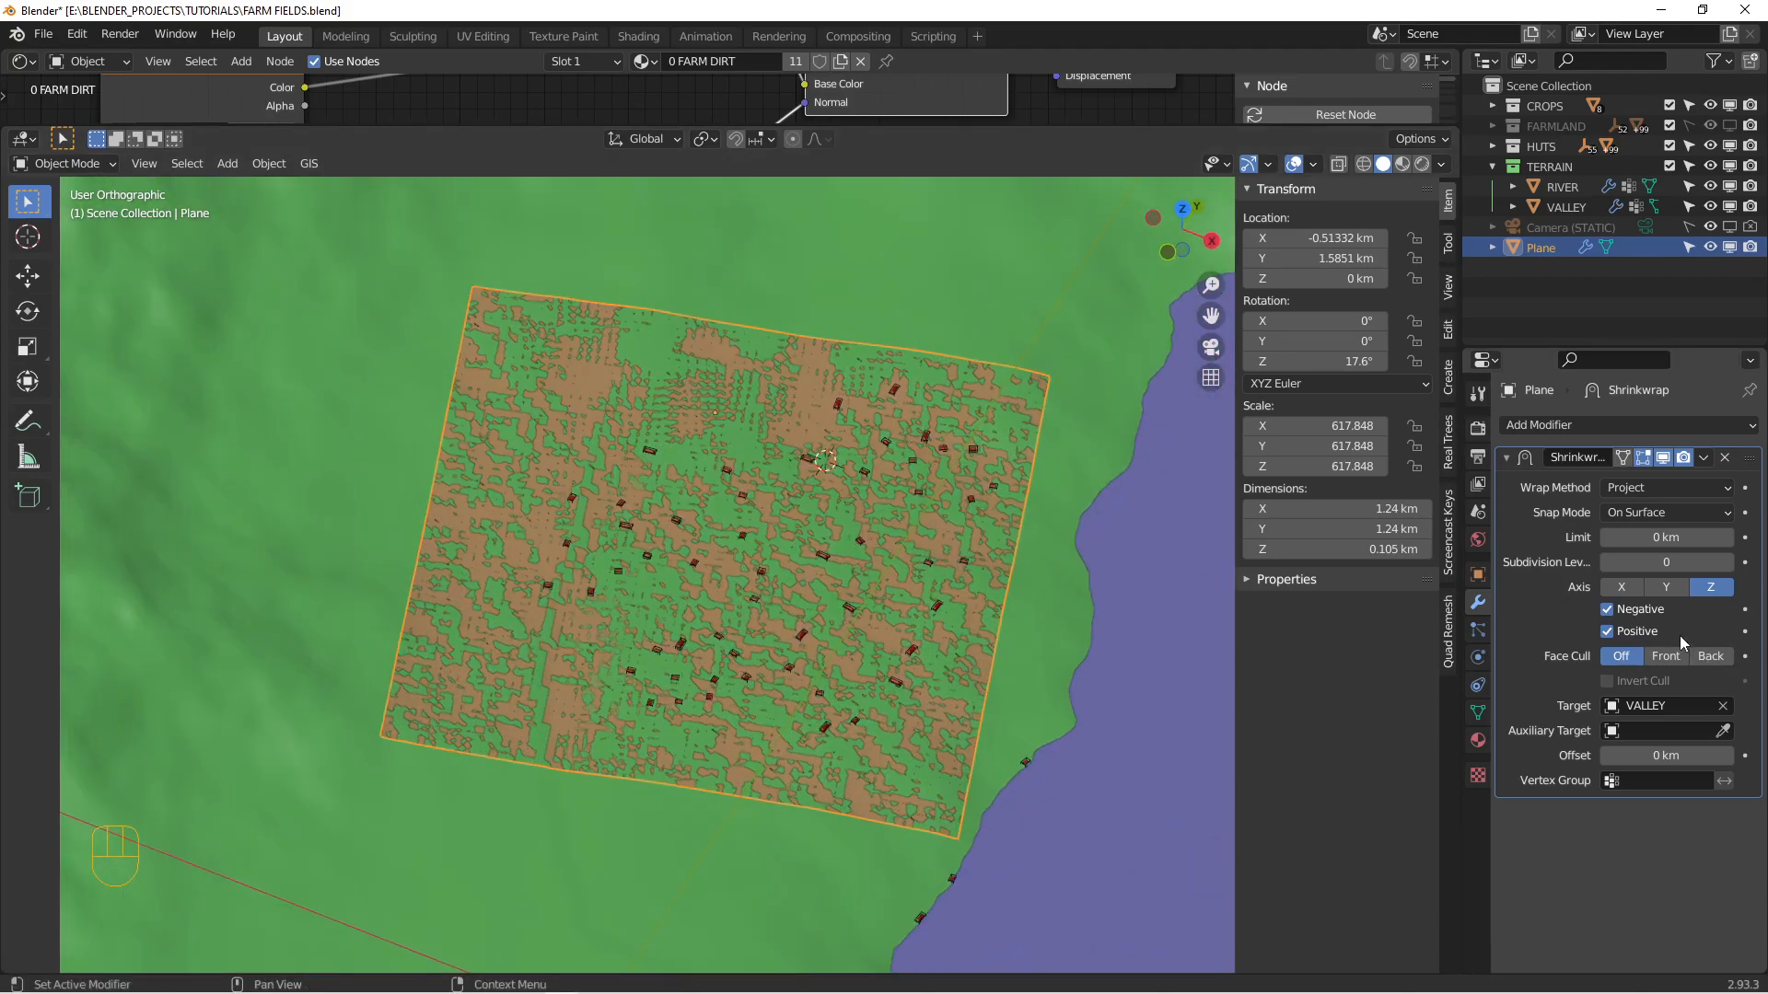
click(1704, 458)
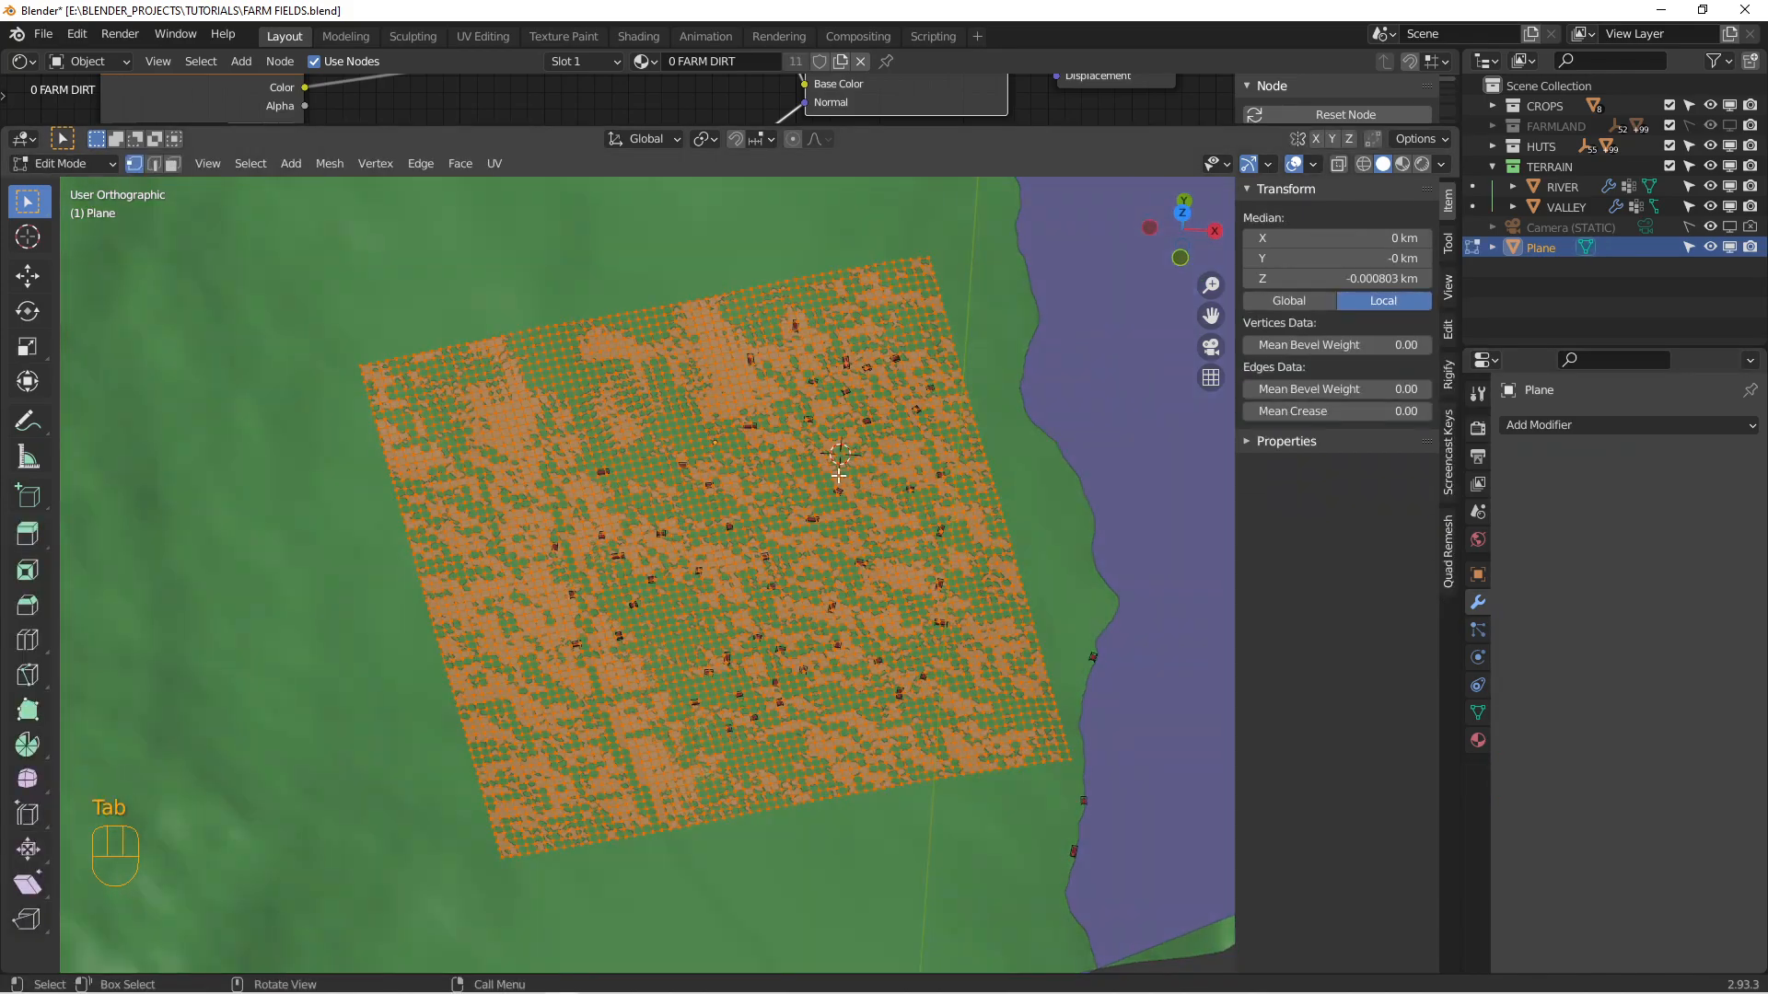
Step: From top view, proportionally move and rotate edge vertices into an irregular, wavy field outline
key(Tab)
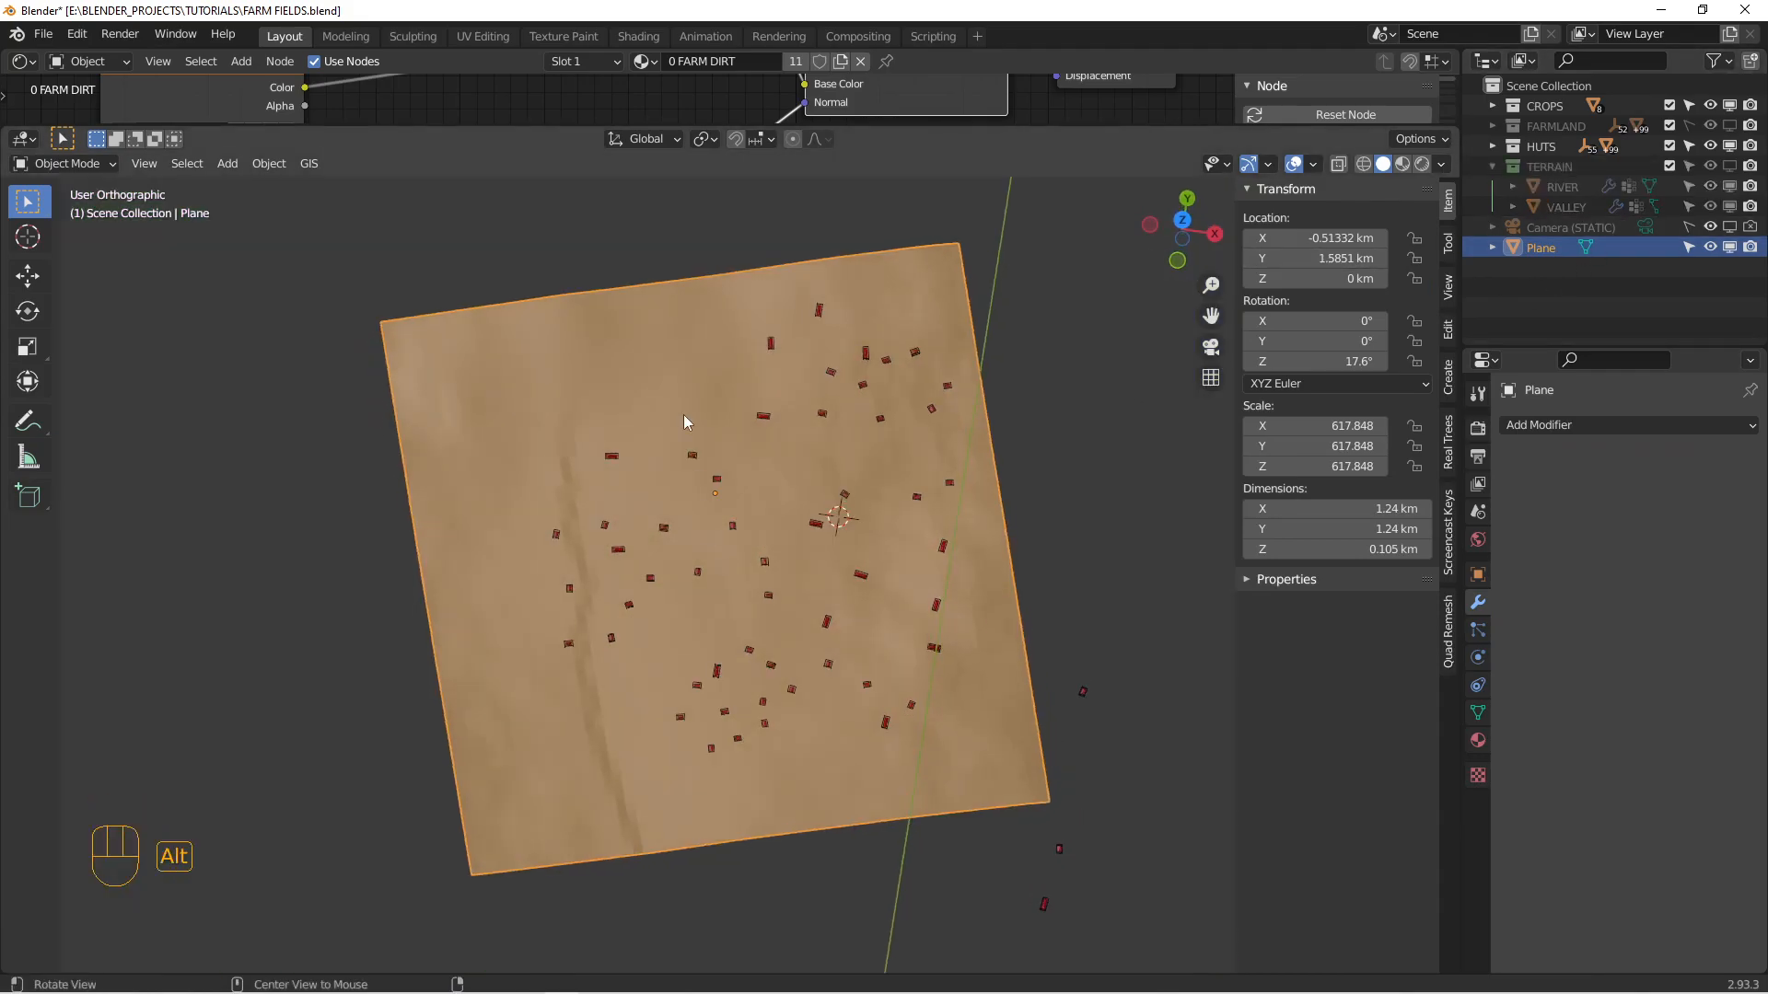
key(KP_7)
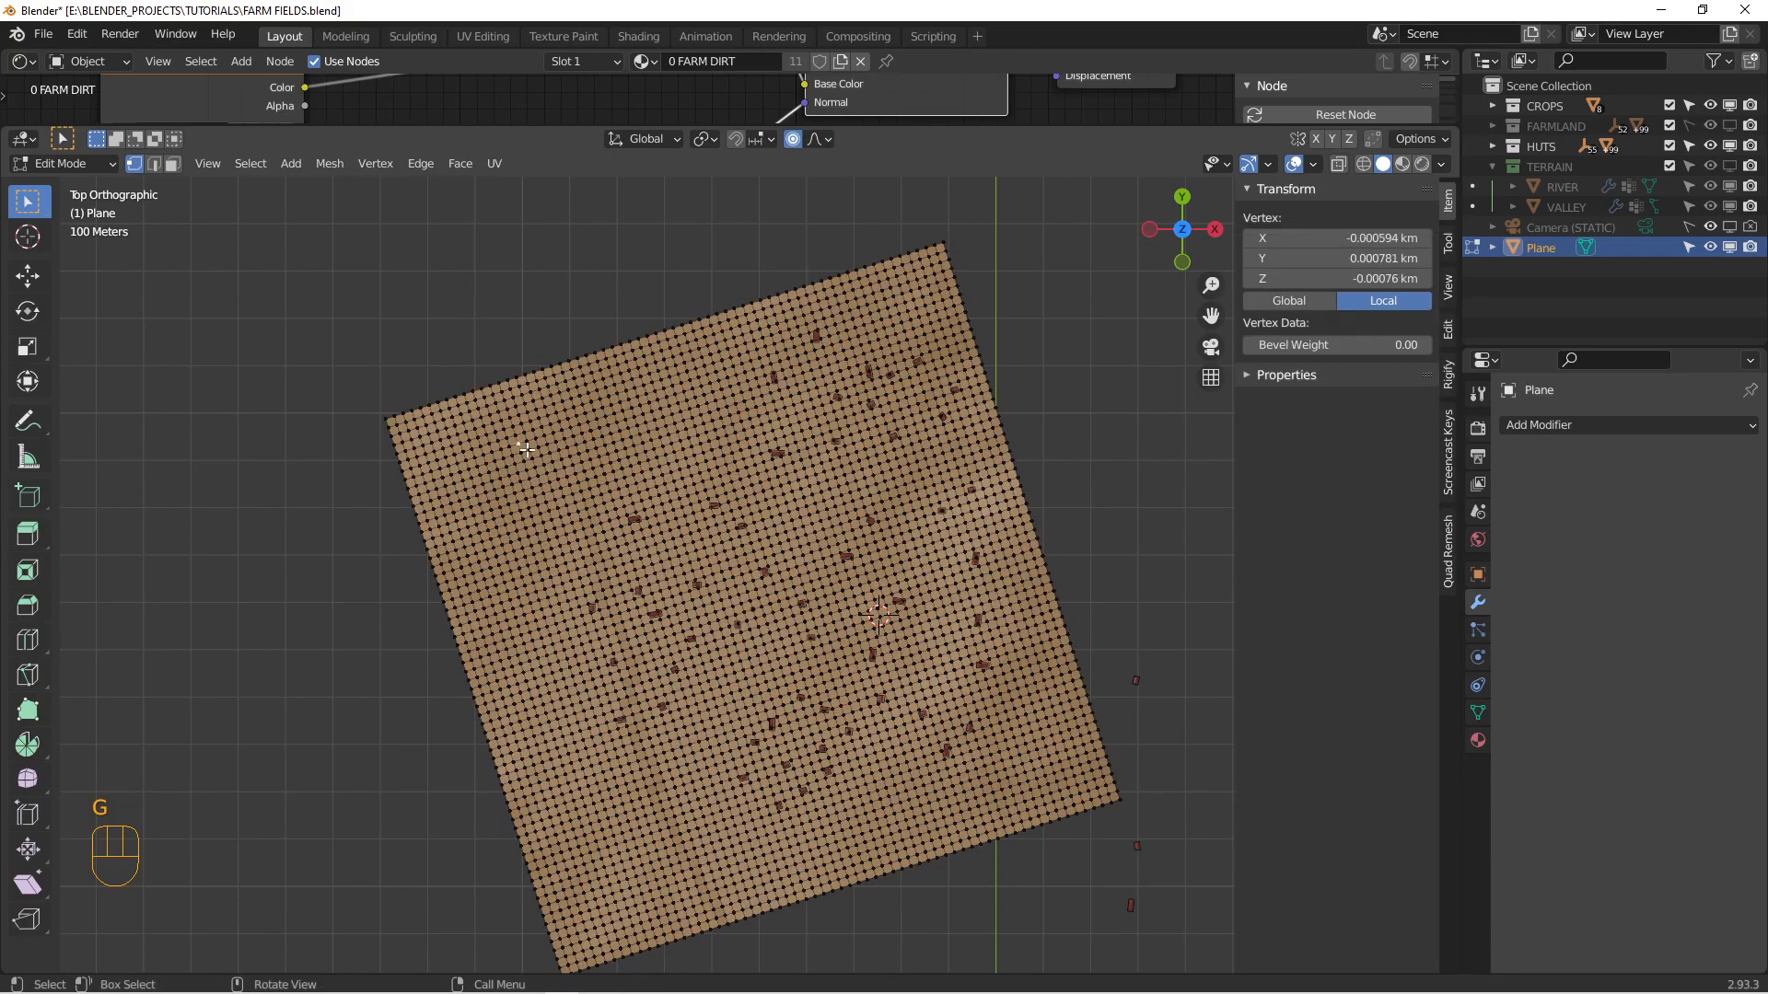
key(g)
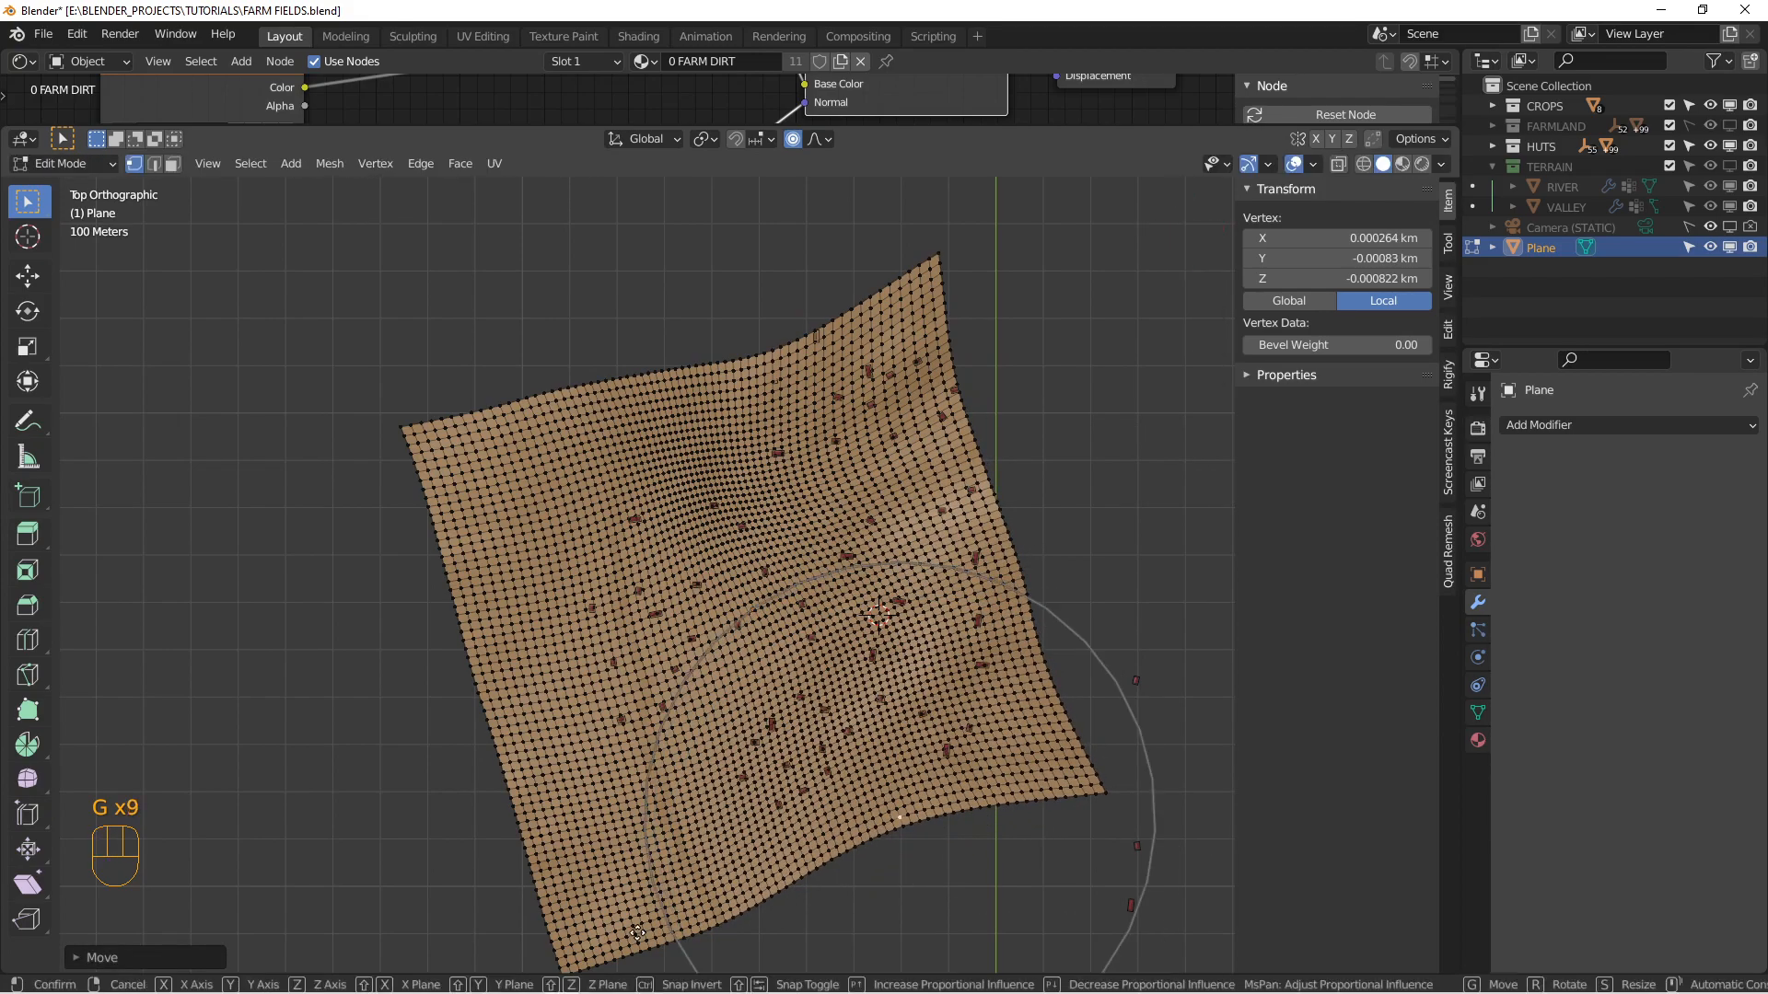
mouse_move(569, 883)
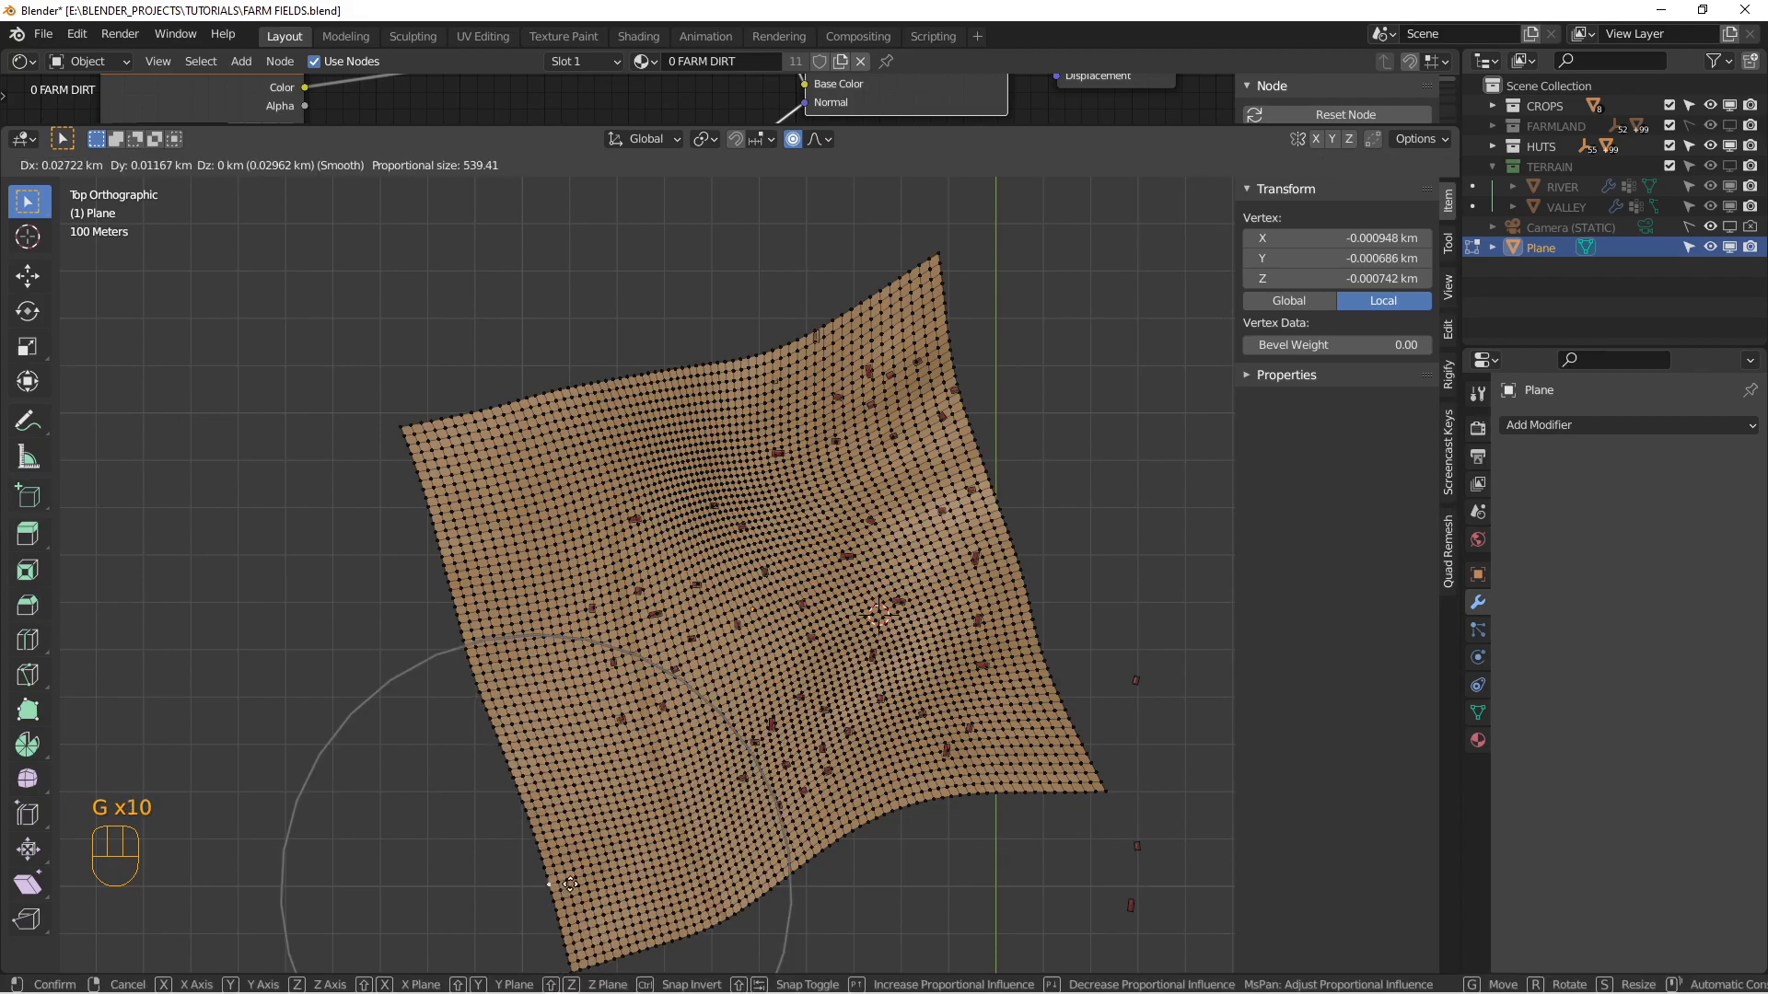
key(r)
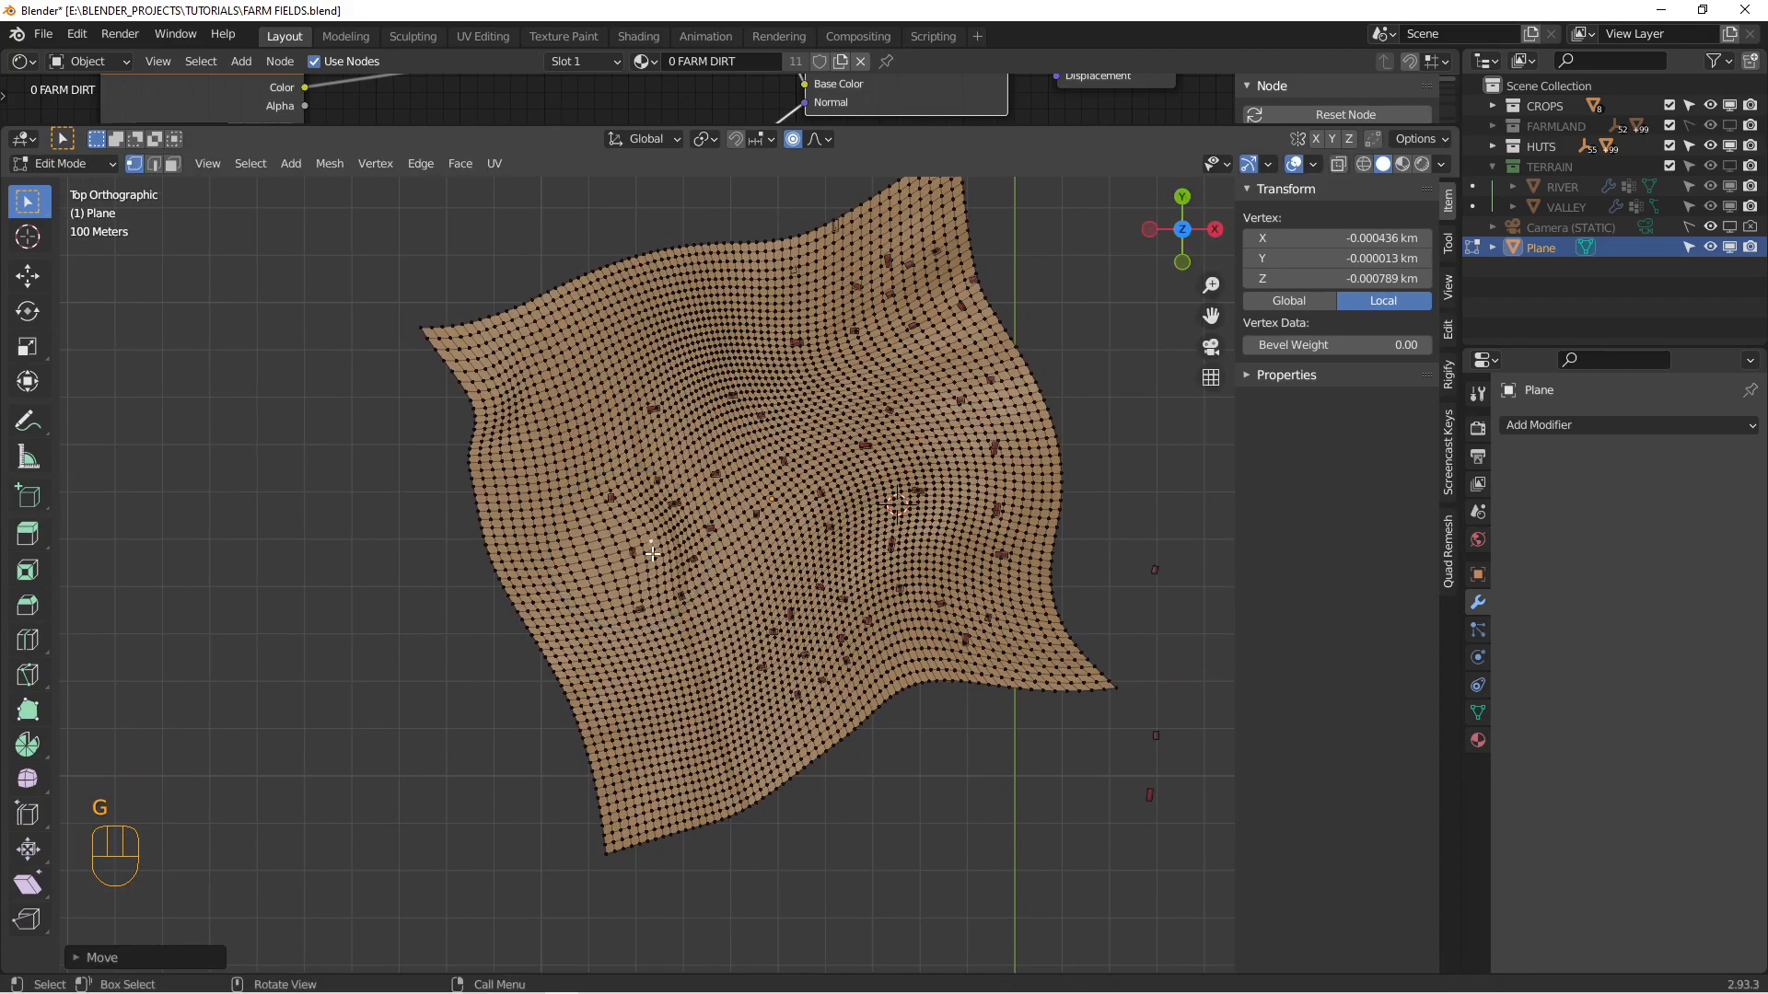
mouse_move(668, 726)
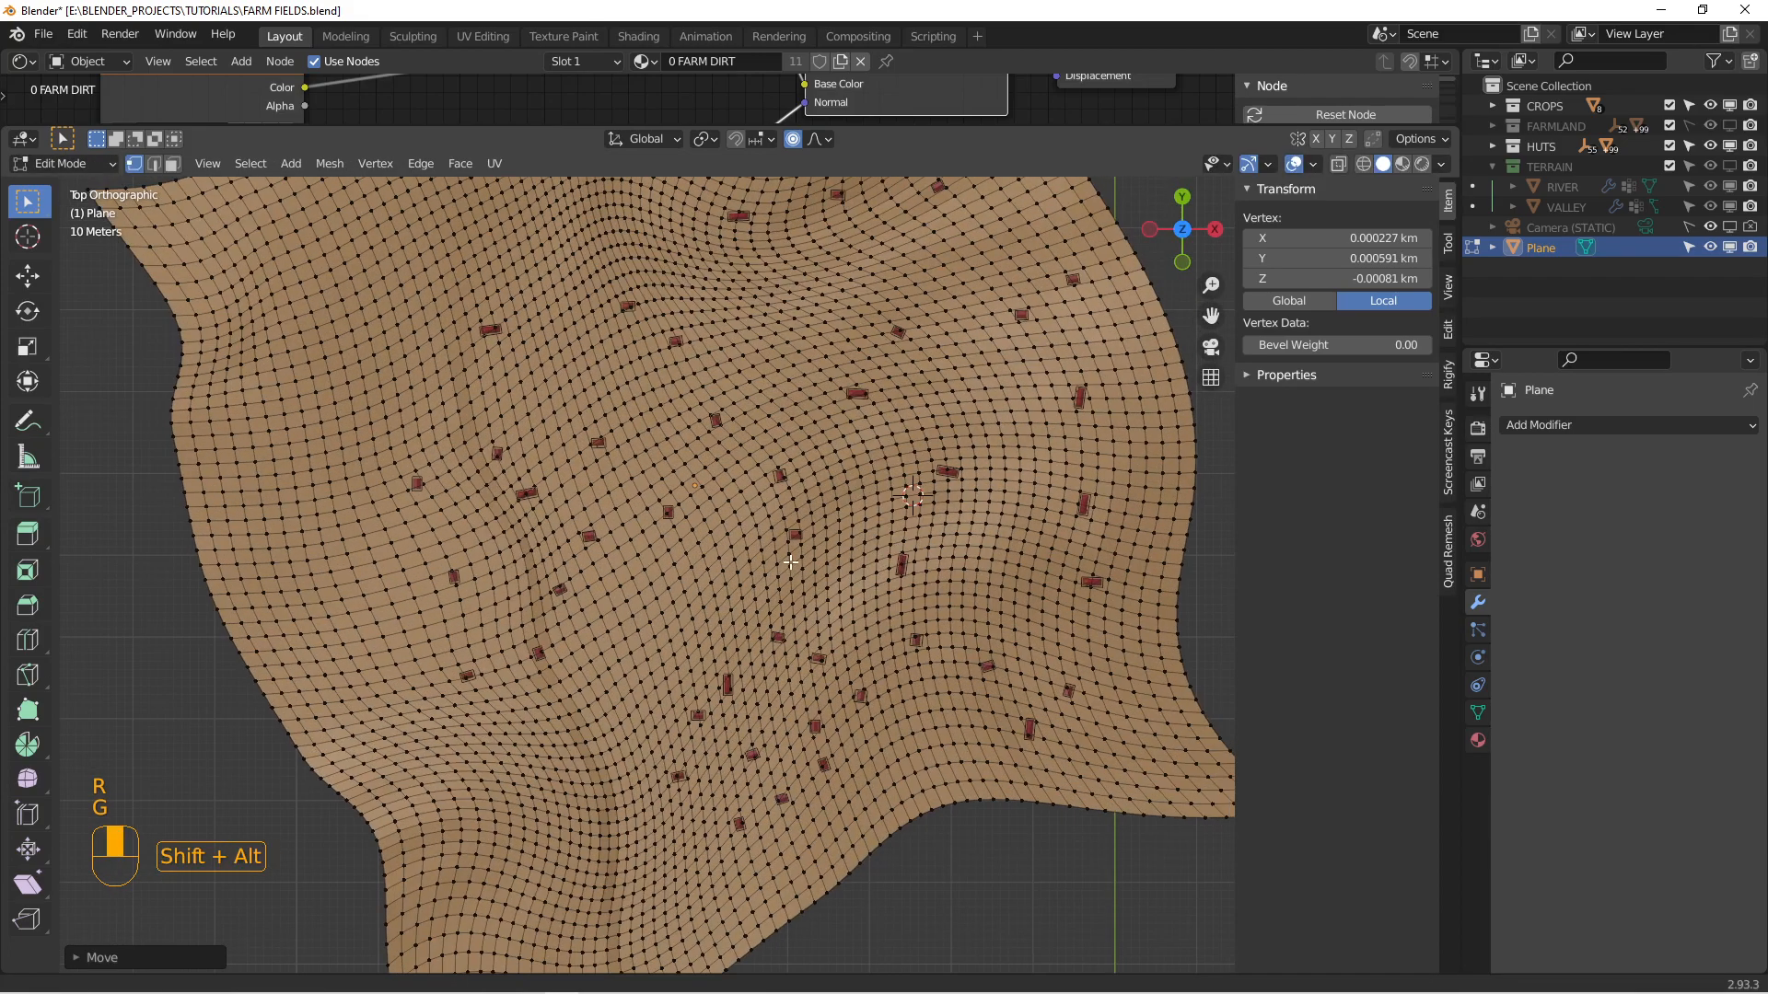
key(Tab)
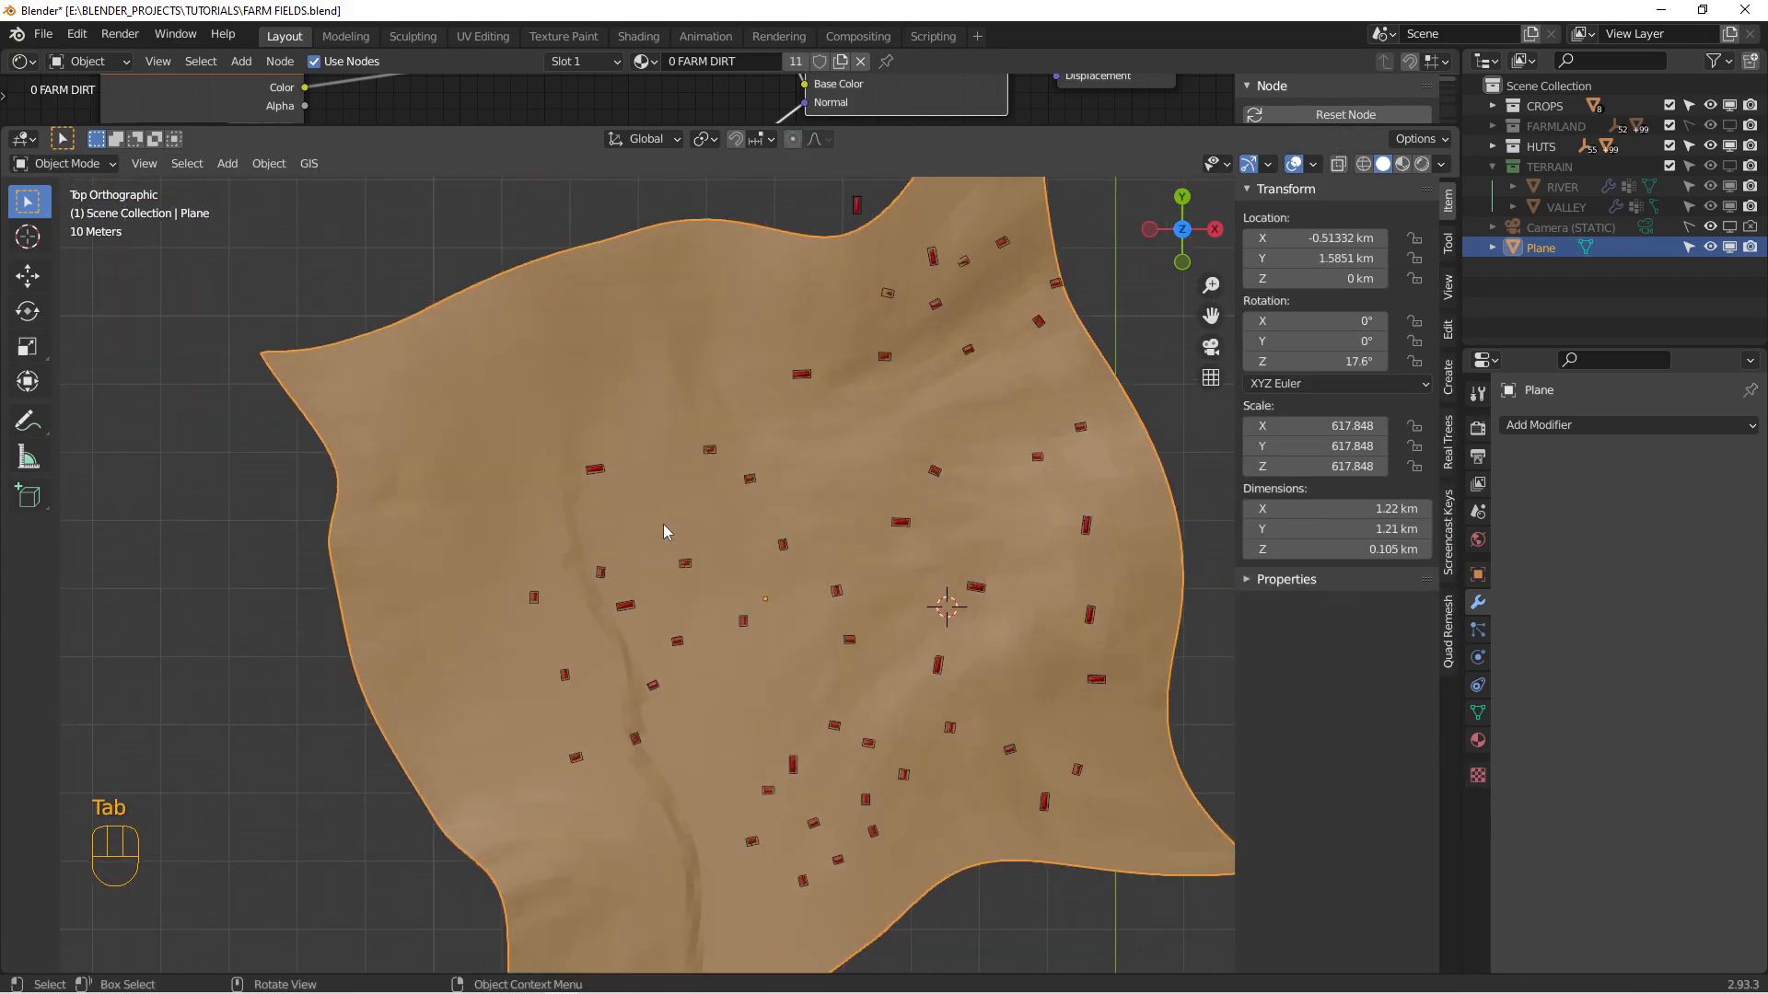
Step: Select scattered irregular groups of faces across the plane, then bring up the Separate menu
key(Tab)
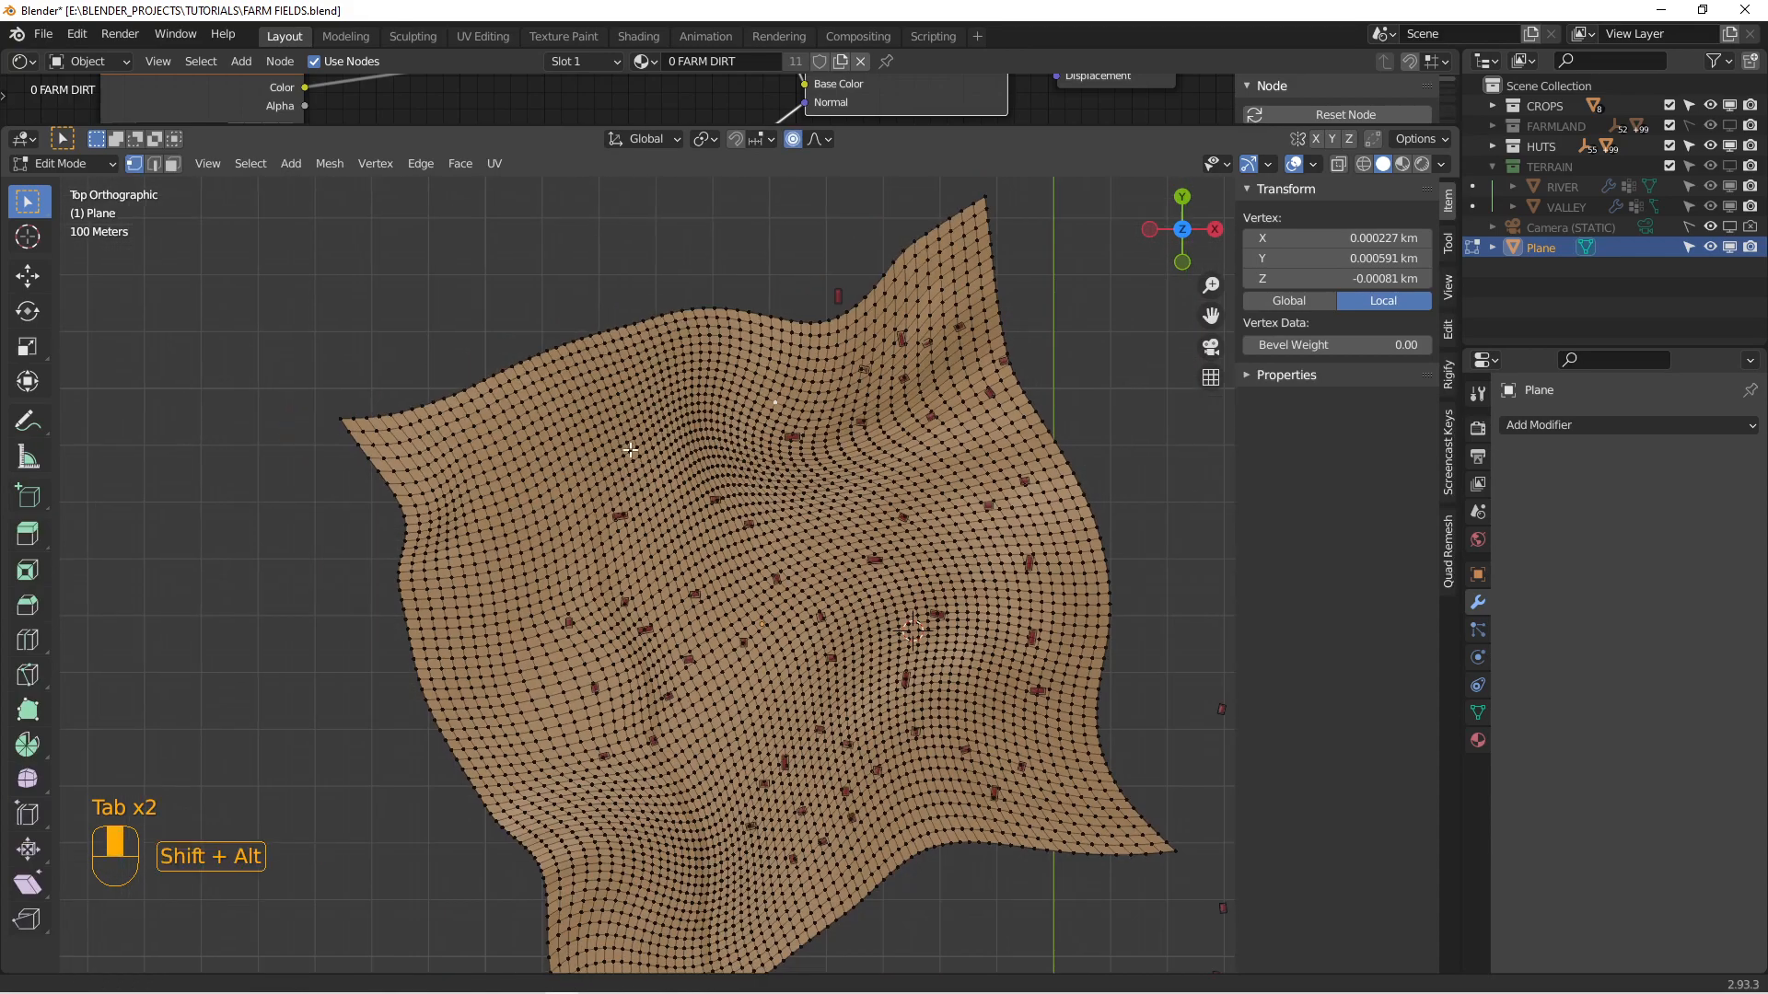
scroll(up, 3)
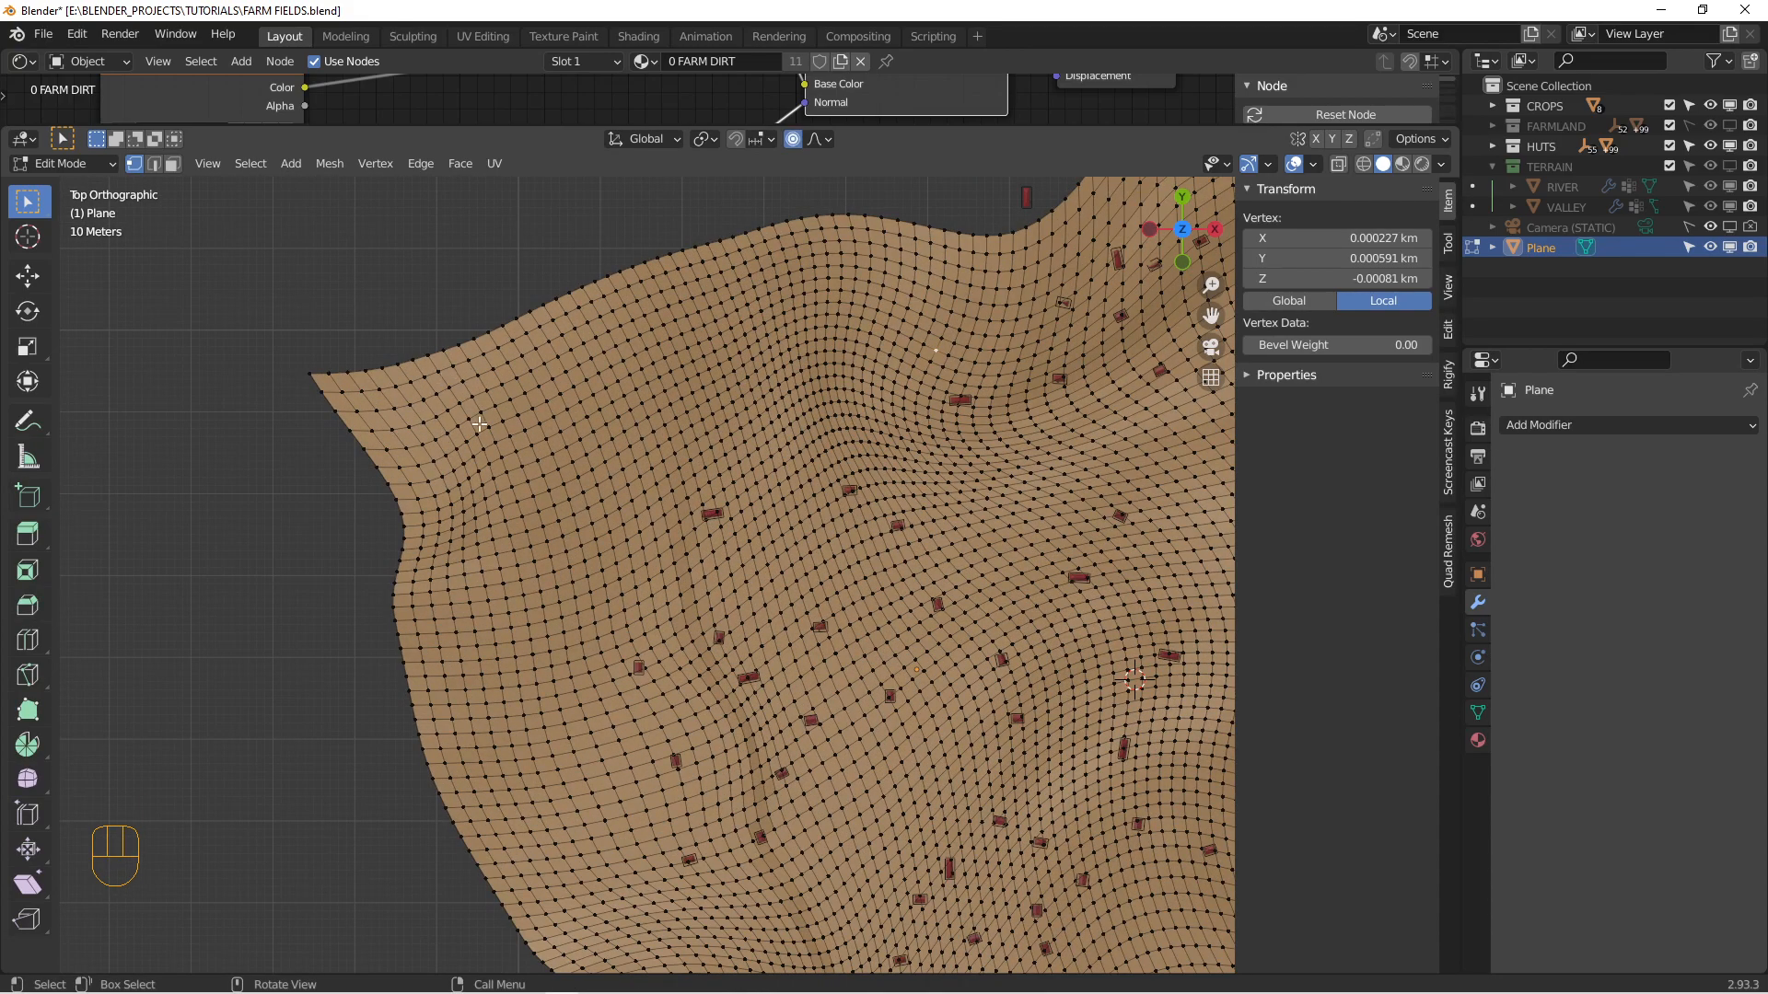
key(c)
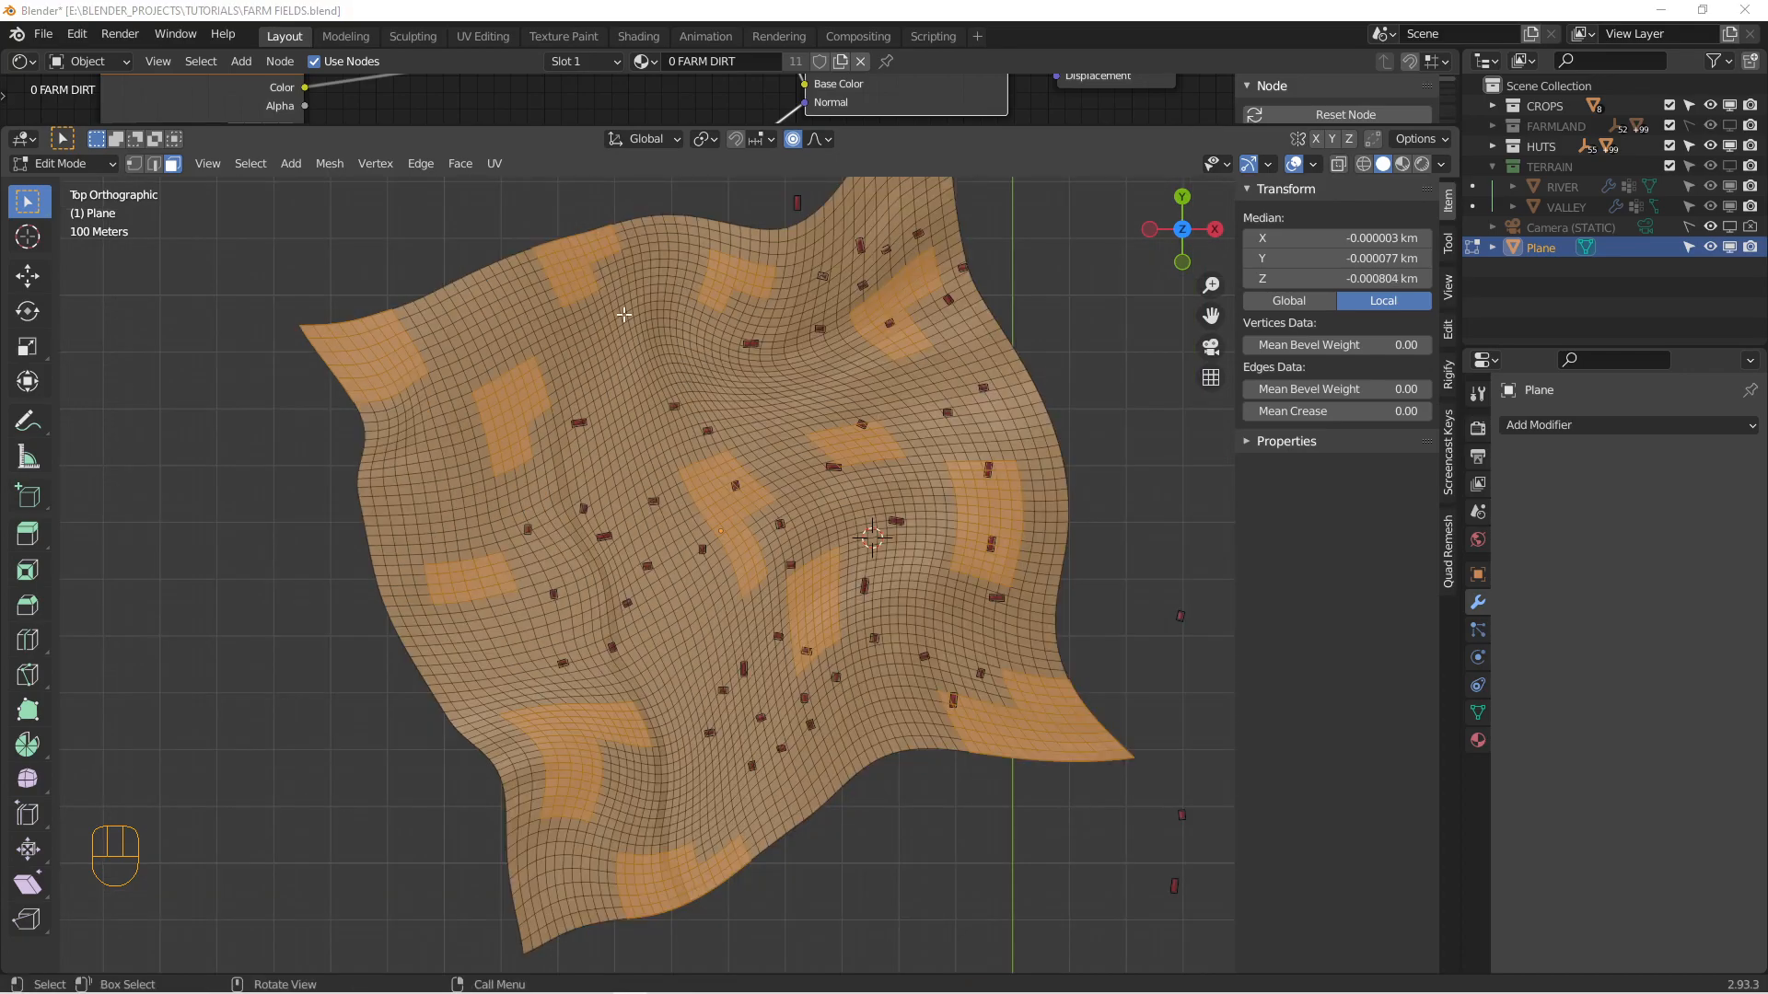
mouse_move(538, 536)
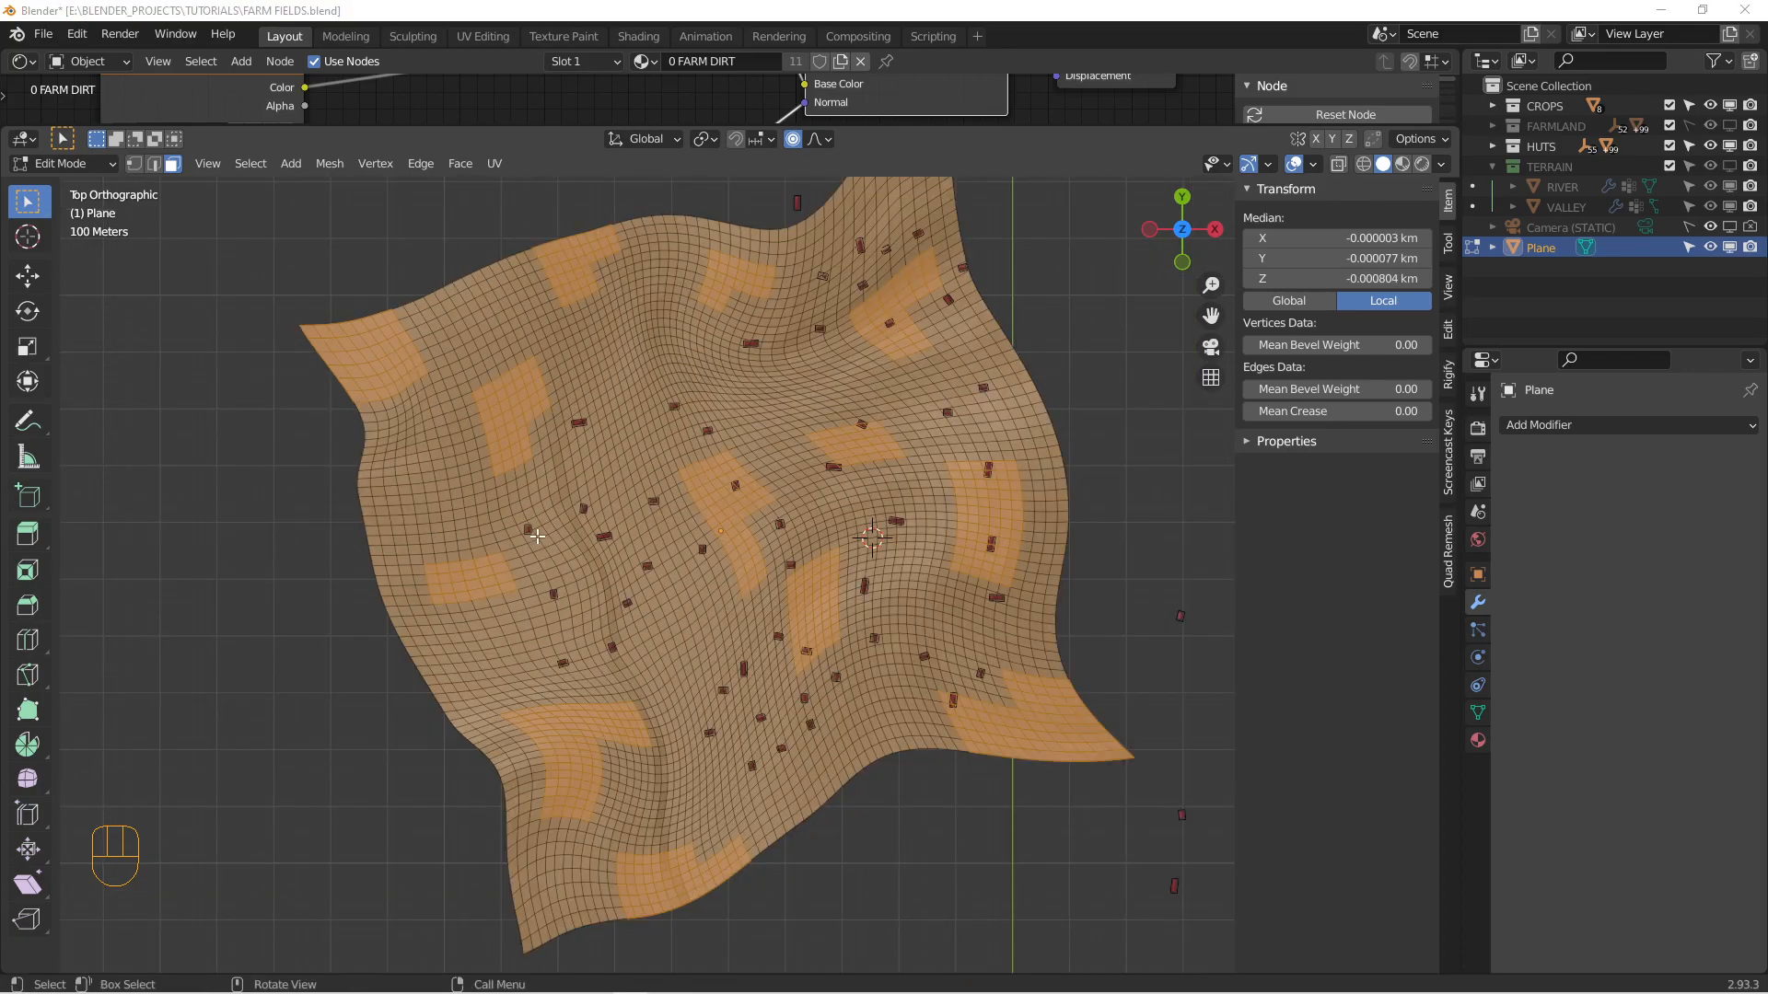
key(p)
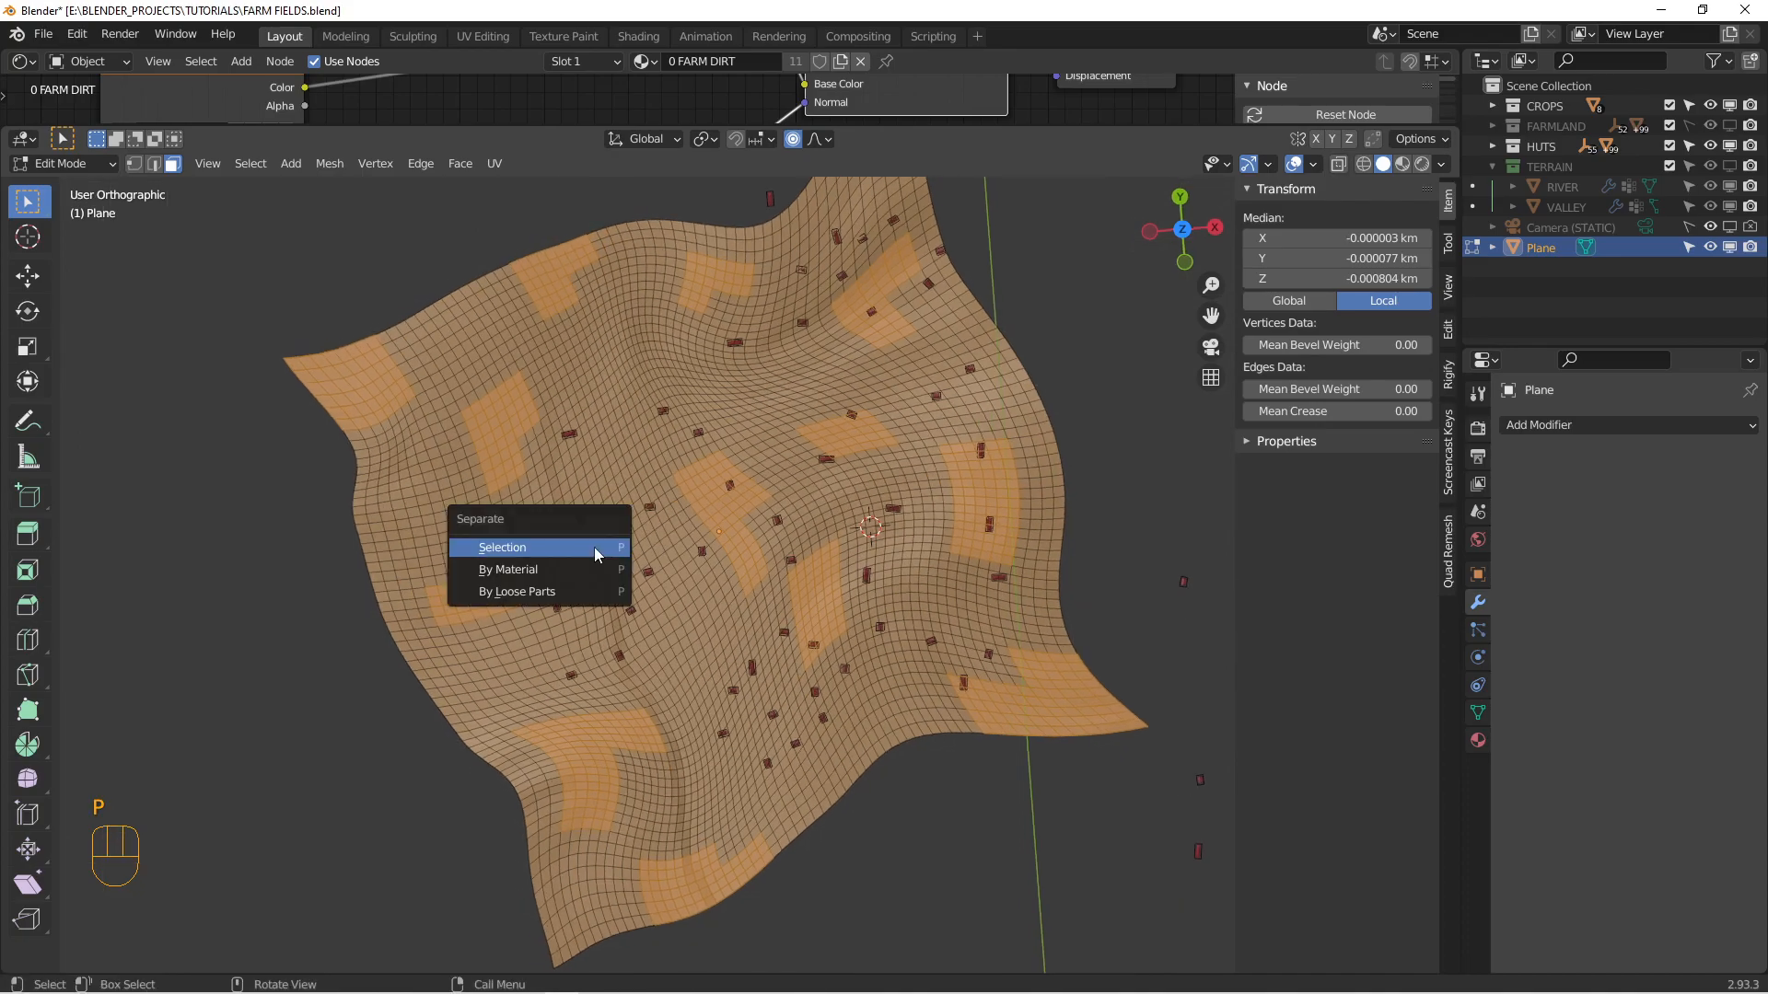
Step: Separate face groups into Plane.001–Plane.004 and open Plane.003's mesh for editing
click(502, 546)
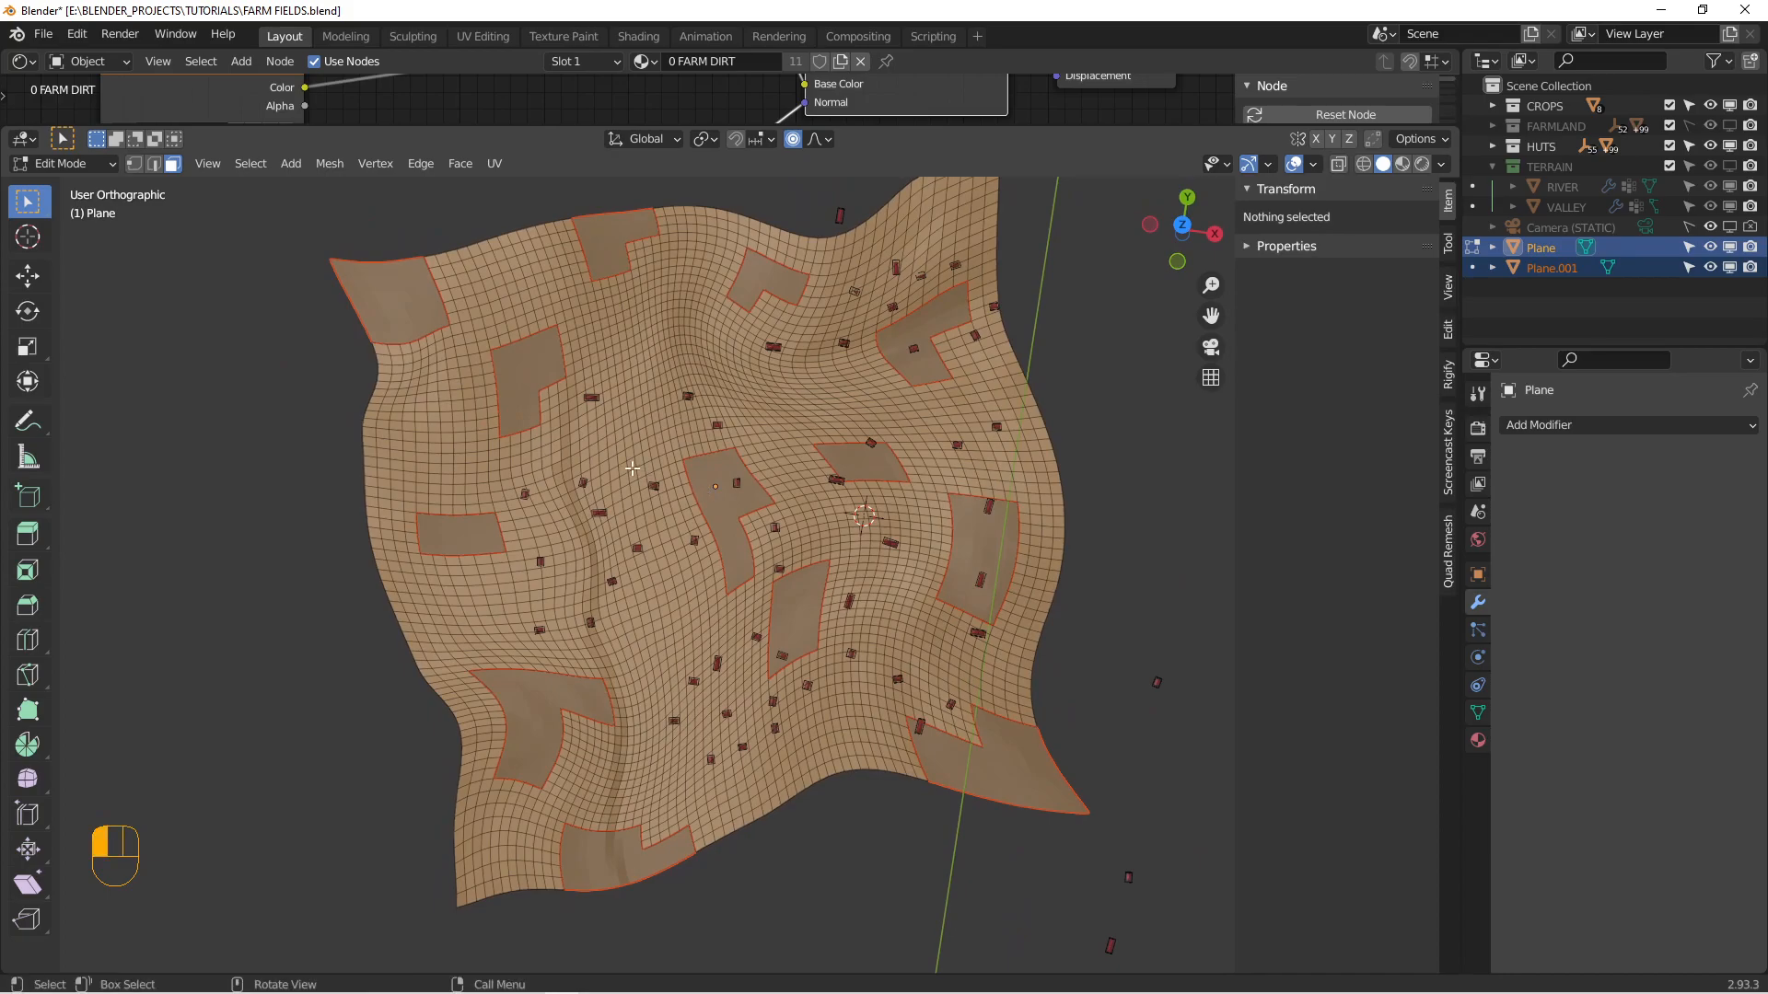
click(631, 464)
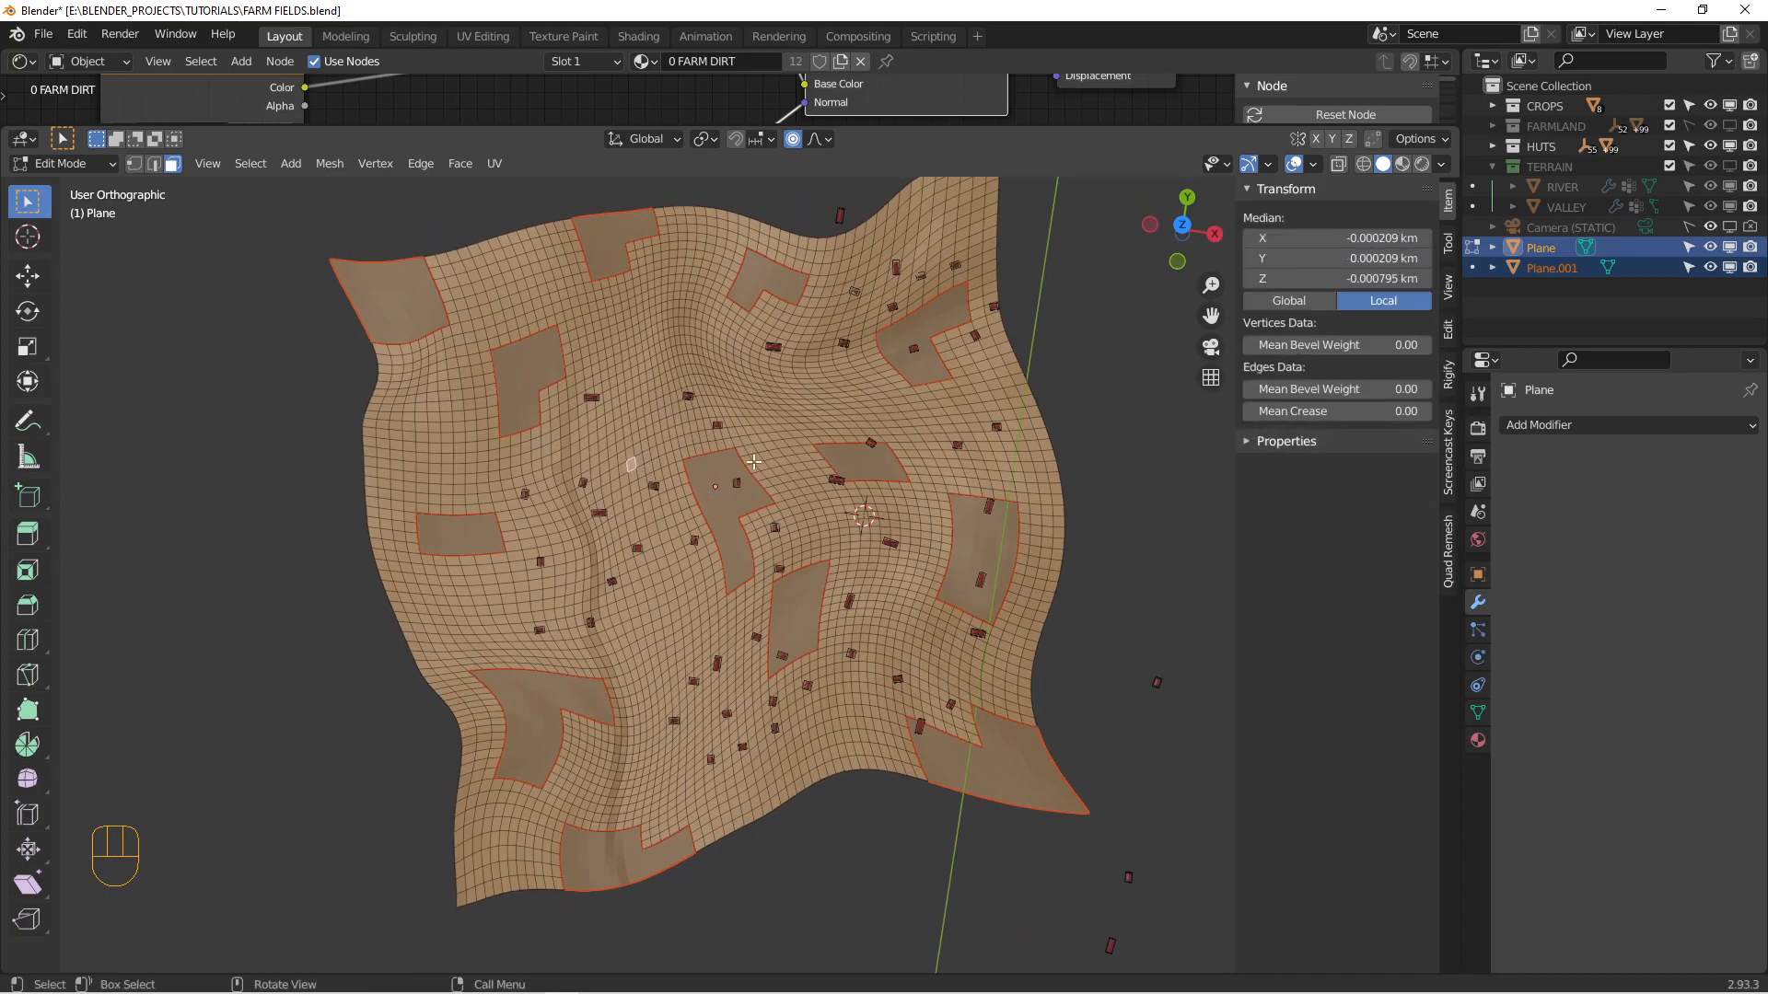
mouse_move(923, 422)
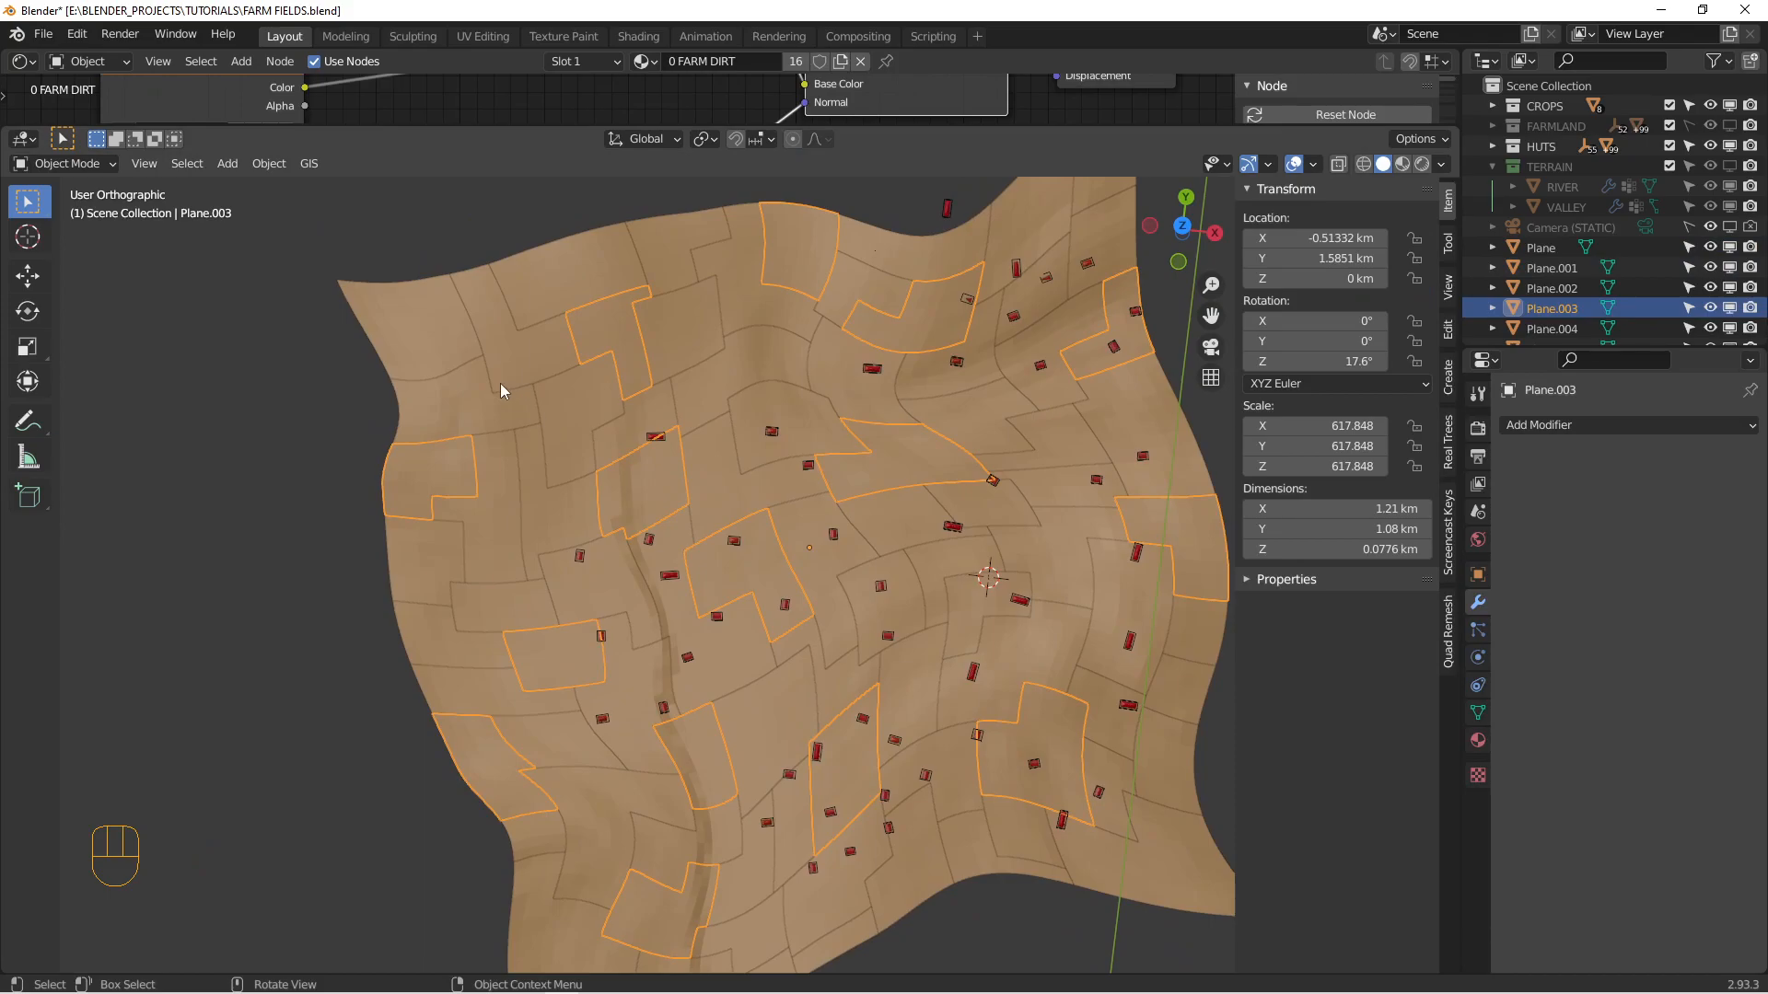
key(Tab)
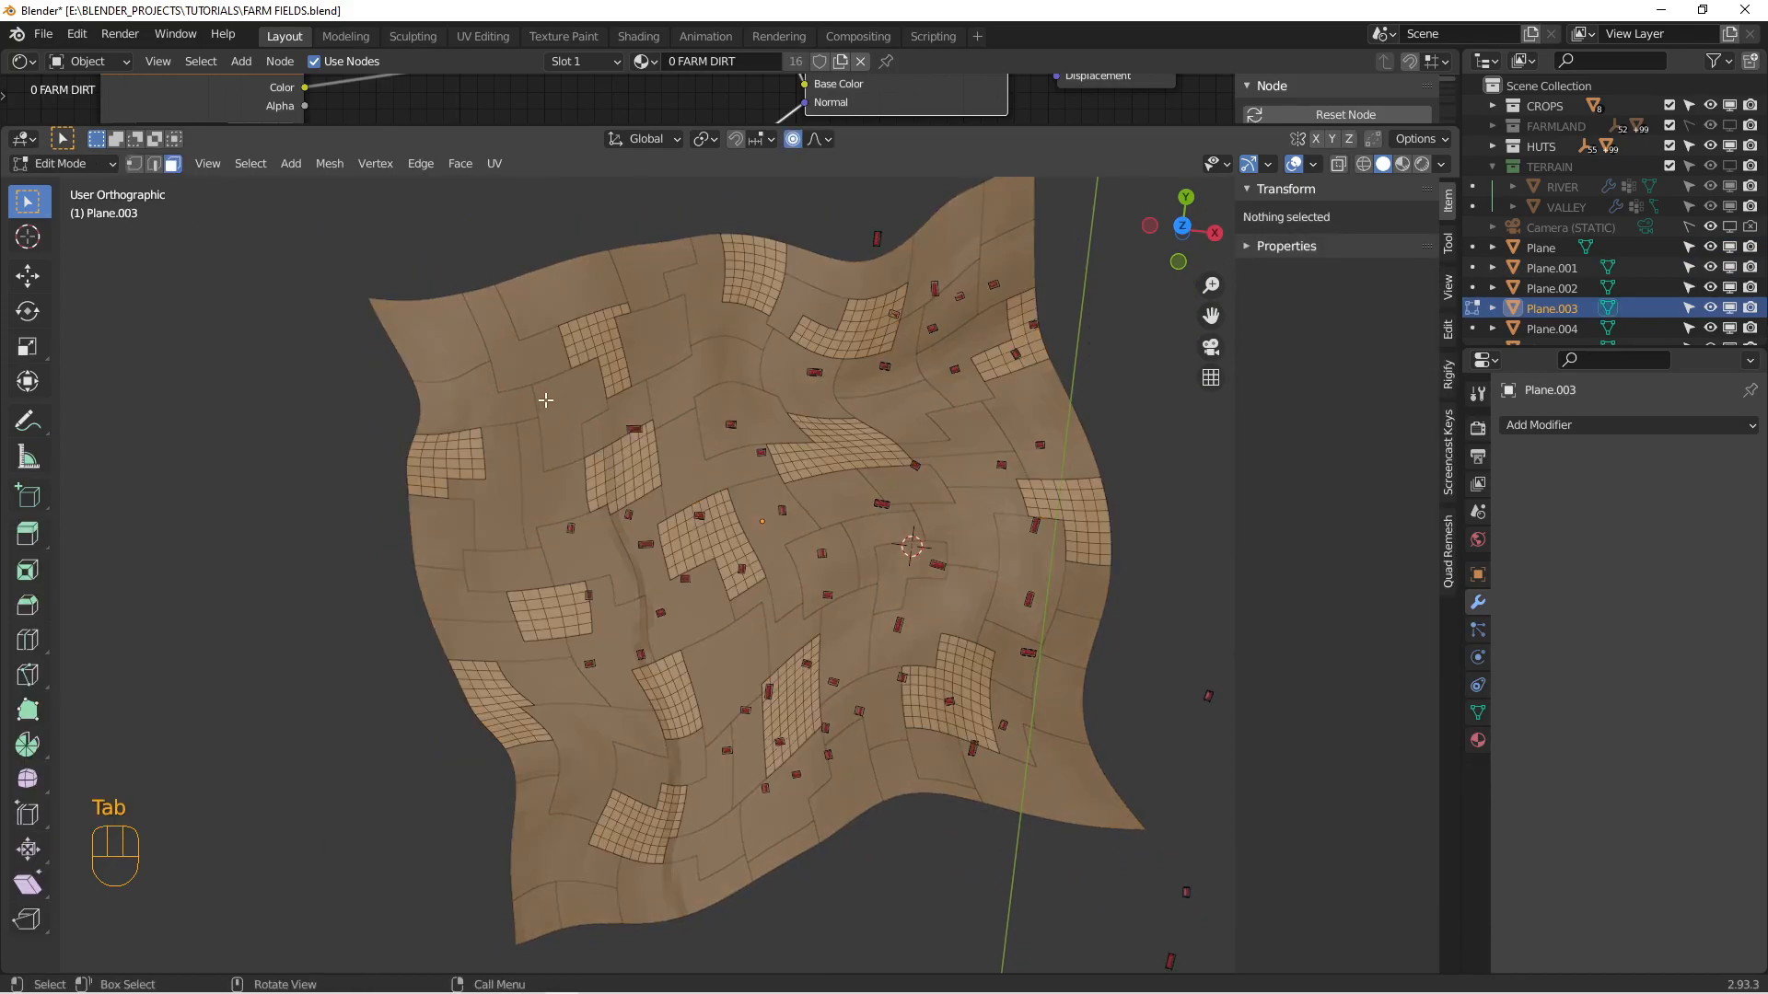
key(Tab)
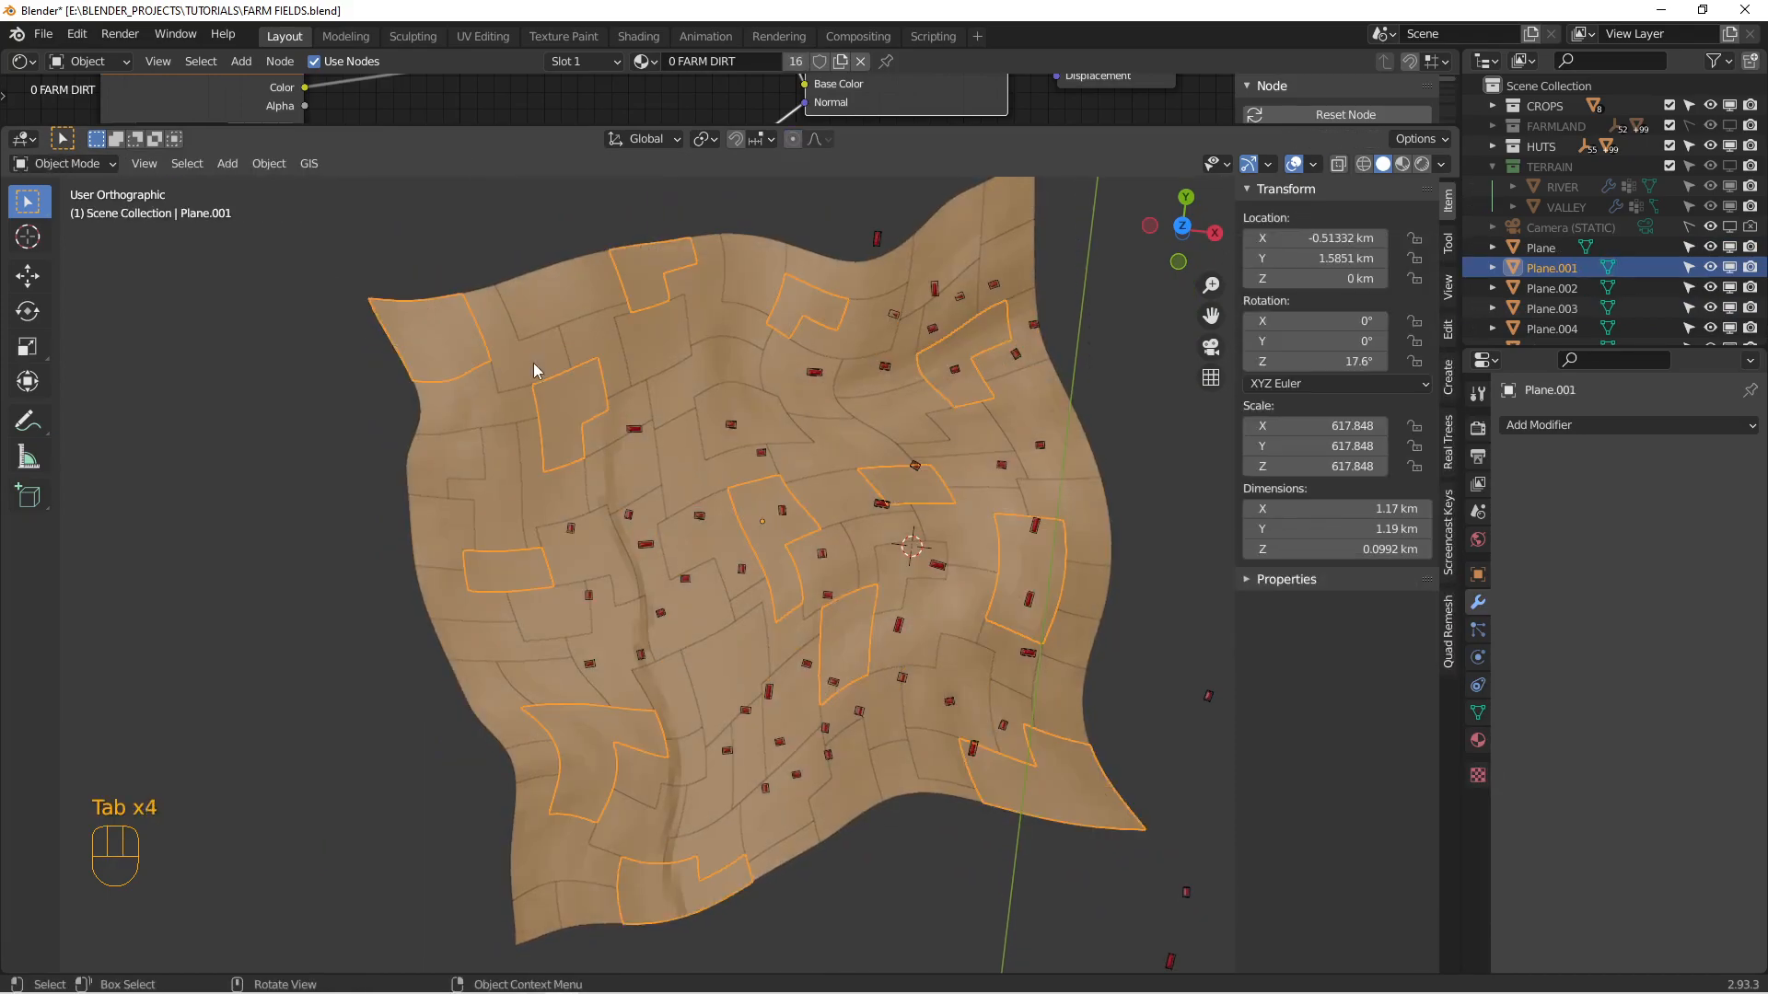
click(1550, 308)
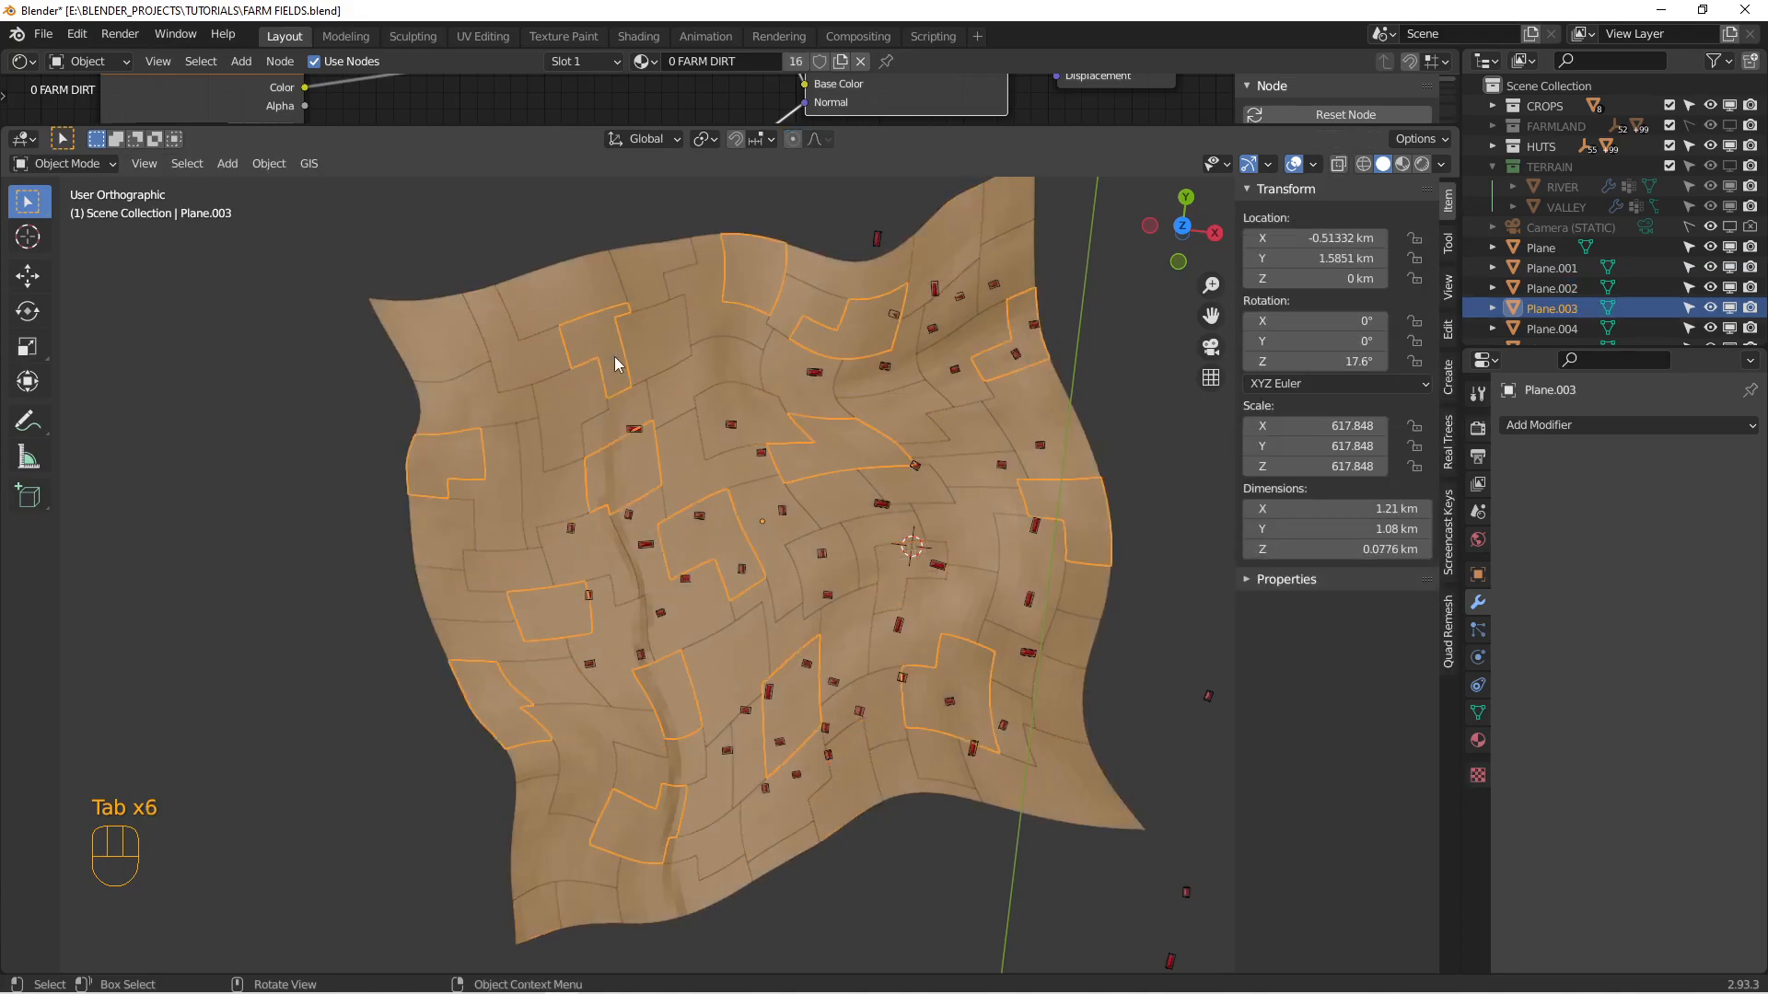
key(Tab)
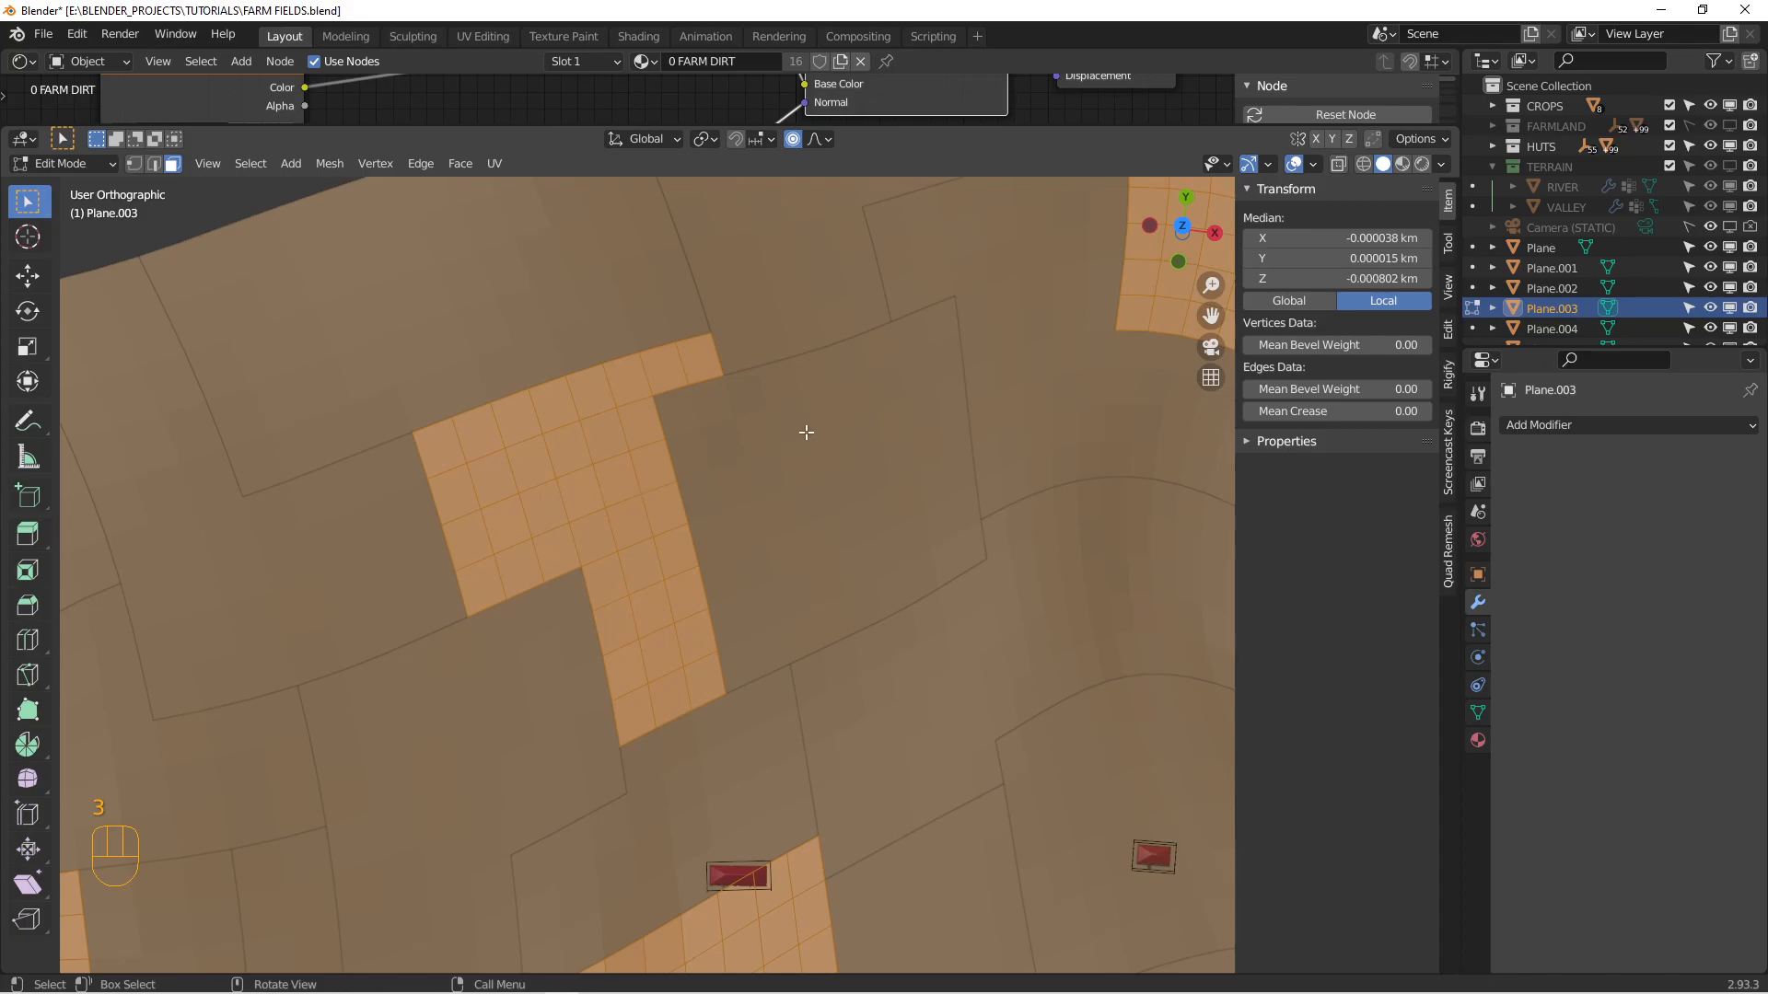
Step: Inset Plane.003's field faces, invert the selection, and delete the border ring faces
key(i)
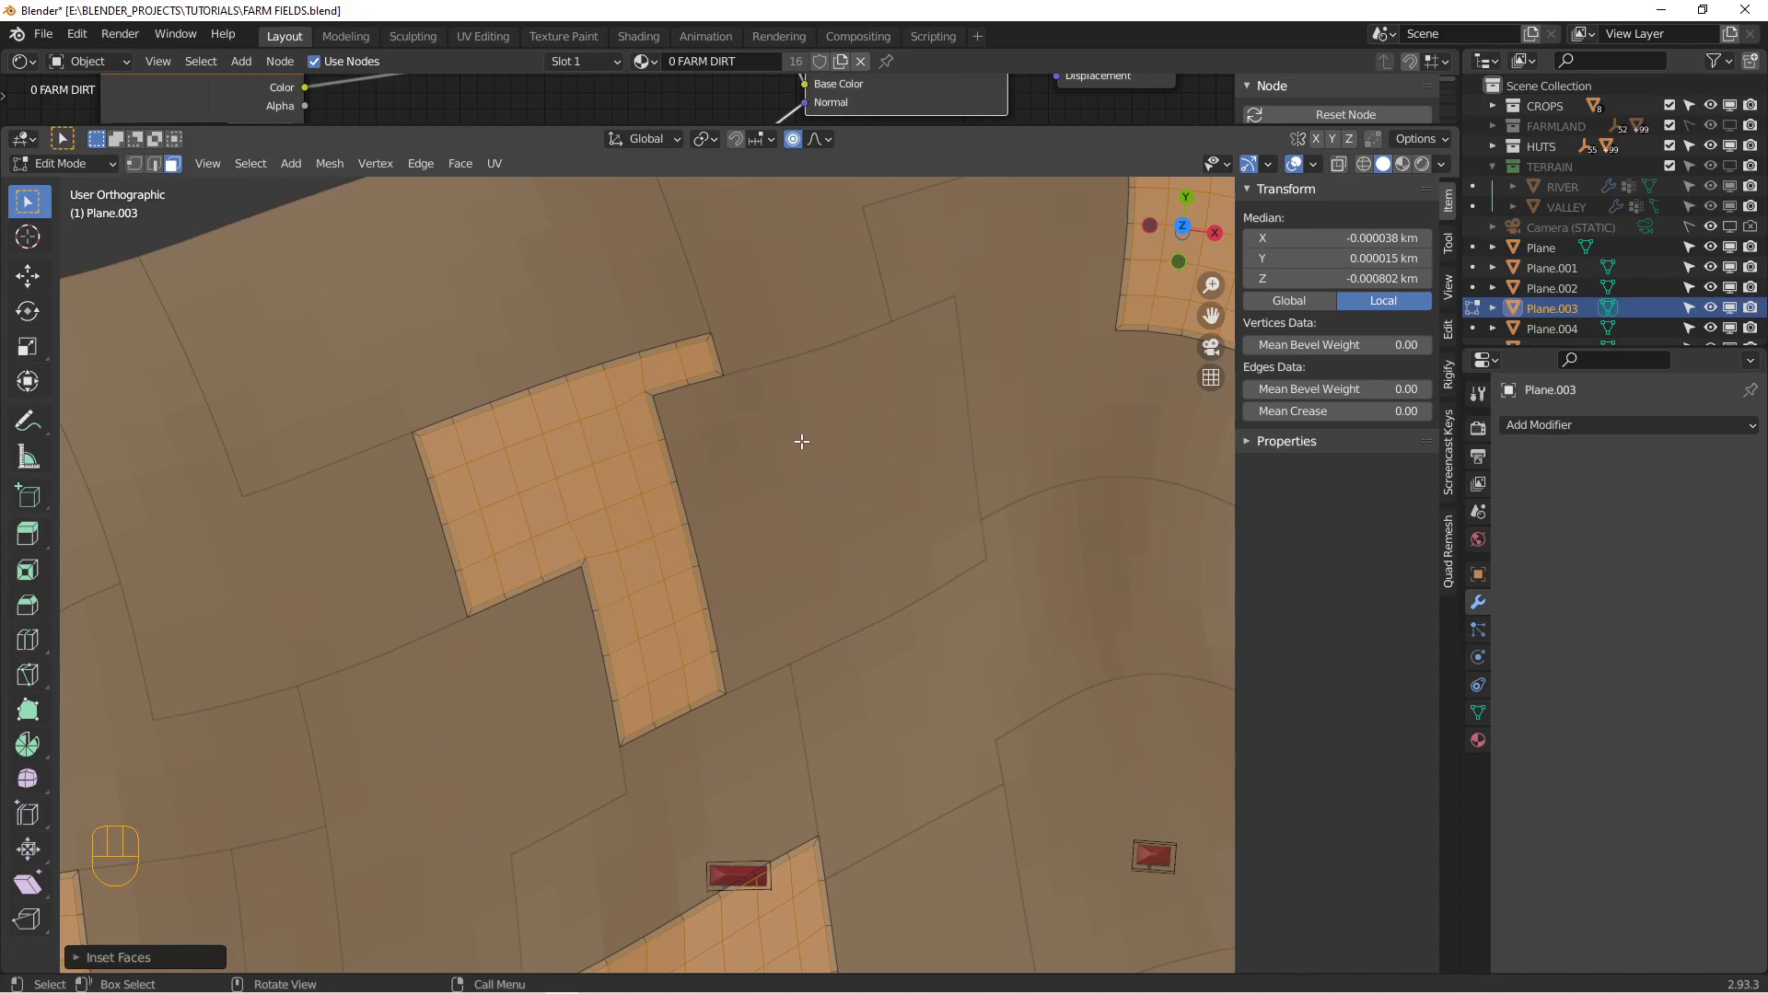
key(ctrl+i)
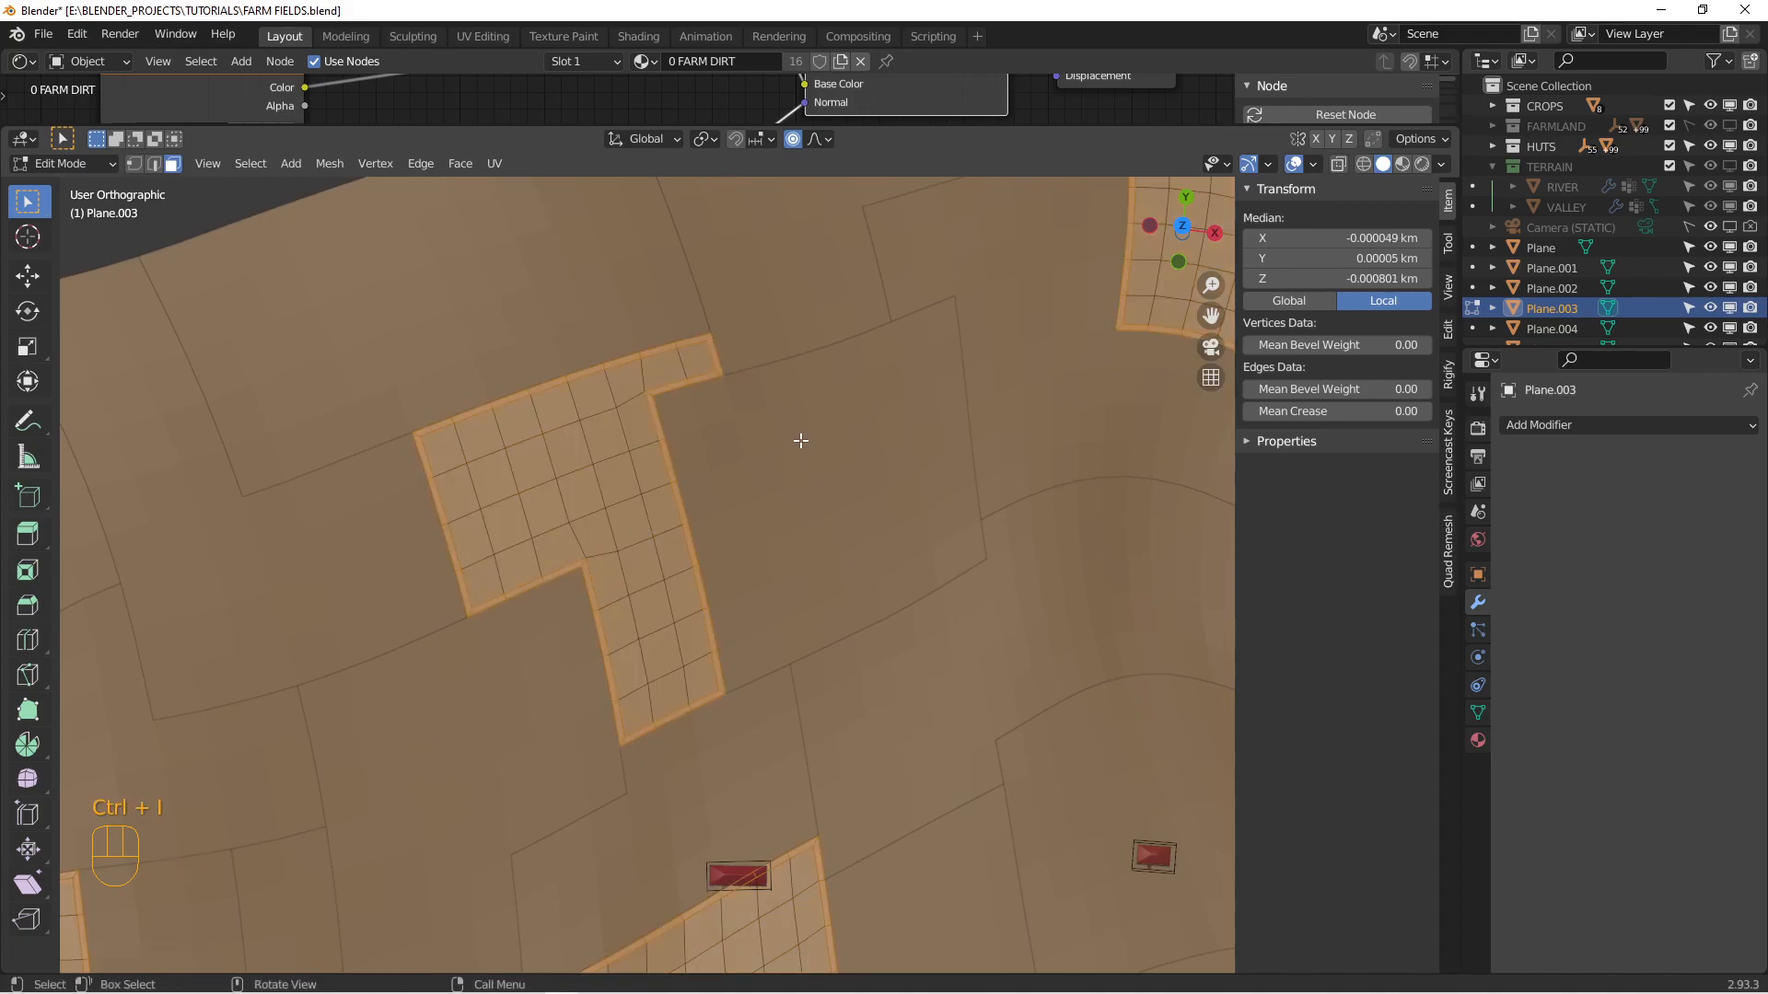
key(x)
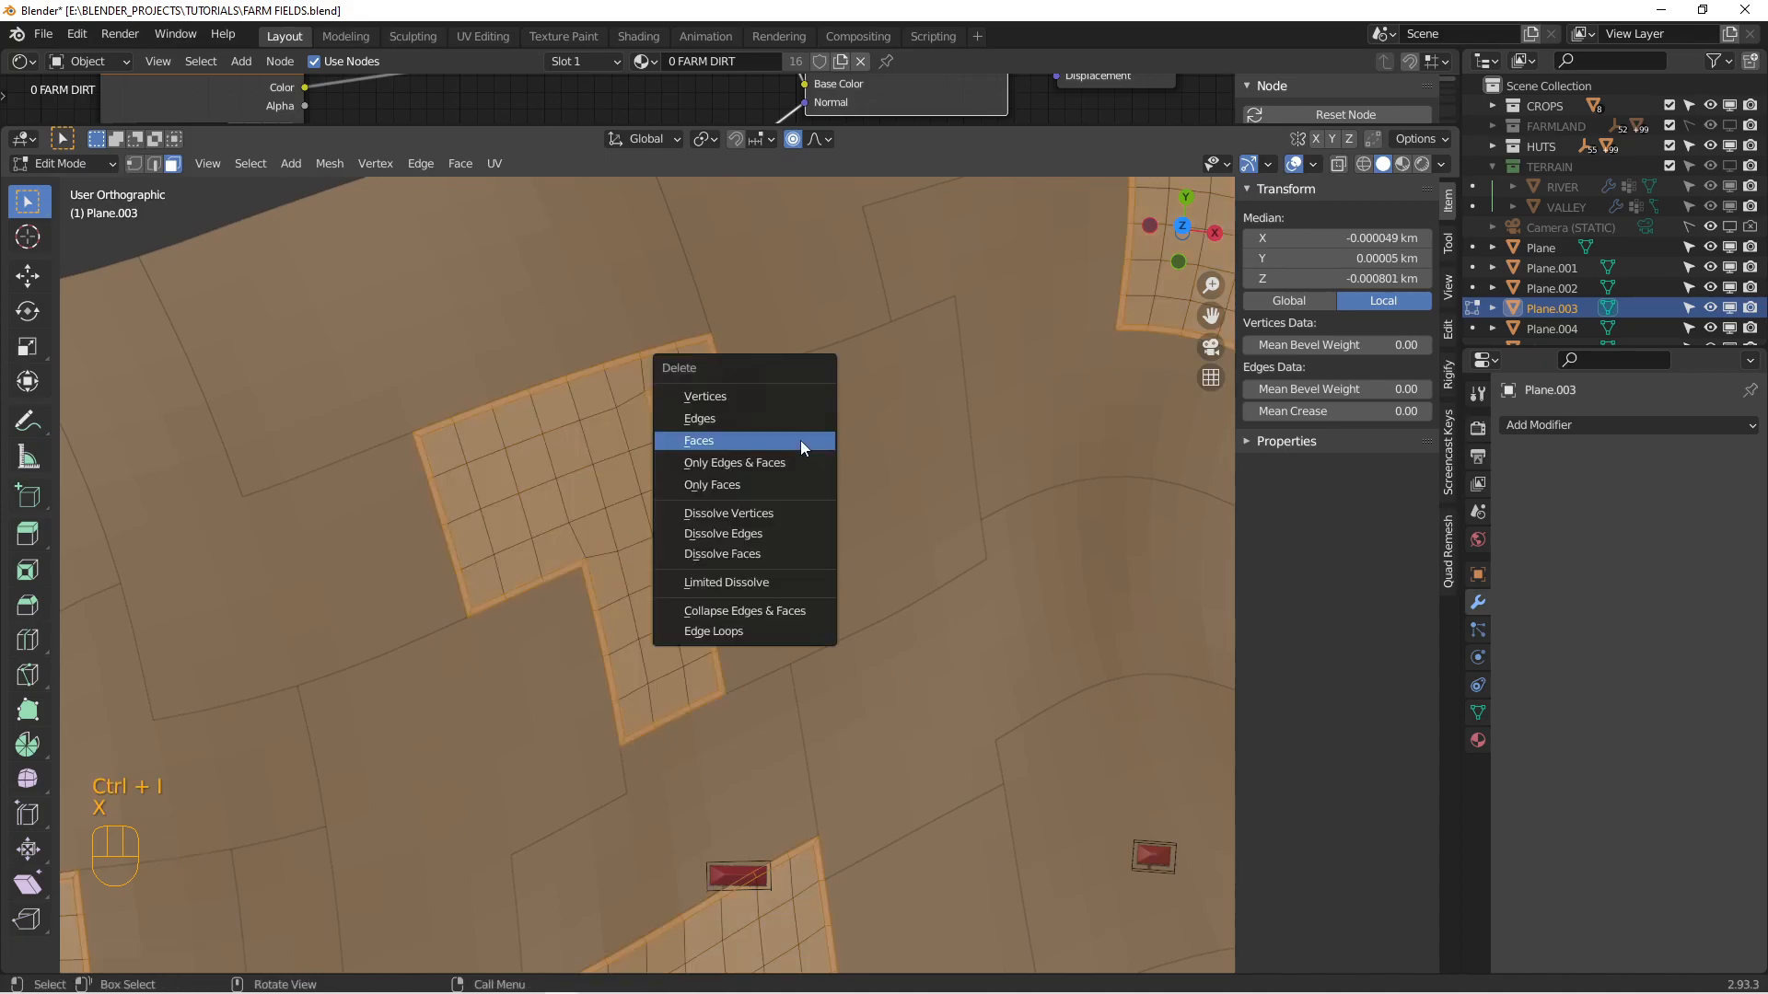
click(698, 440)
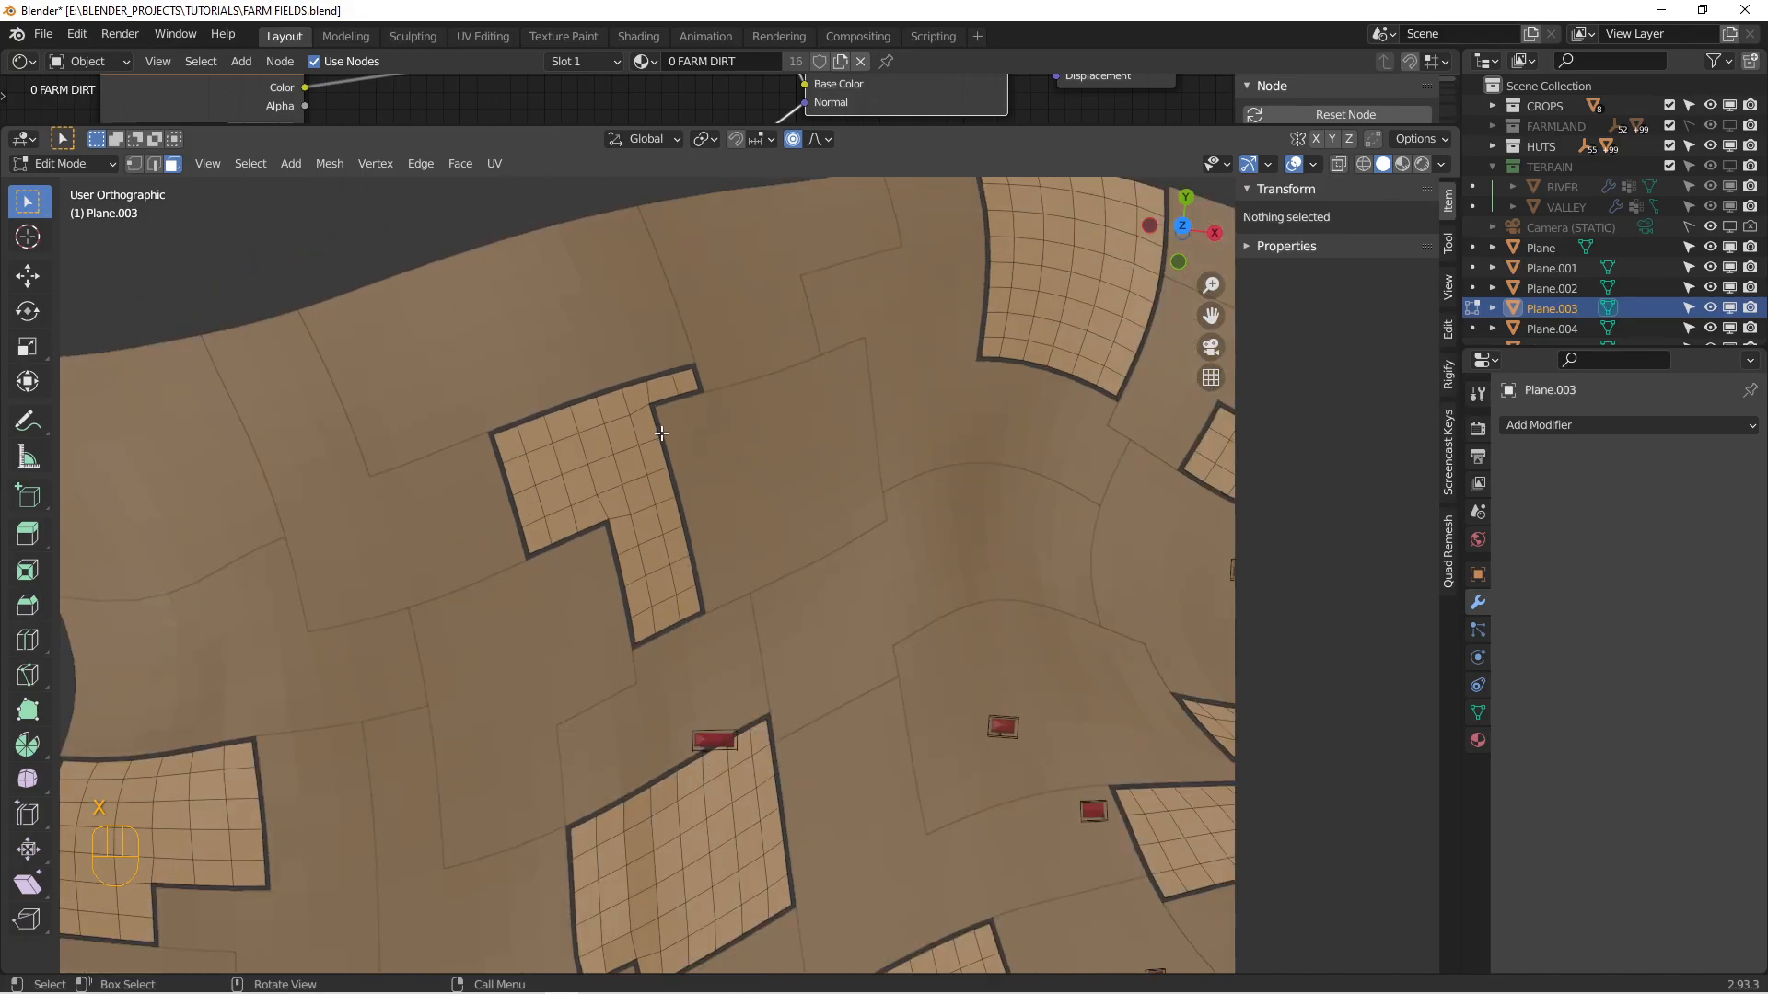
key(Tab)
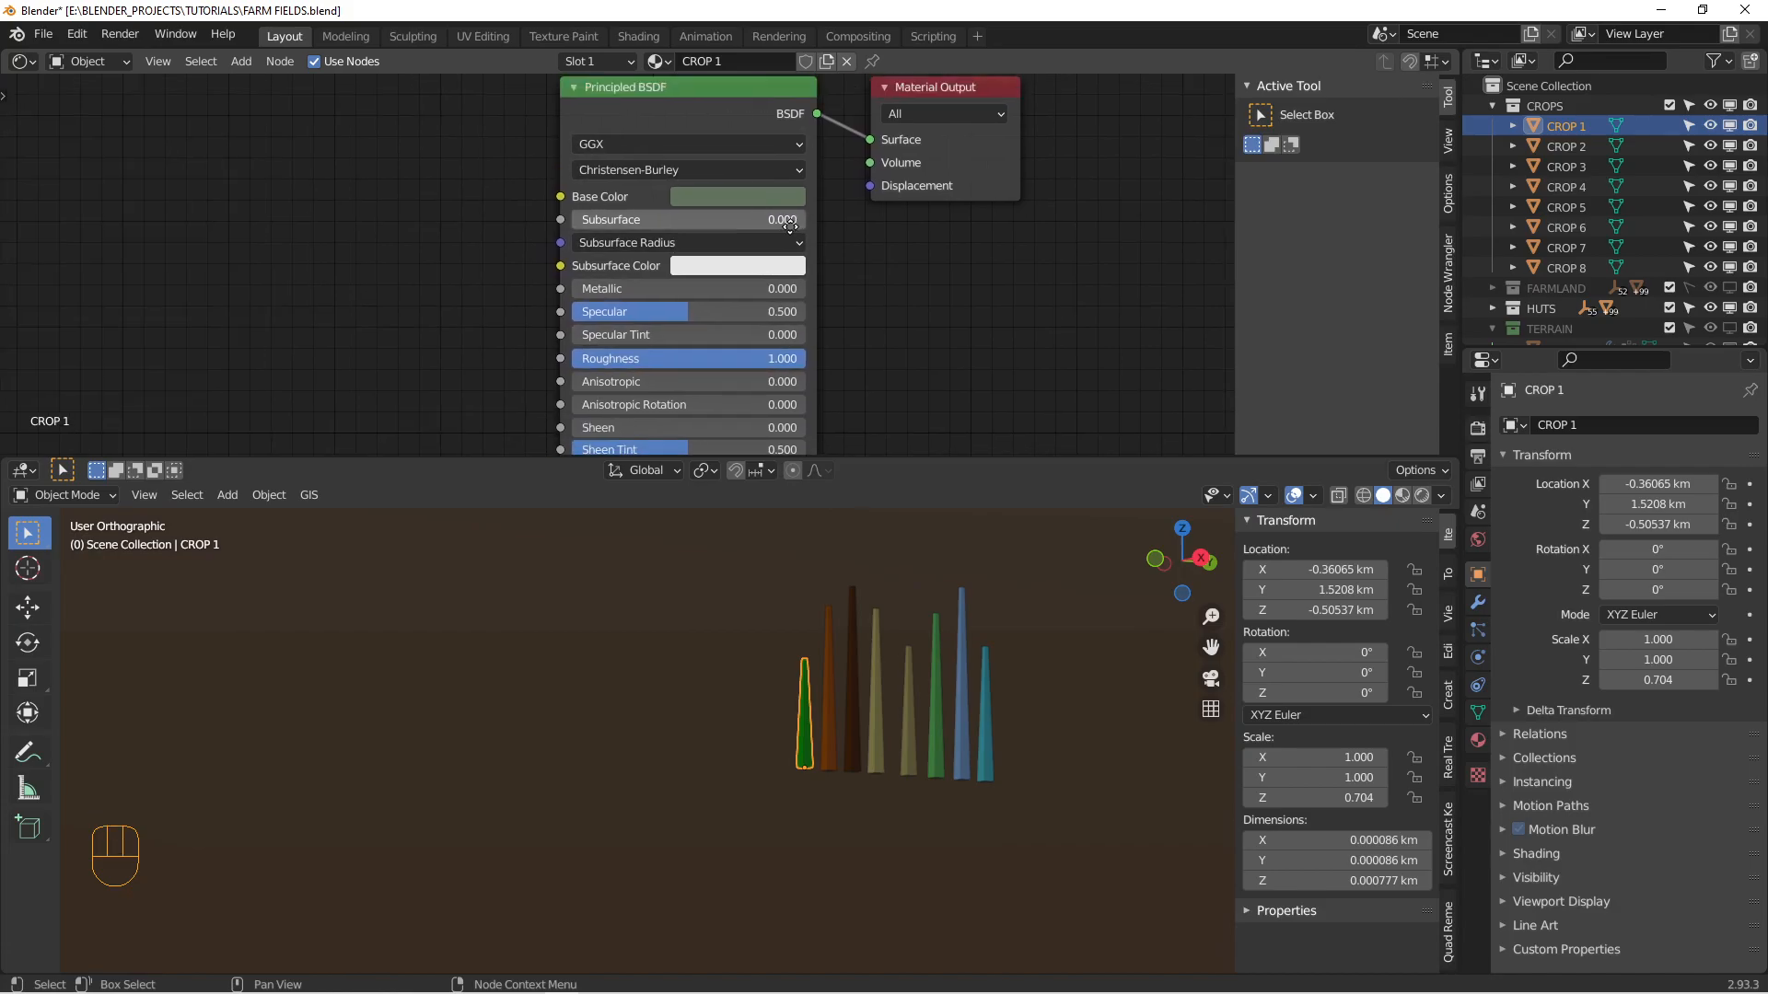
Step: Set the CROP 1 Principled BSDF base colour to a dark, muted green
click(736, 196)
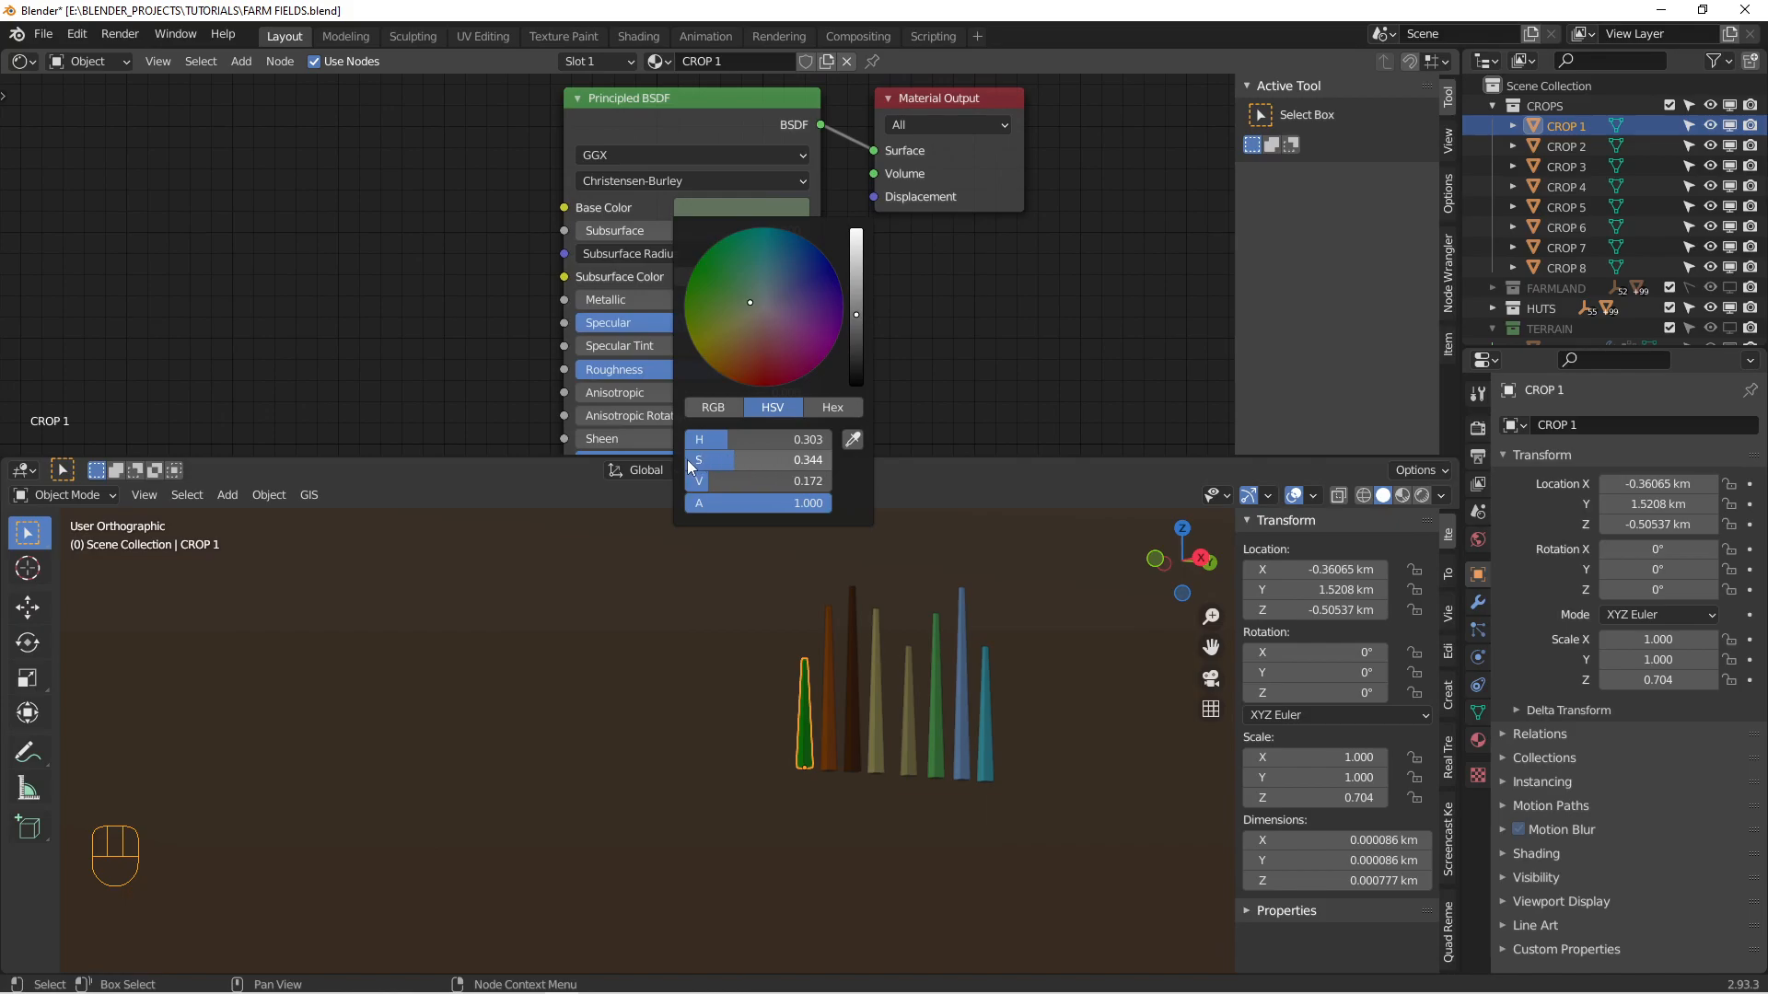
click(870, 350)
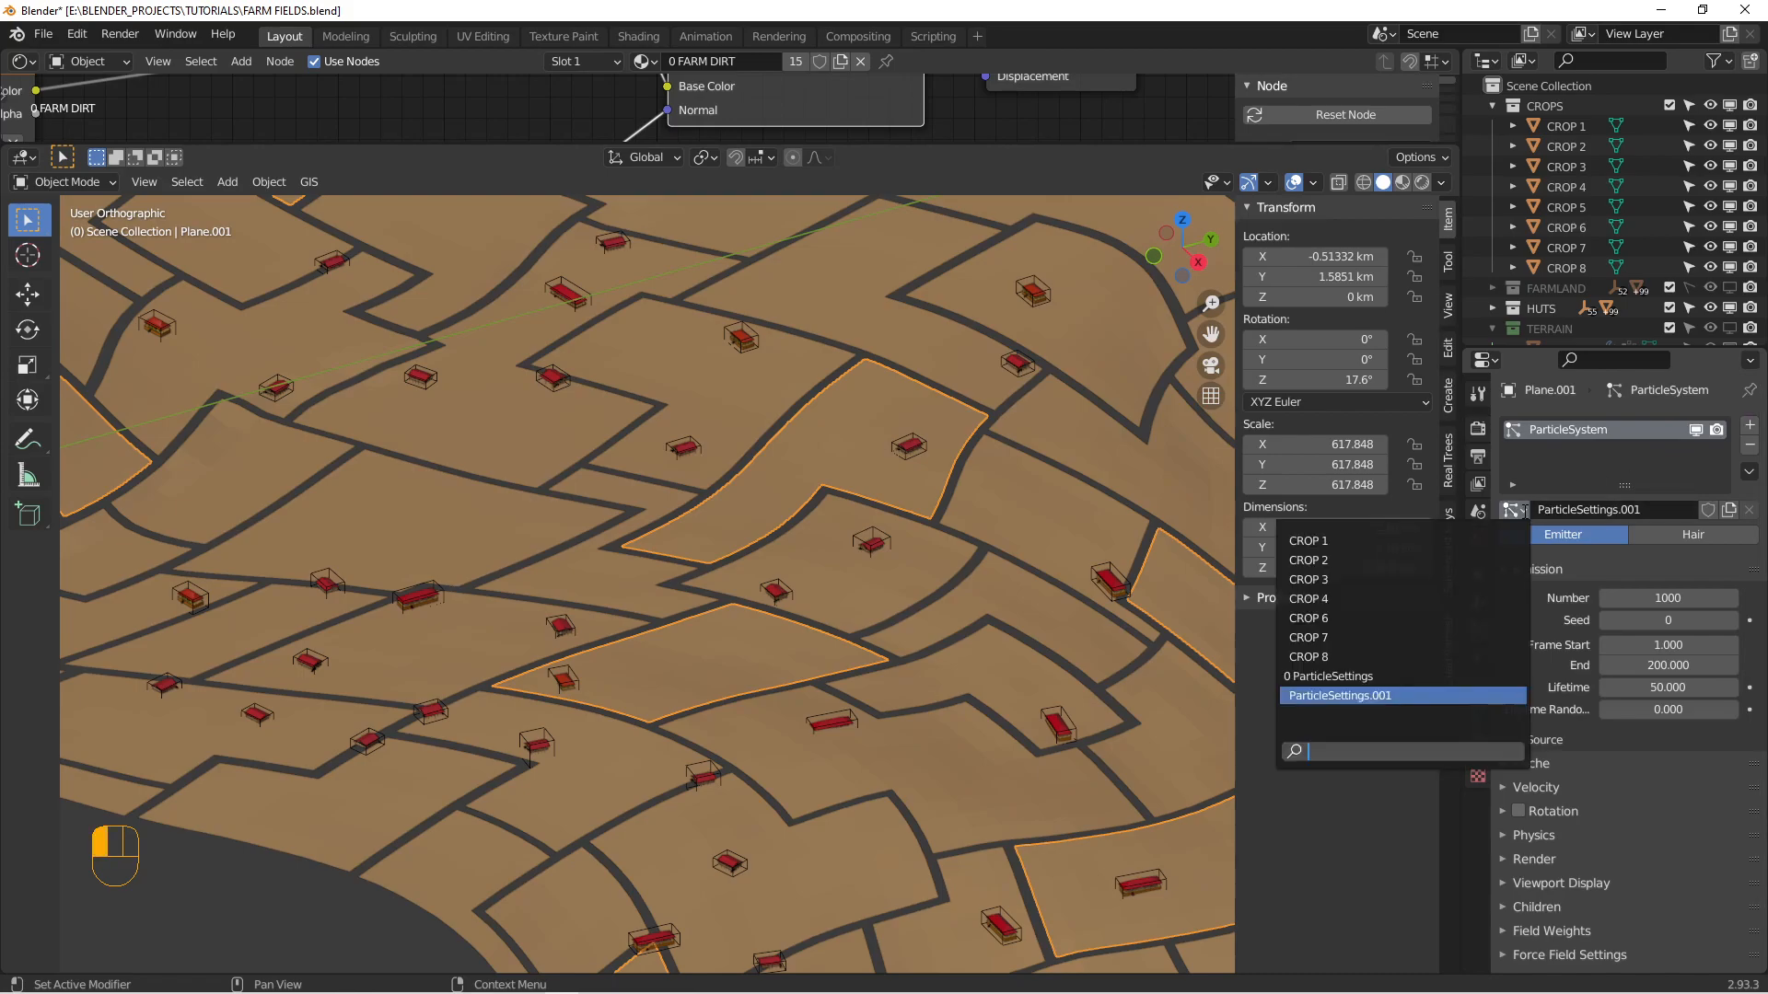
mouse_move(1314, 541)
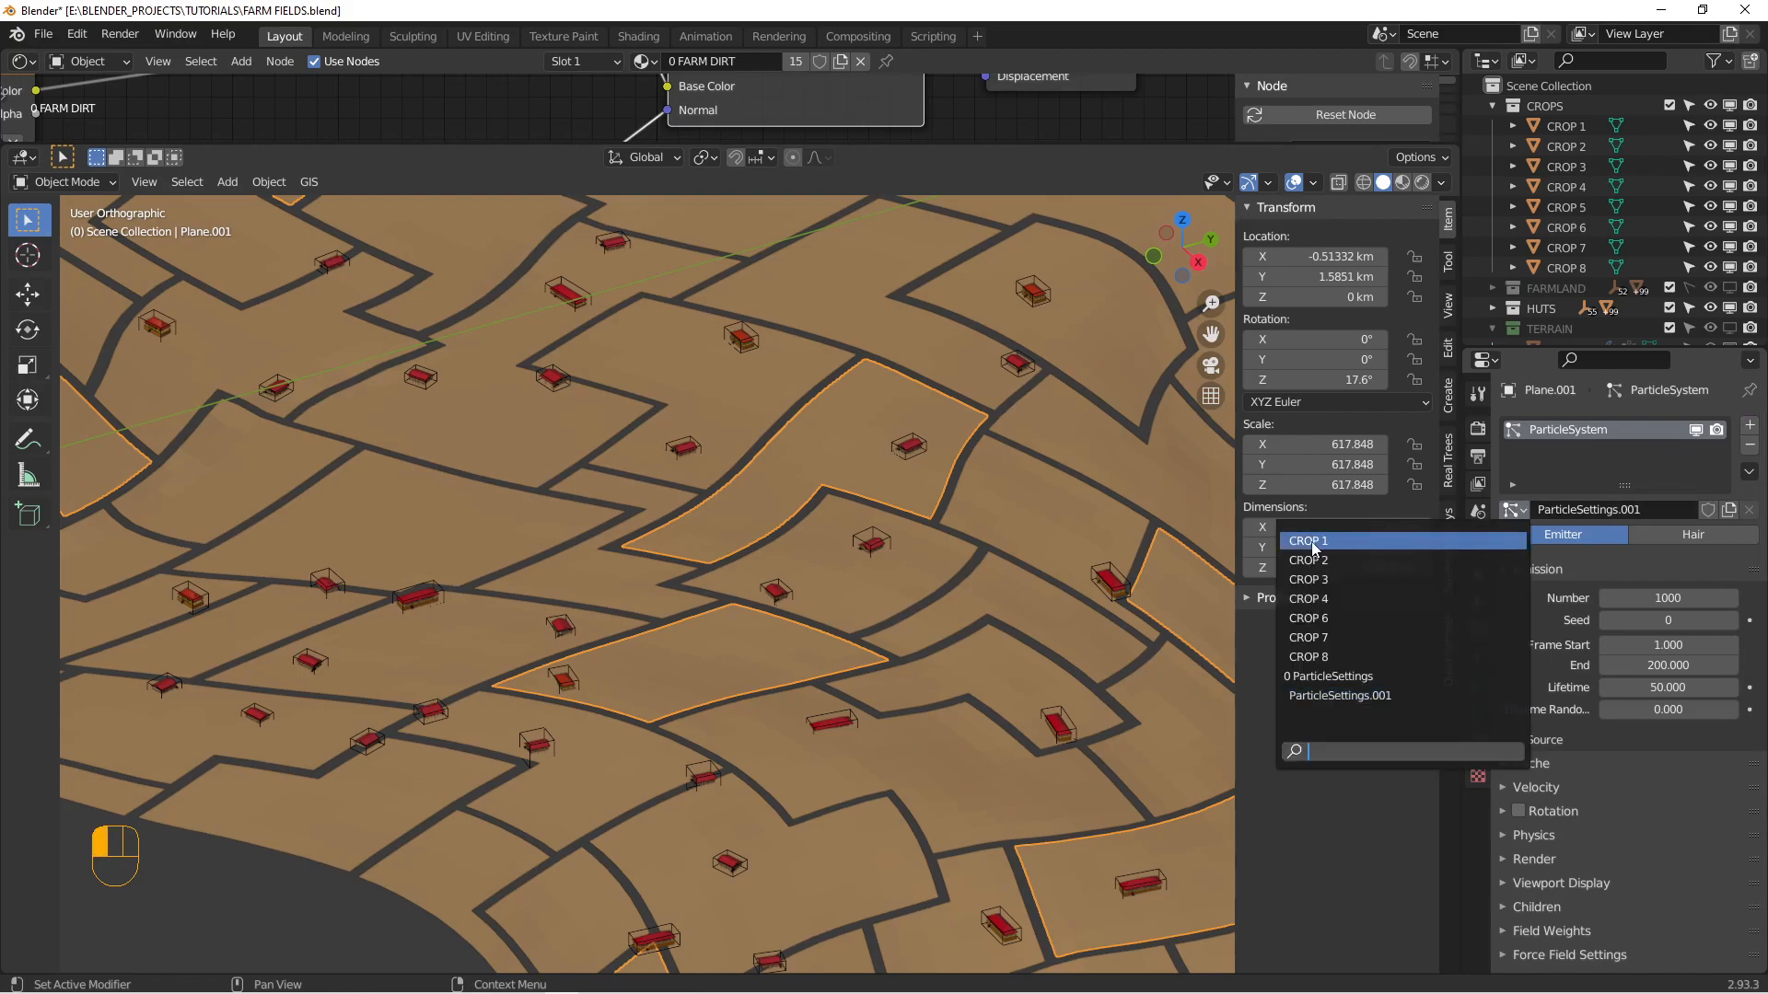
Step: Pick CROP 1 from Plane.001's particle settings dropdown
click(1306, 541)
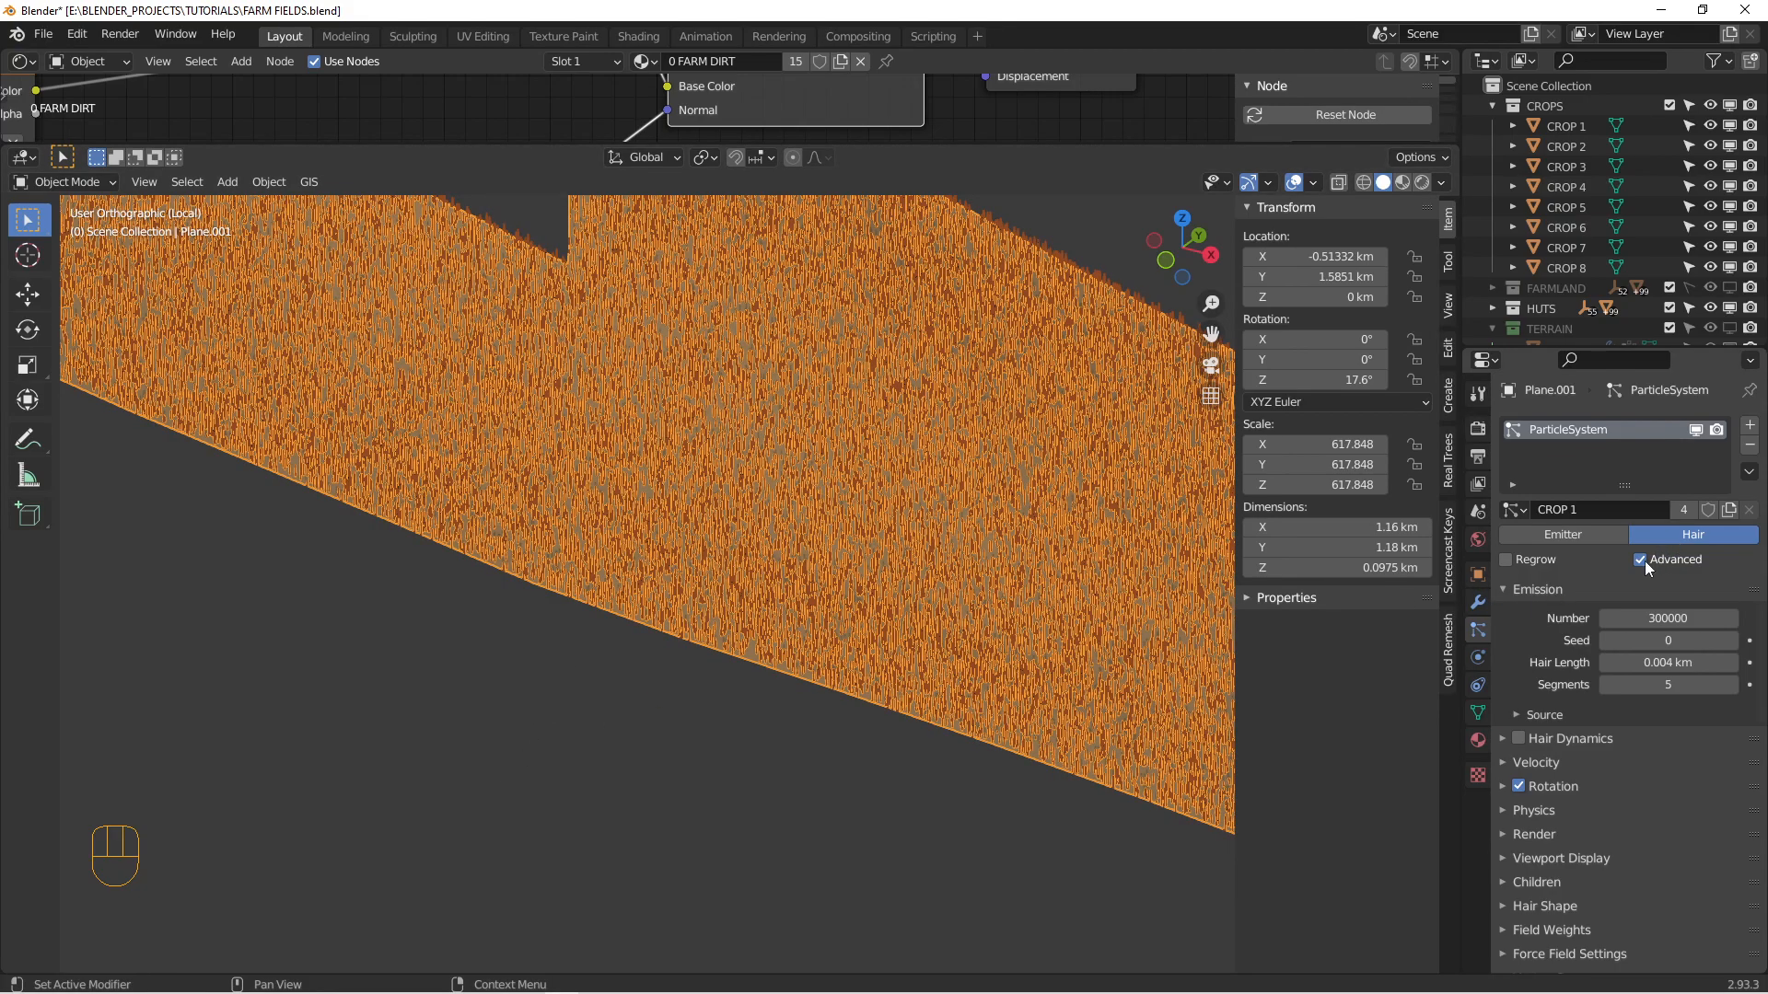
mouse_move(1668, 618)
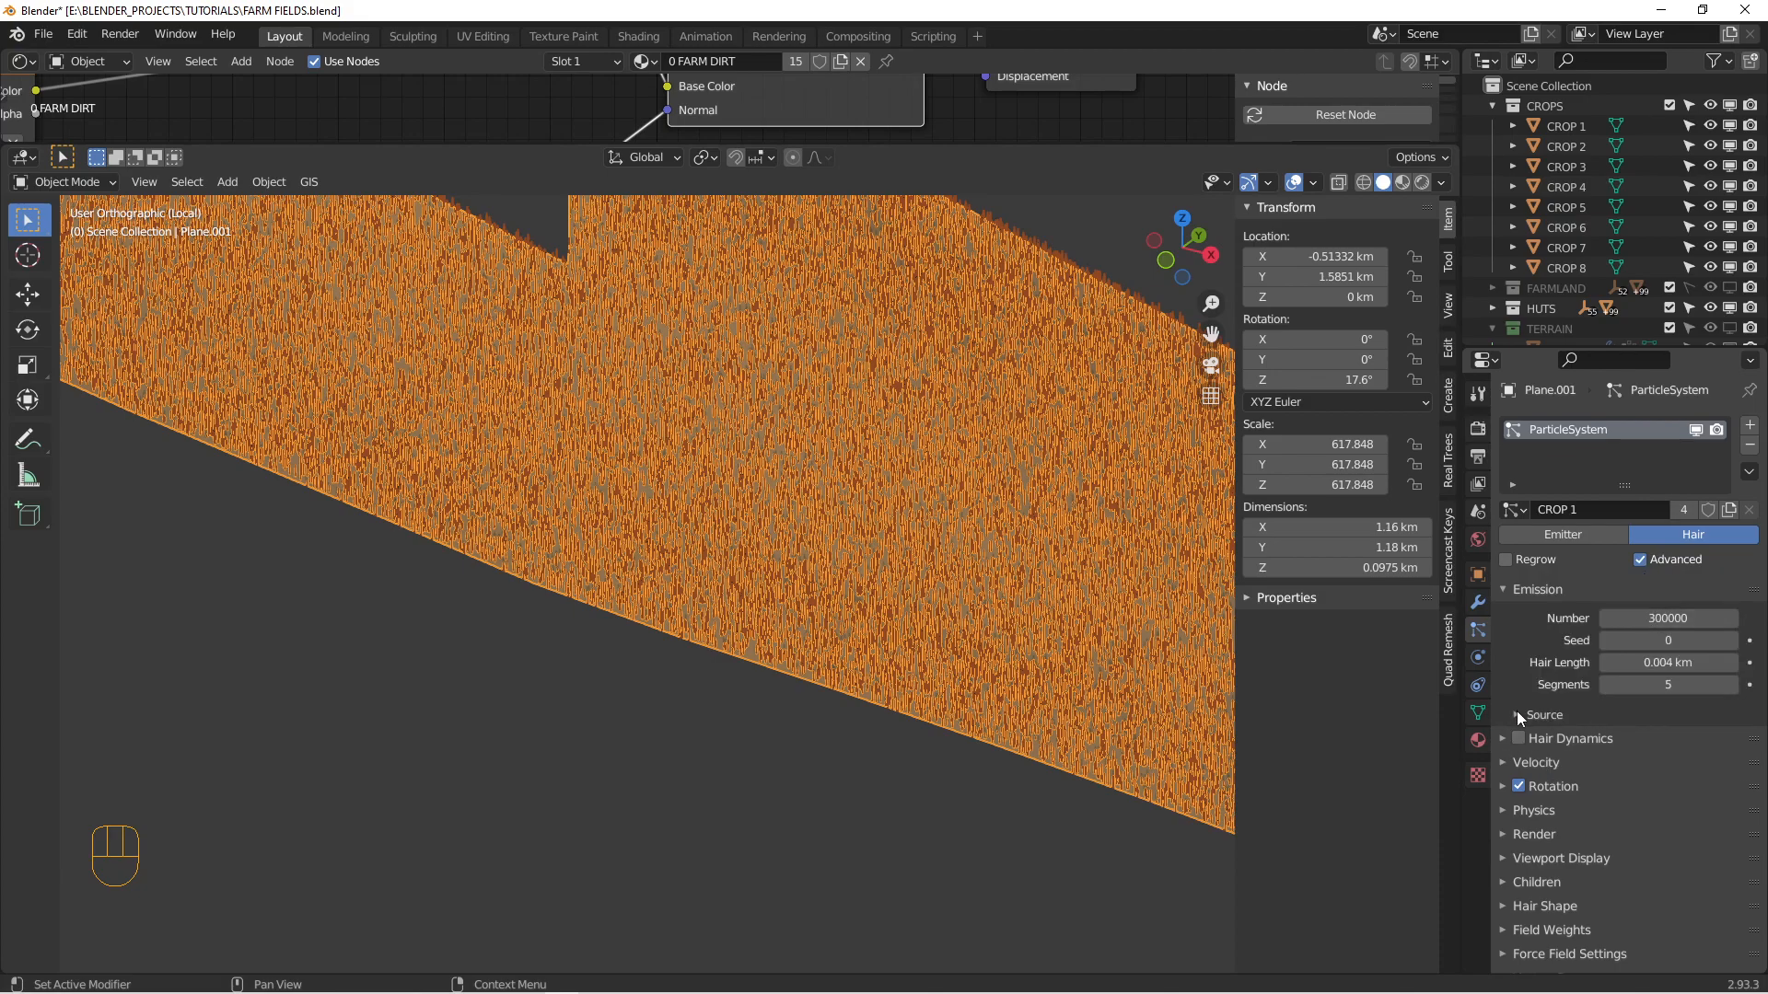
Step: Change the Emission Source distribution from Random to Jittered
click(1543, 714)
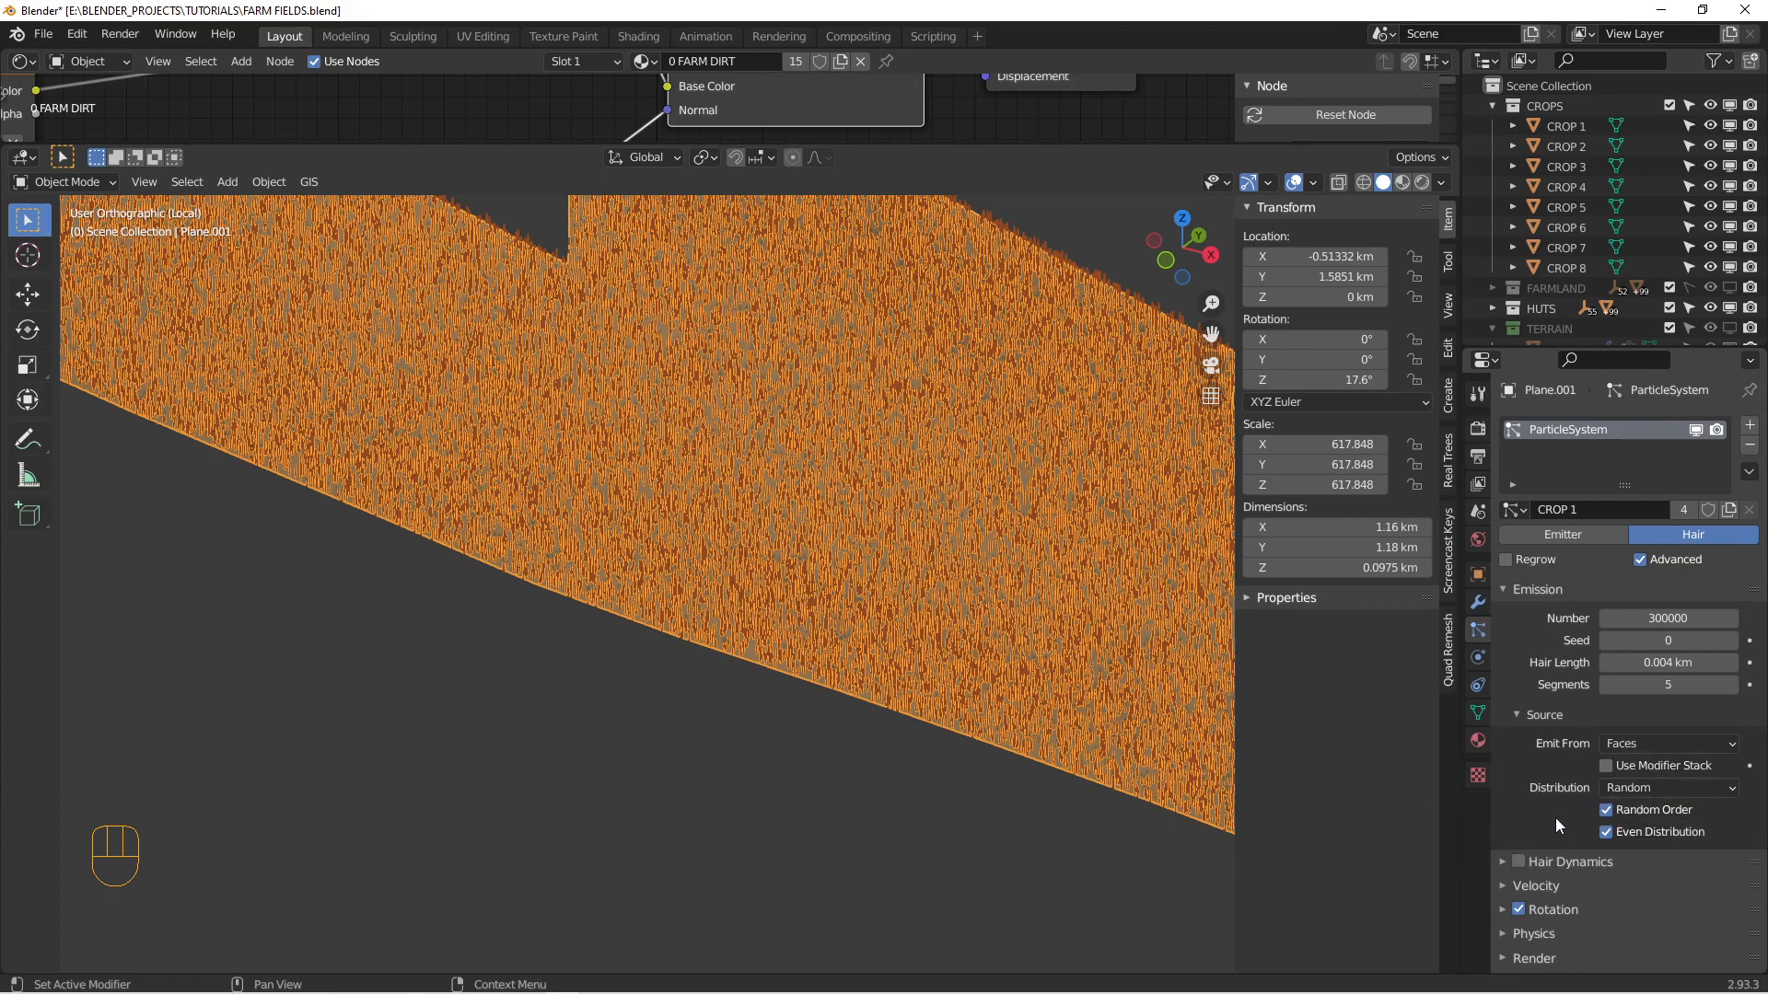
click(1668, 787)
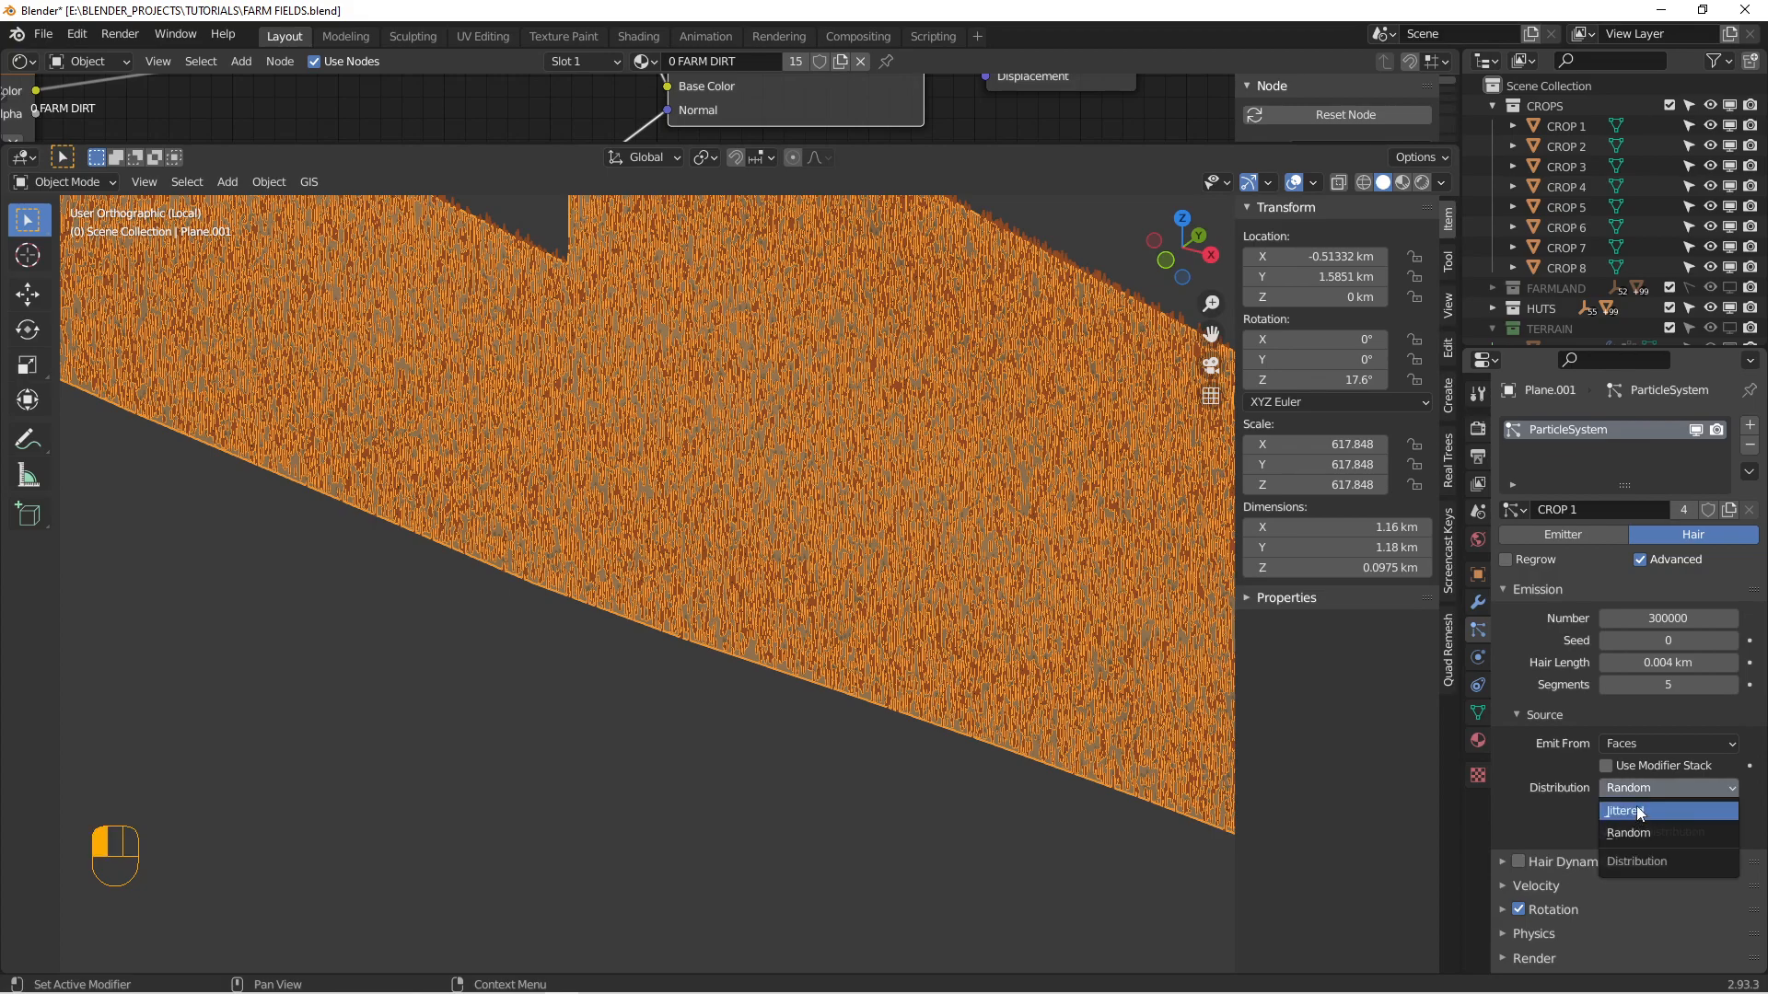
click(1628, 811)
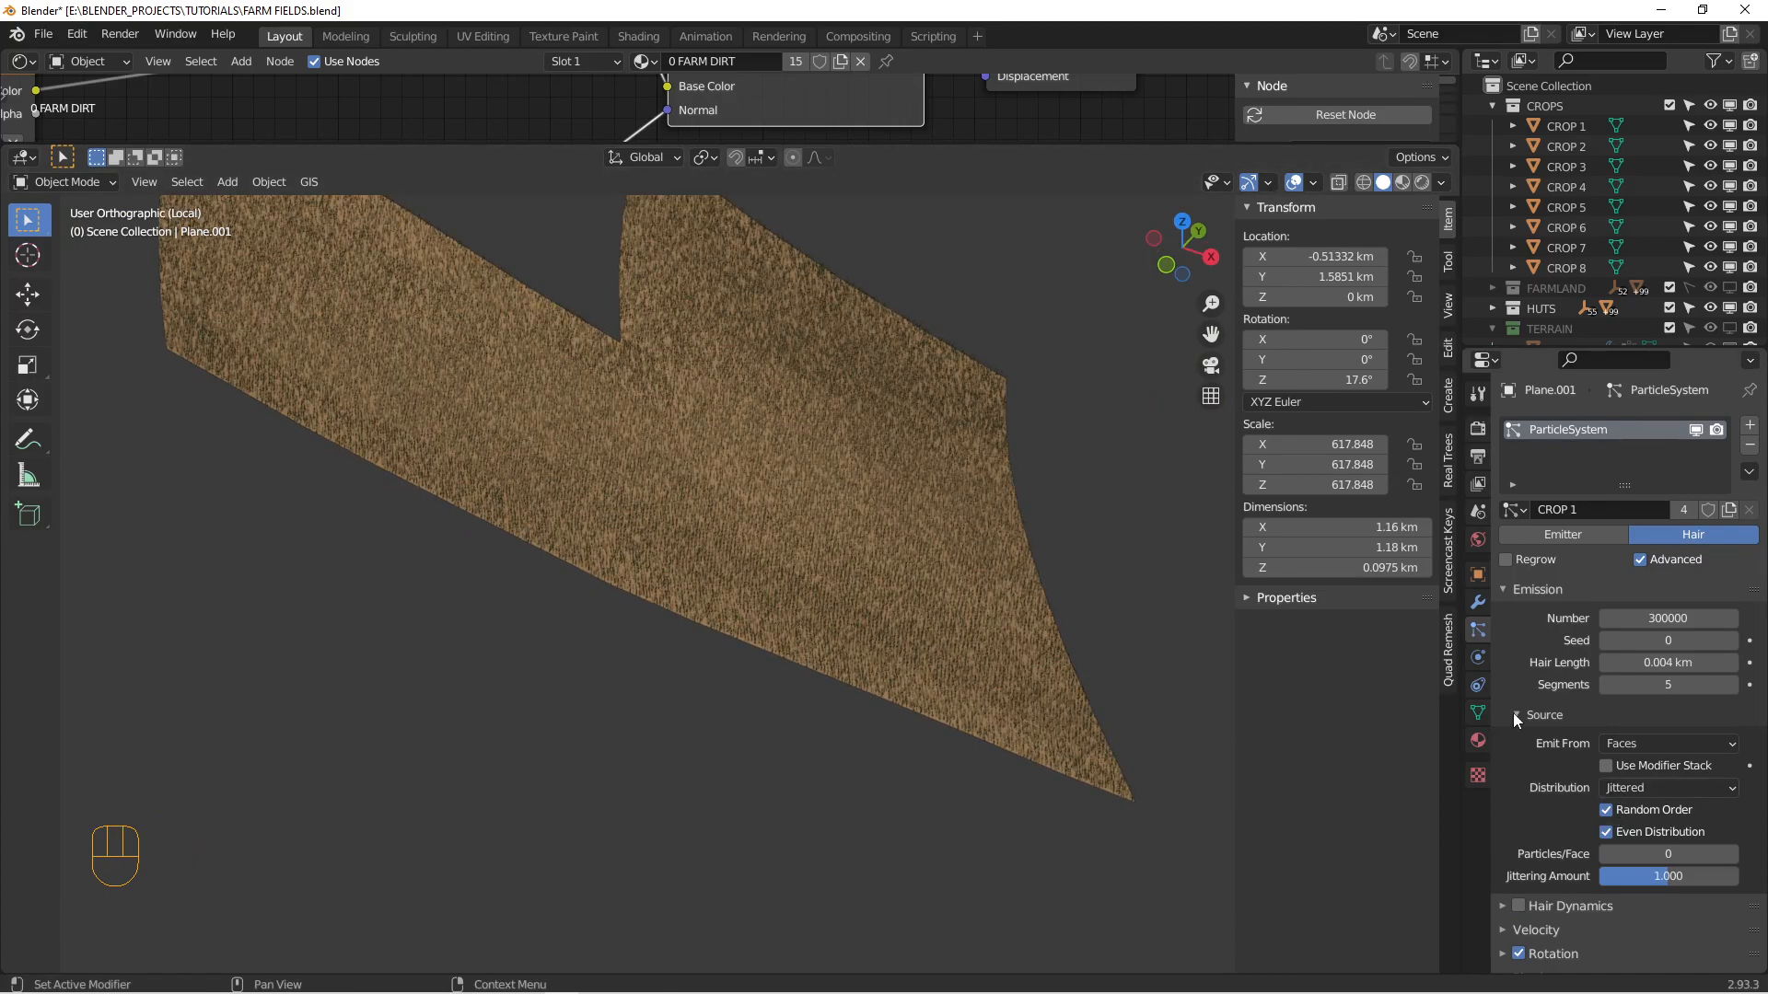
click(1516, 714)
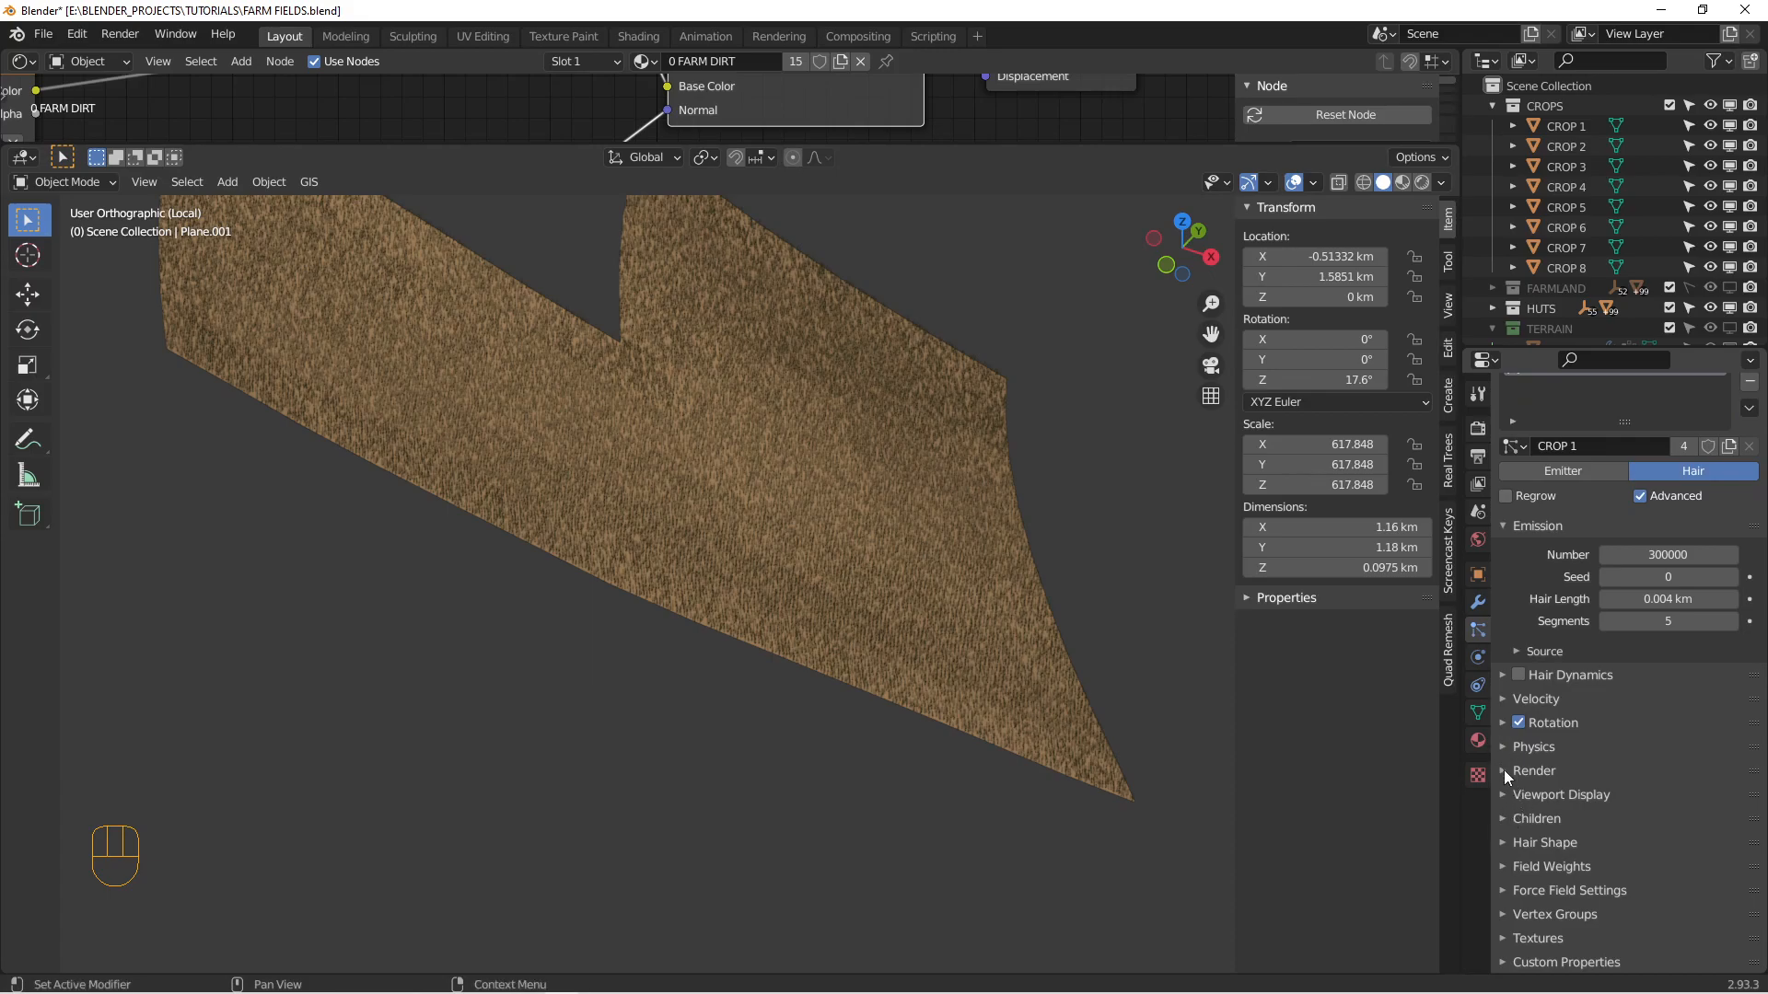
Step: Expand the Render panel to show the CROP 5 instance at 0.5 scale, 0.3 randomness
click(1504, 770)
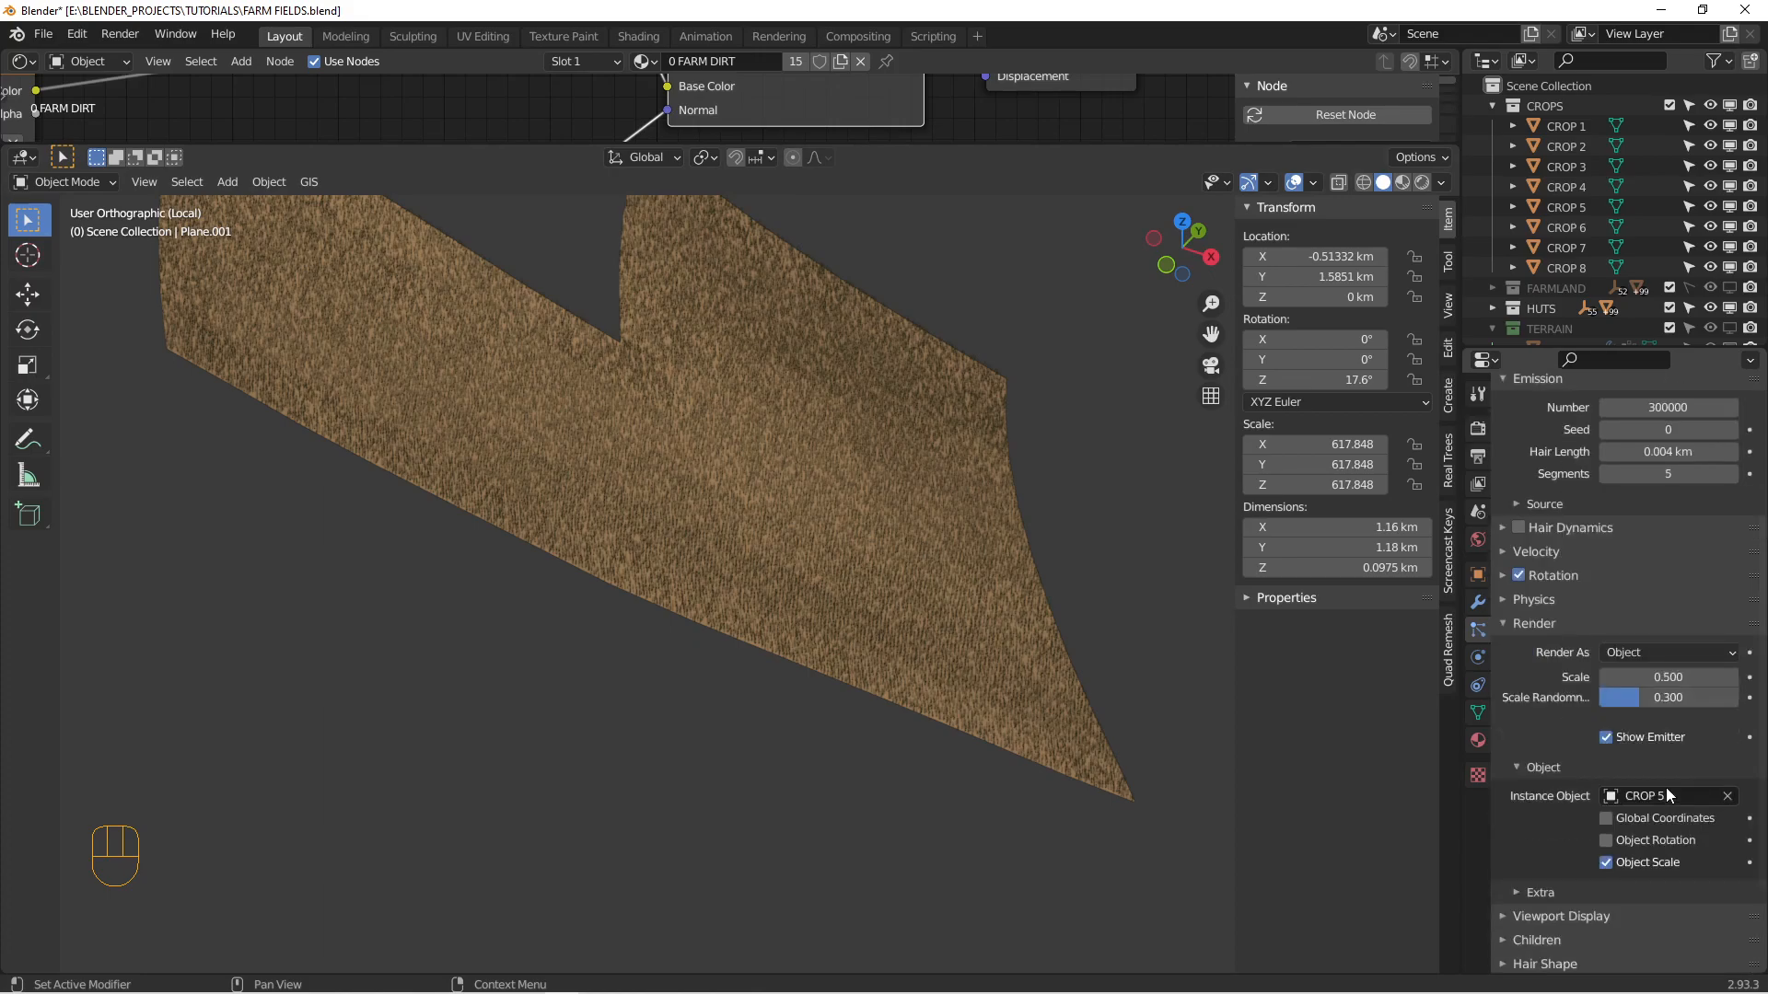
mouse_move(1668, 778)
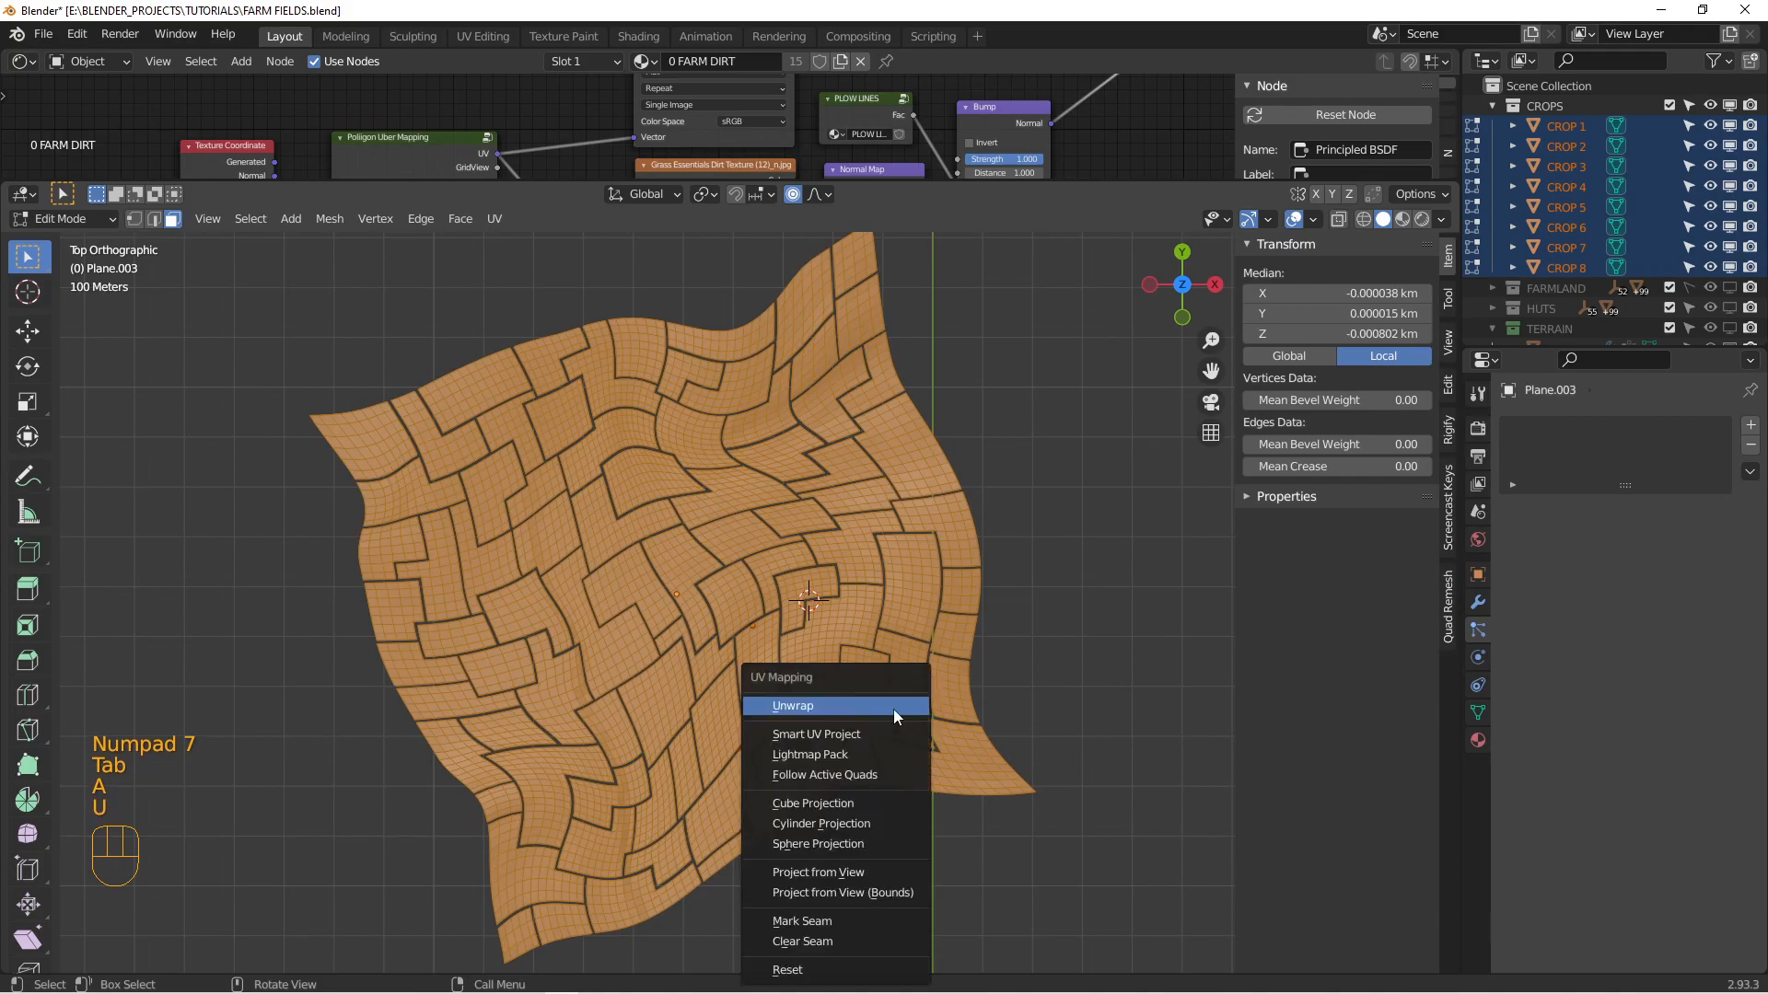
mouse_move(857, 803)
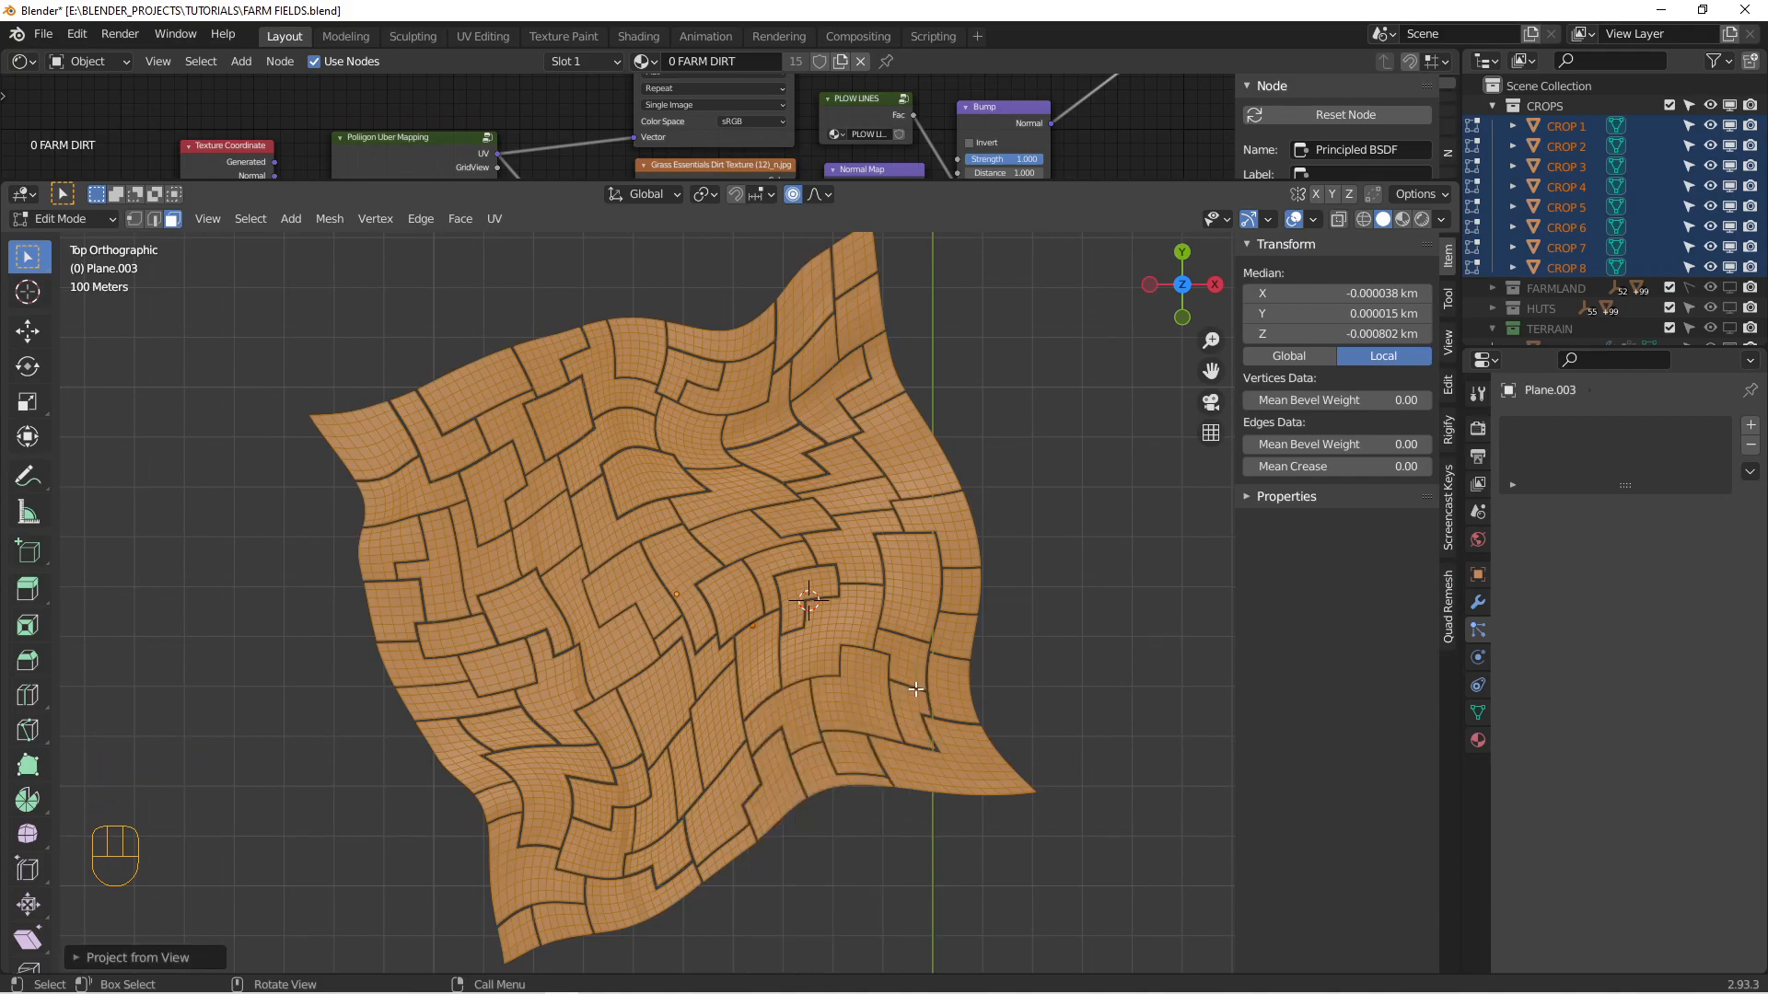
Step: Leave Edit Mode on Plane.003 after projecting its field UVs from the top view
key(Tab)
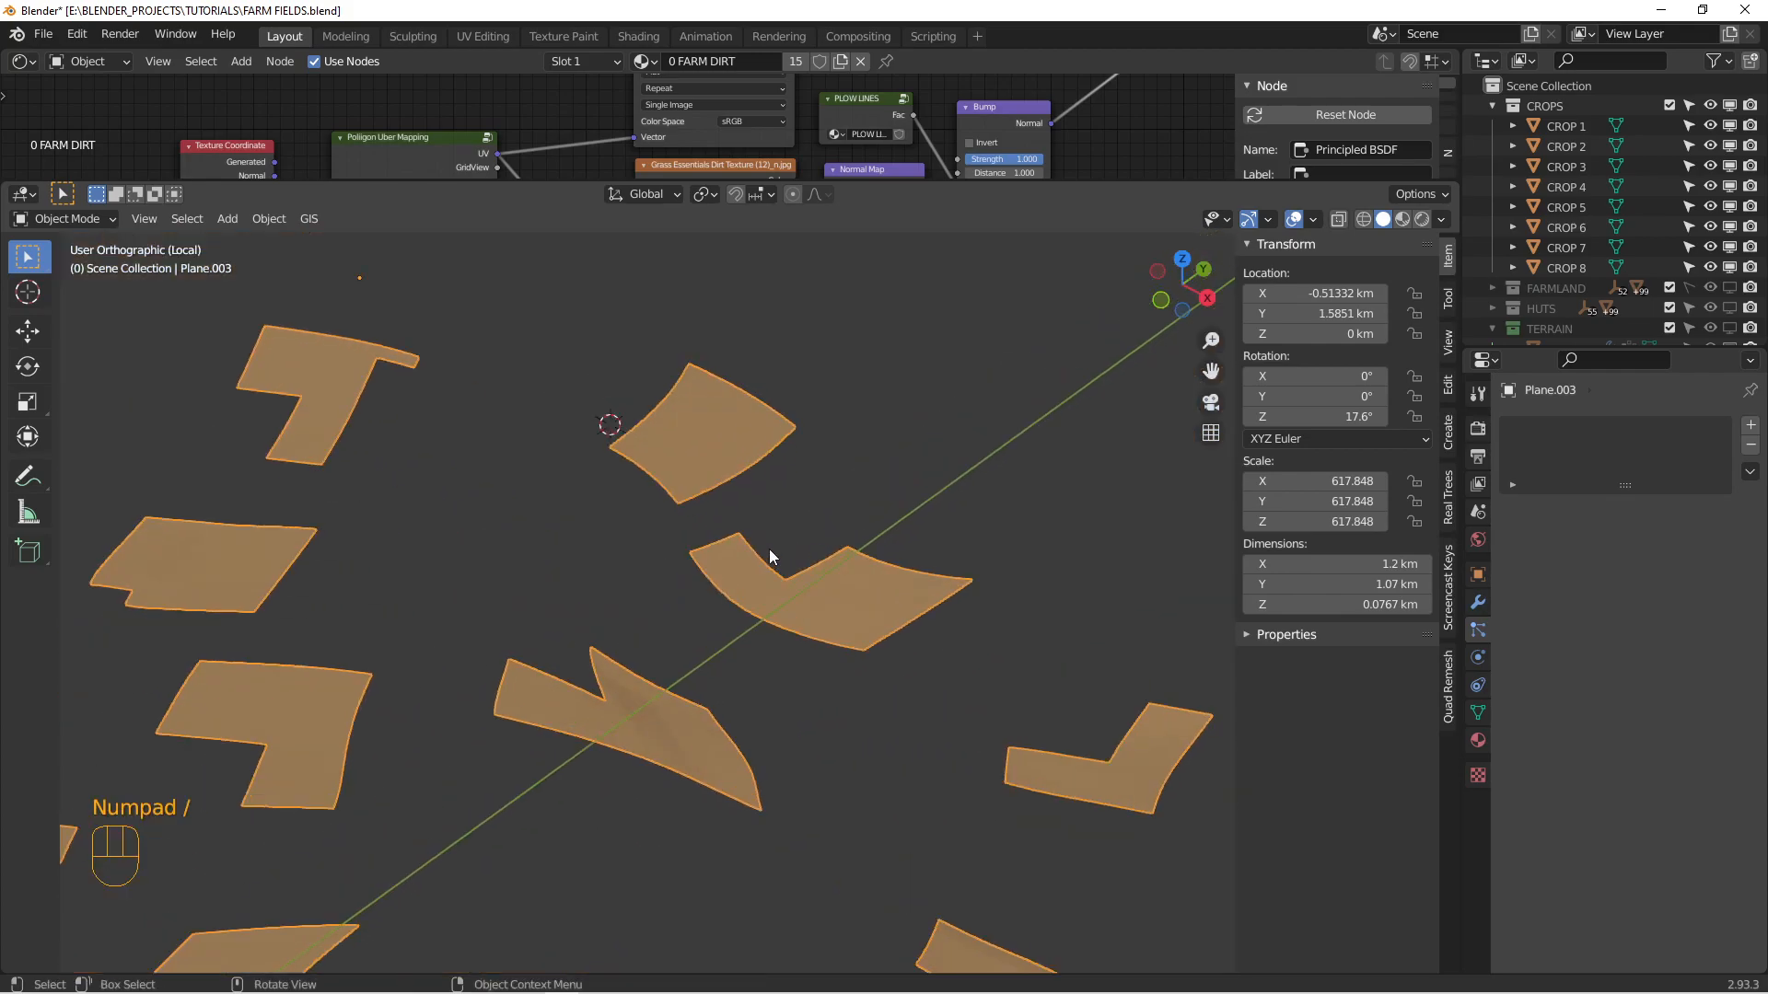
Step: Orbit the viewport around the isolated field patches in Local View
drag(773, 558, 862, 632)
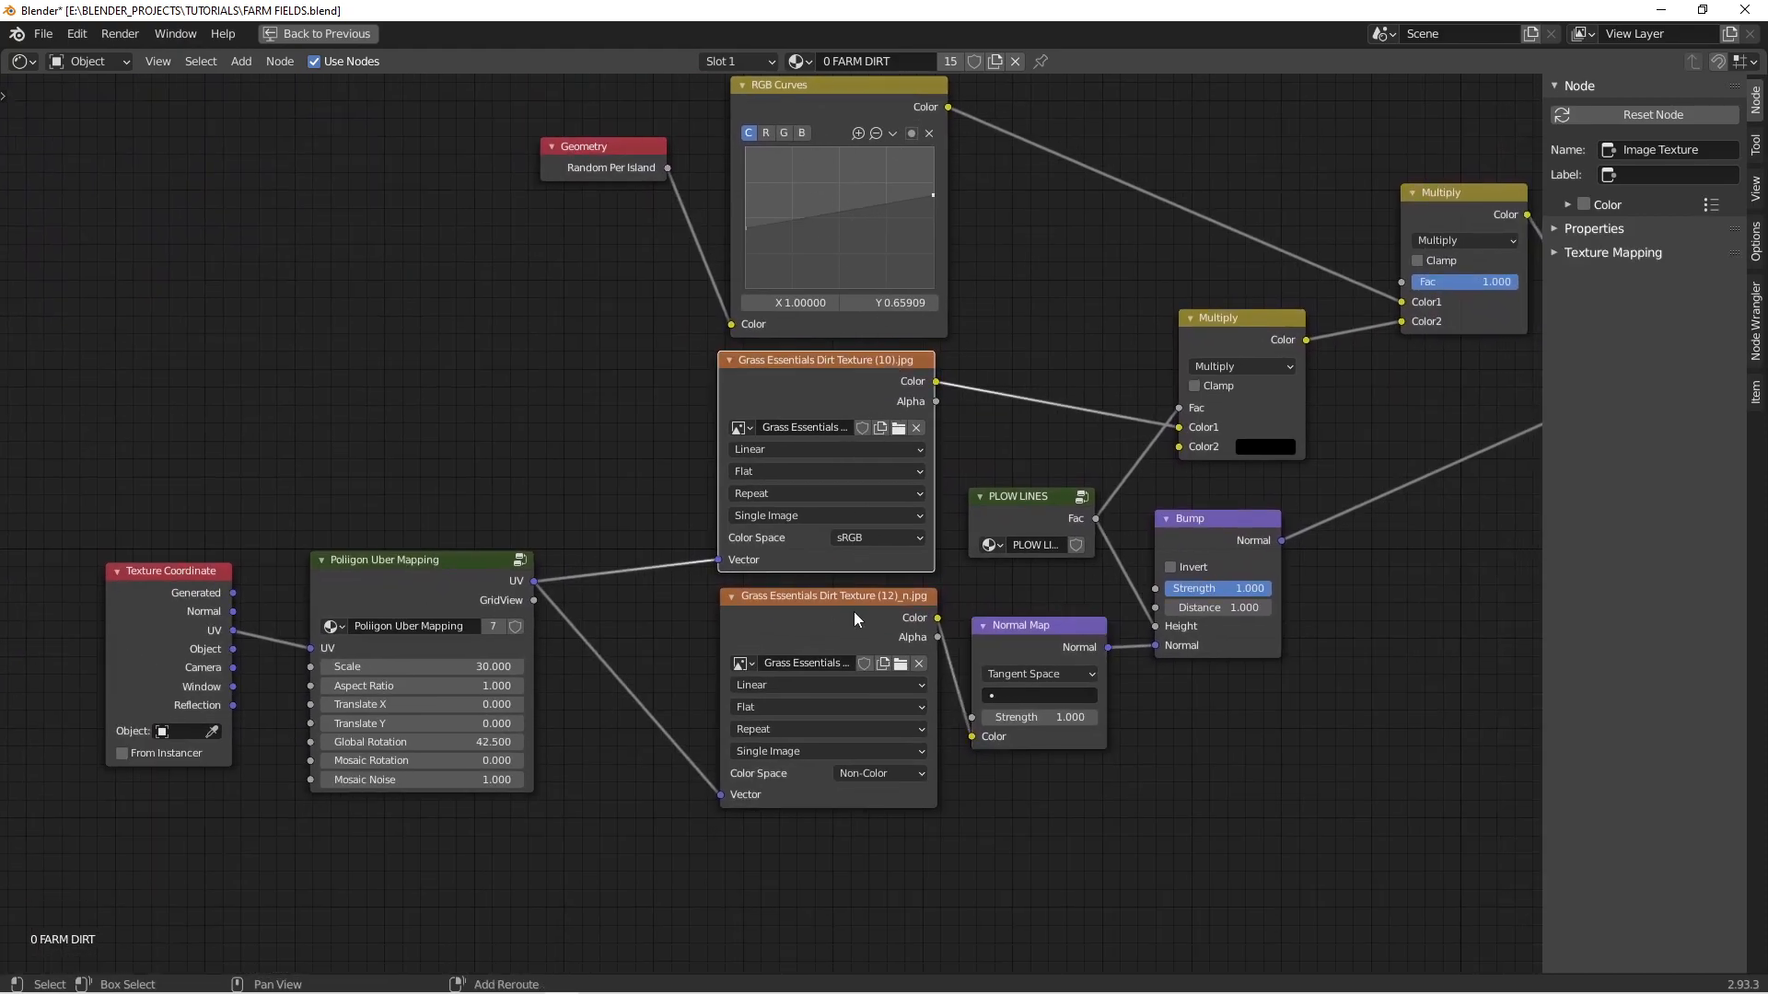
Step: Click in the maximized FARM DIRT node tree to inspect its mapping and dirt textures
click(833, 596)
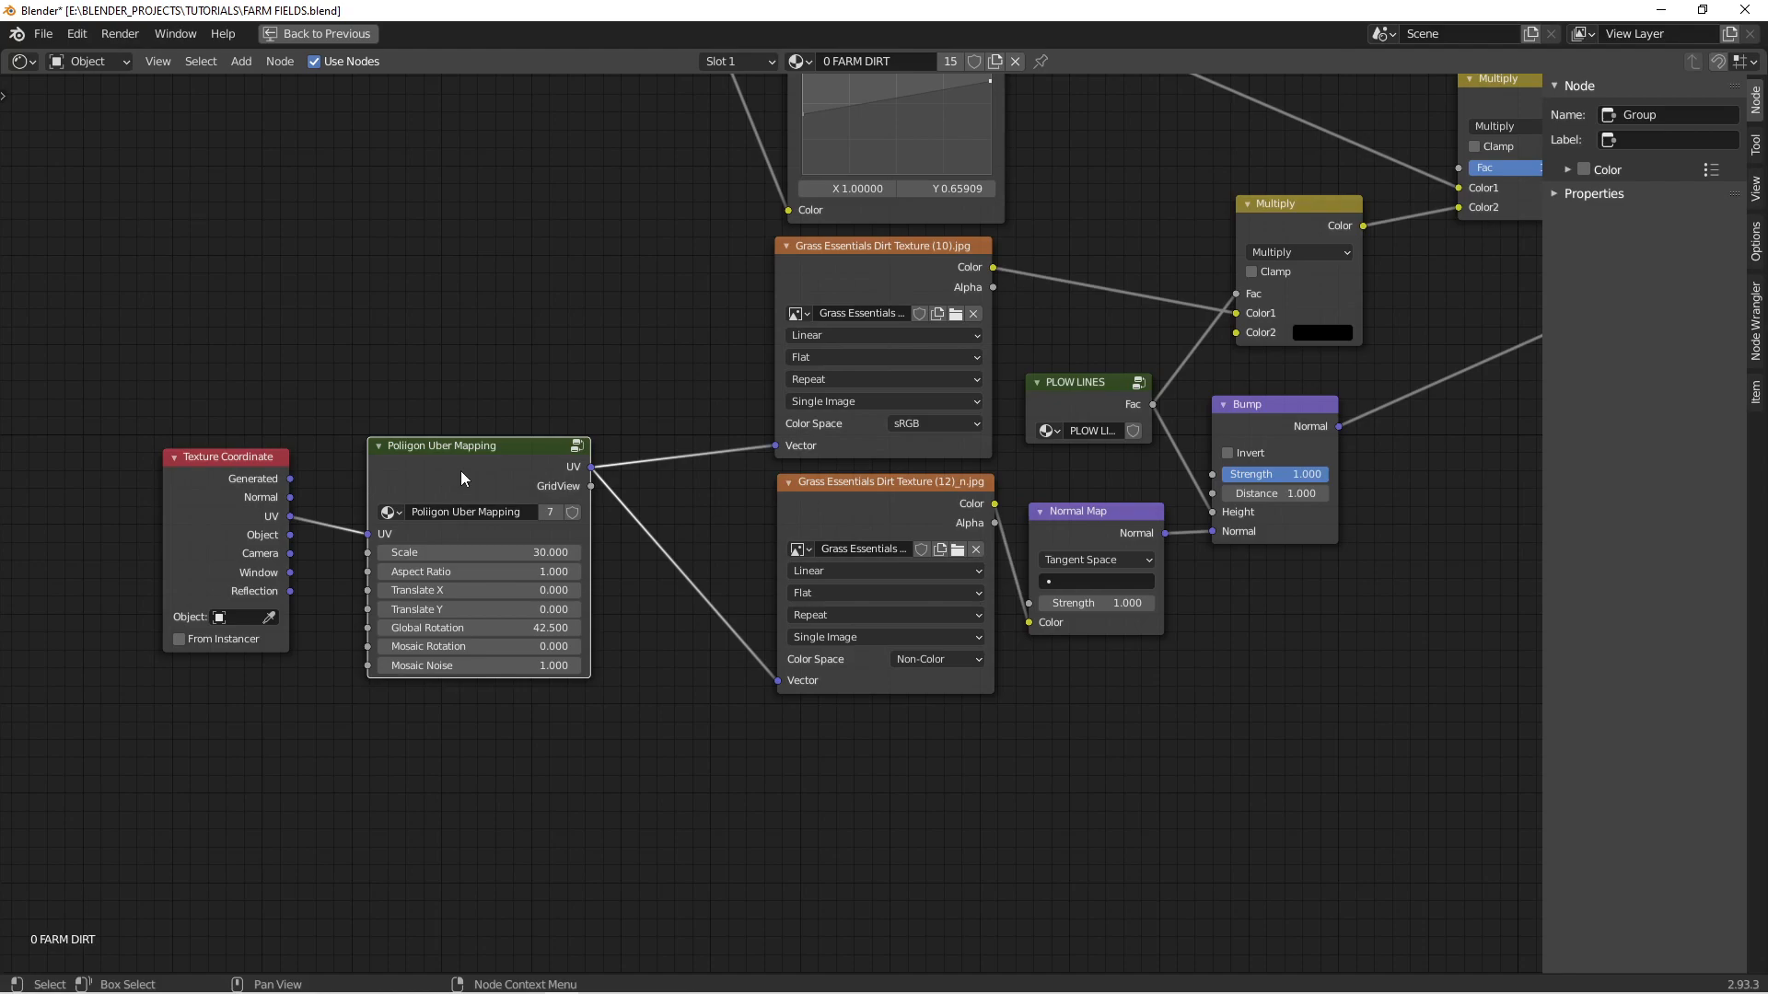
mouse_move(476, 552)
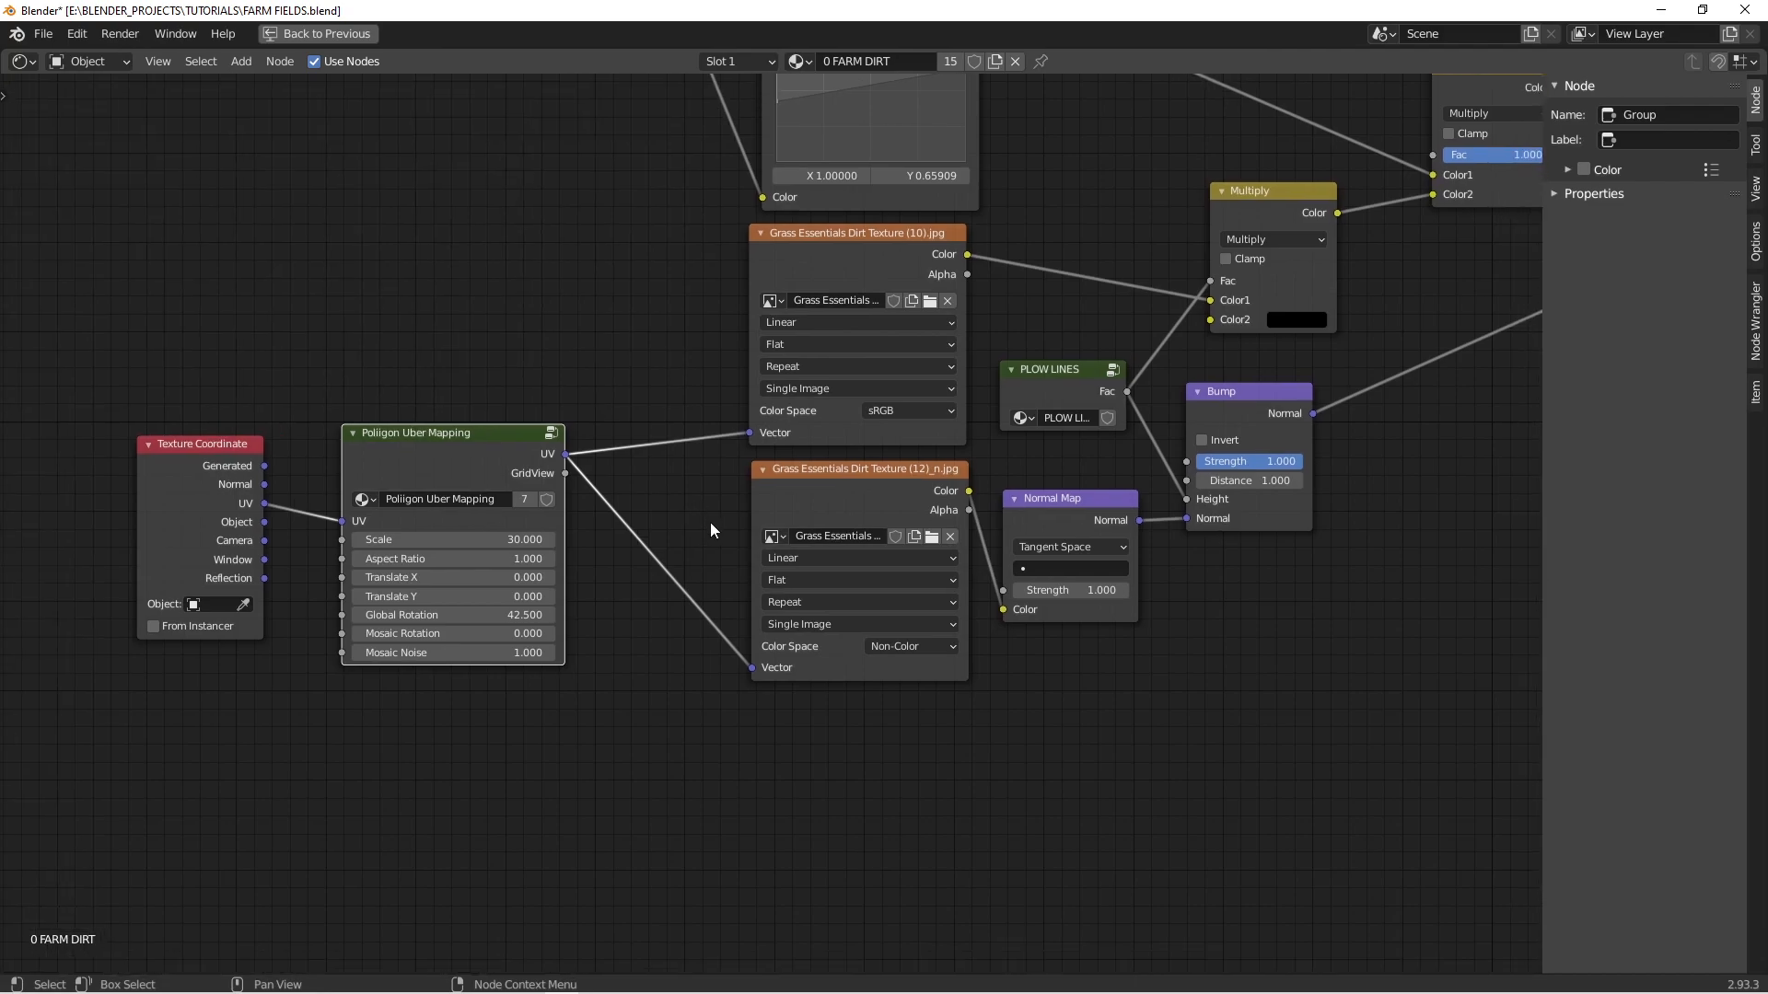
mouse_move(451, 633)
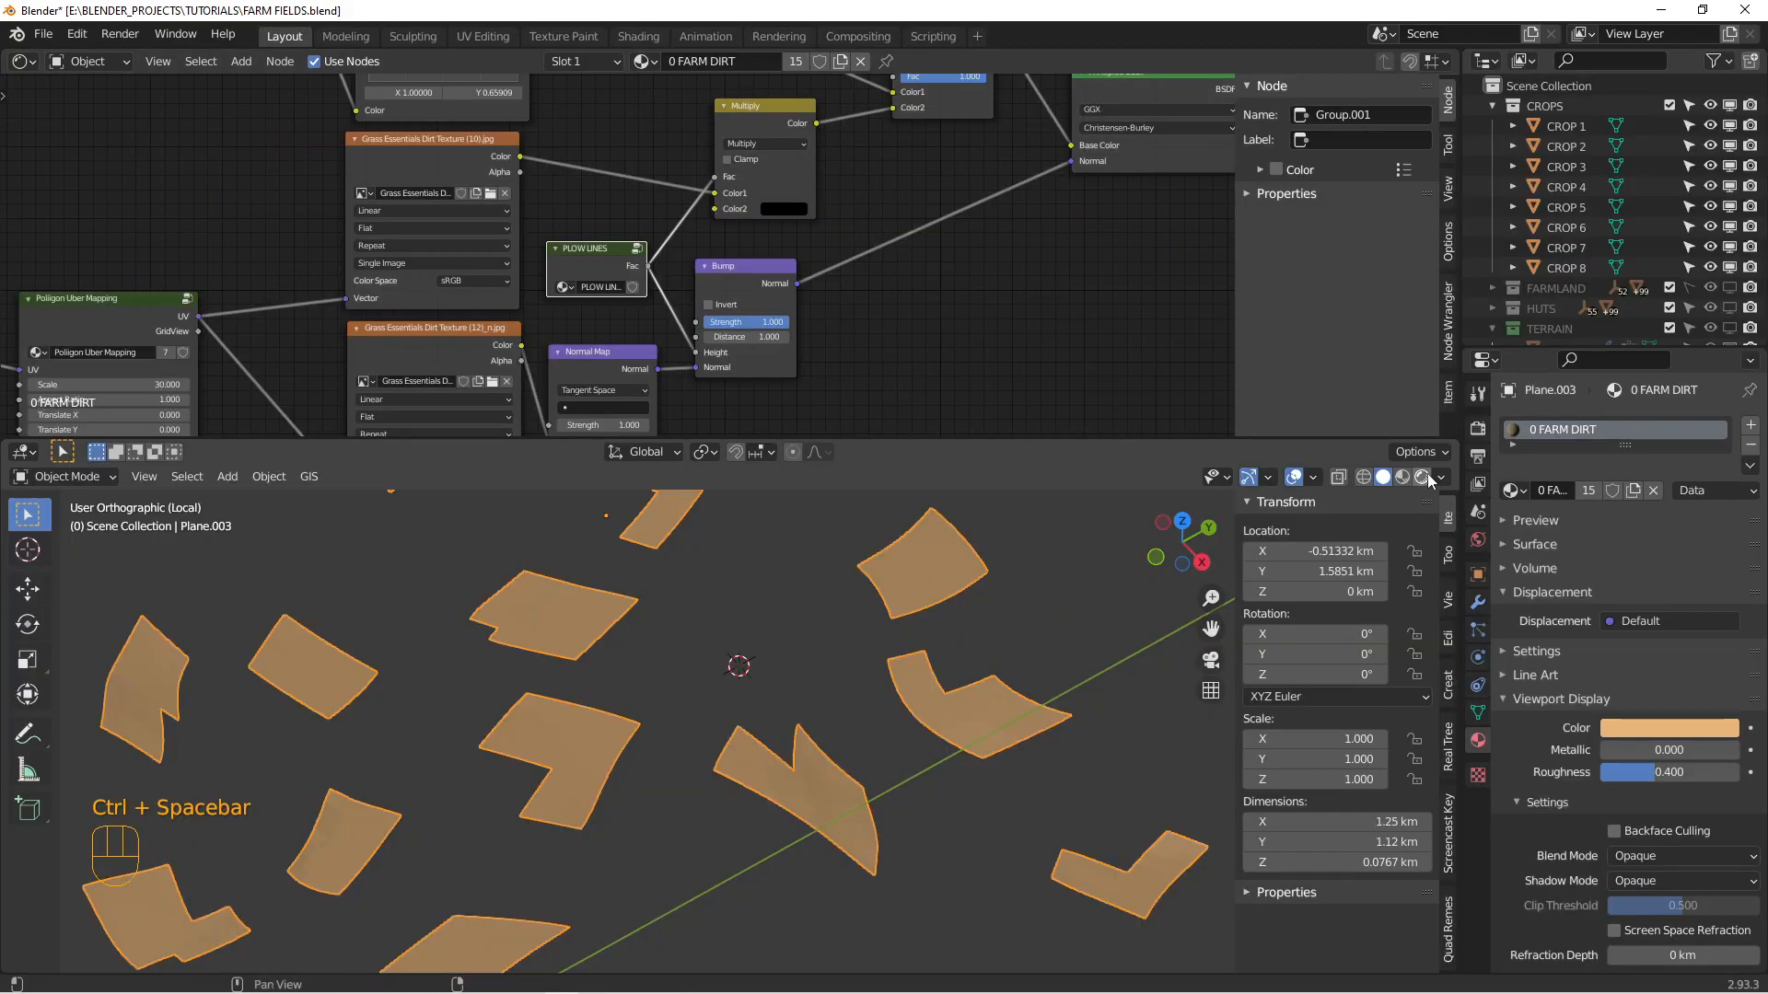
Step: Click in the restored layout to view the FARM DIRT material settings
click(1418, 476)
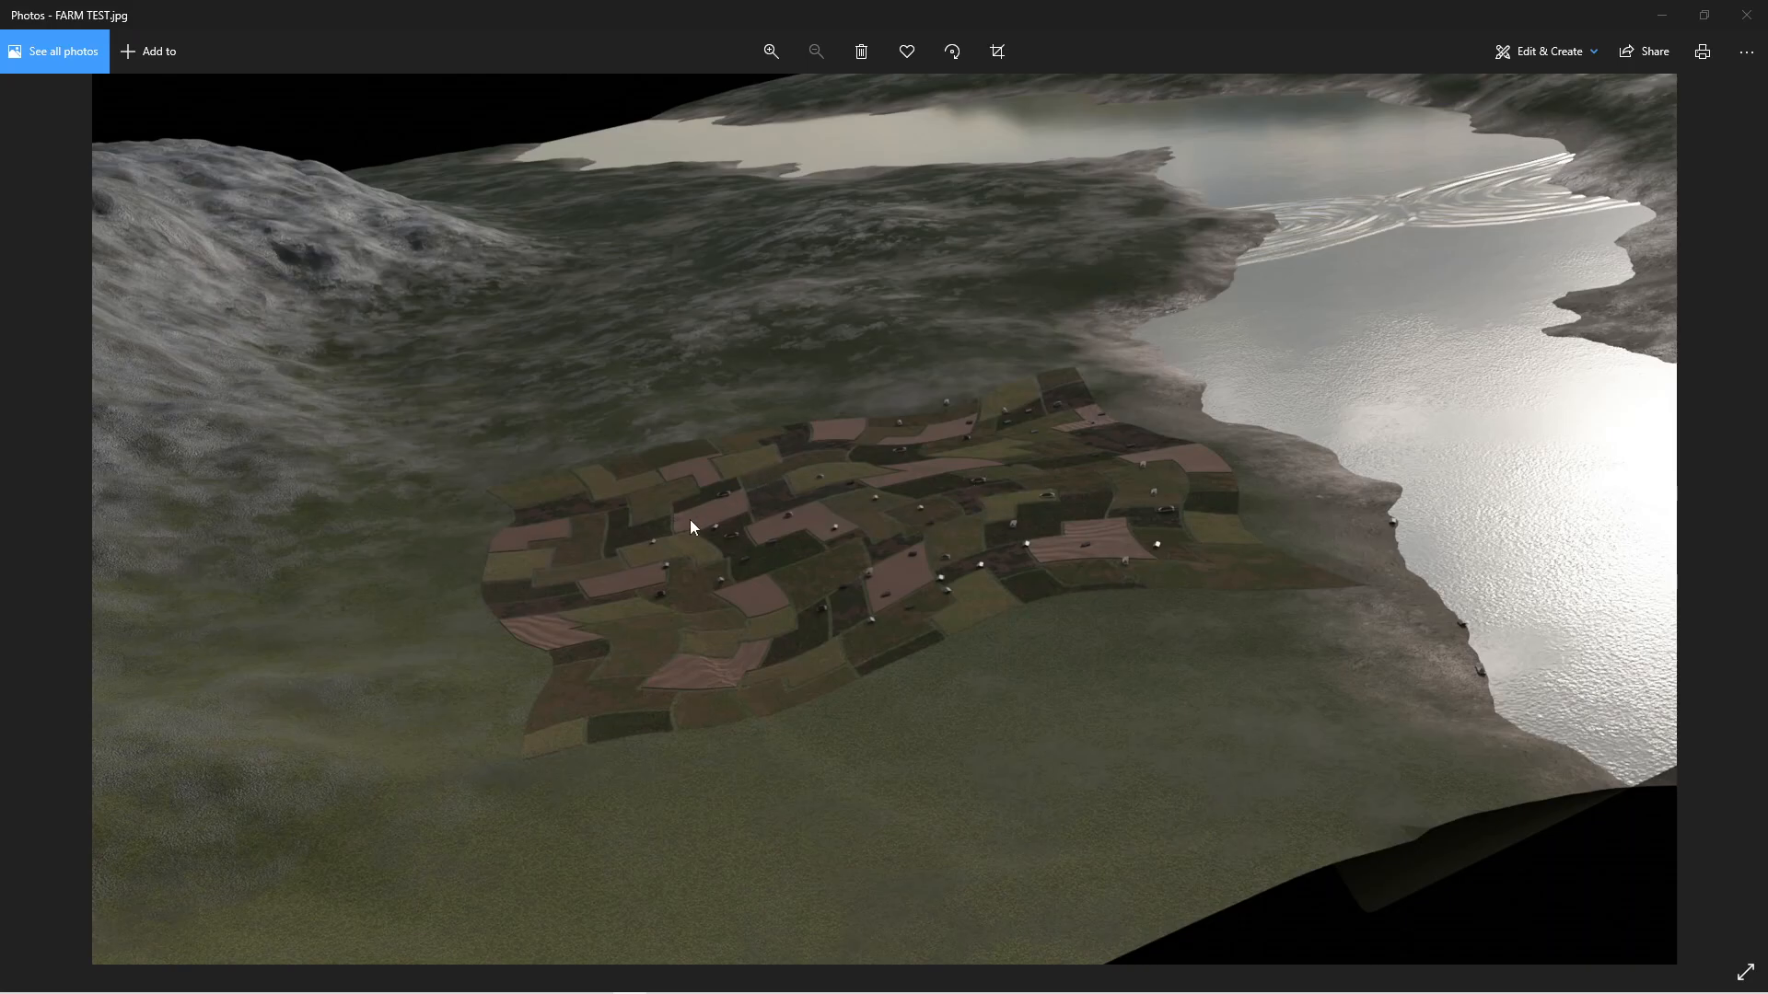
mouse_move(704, 527)
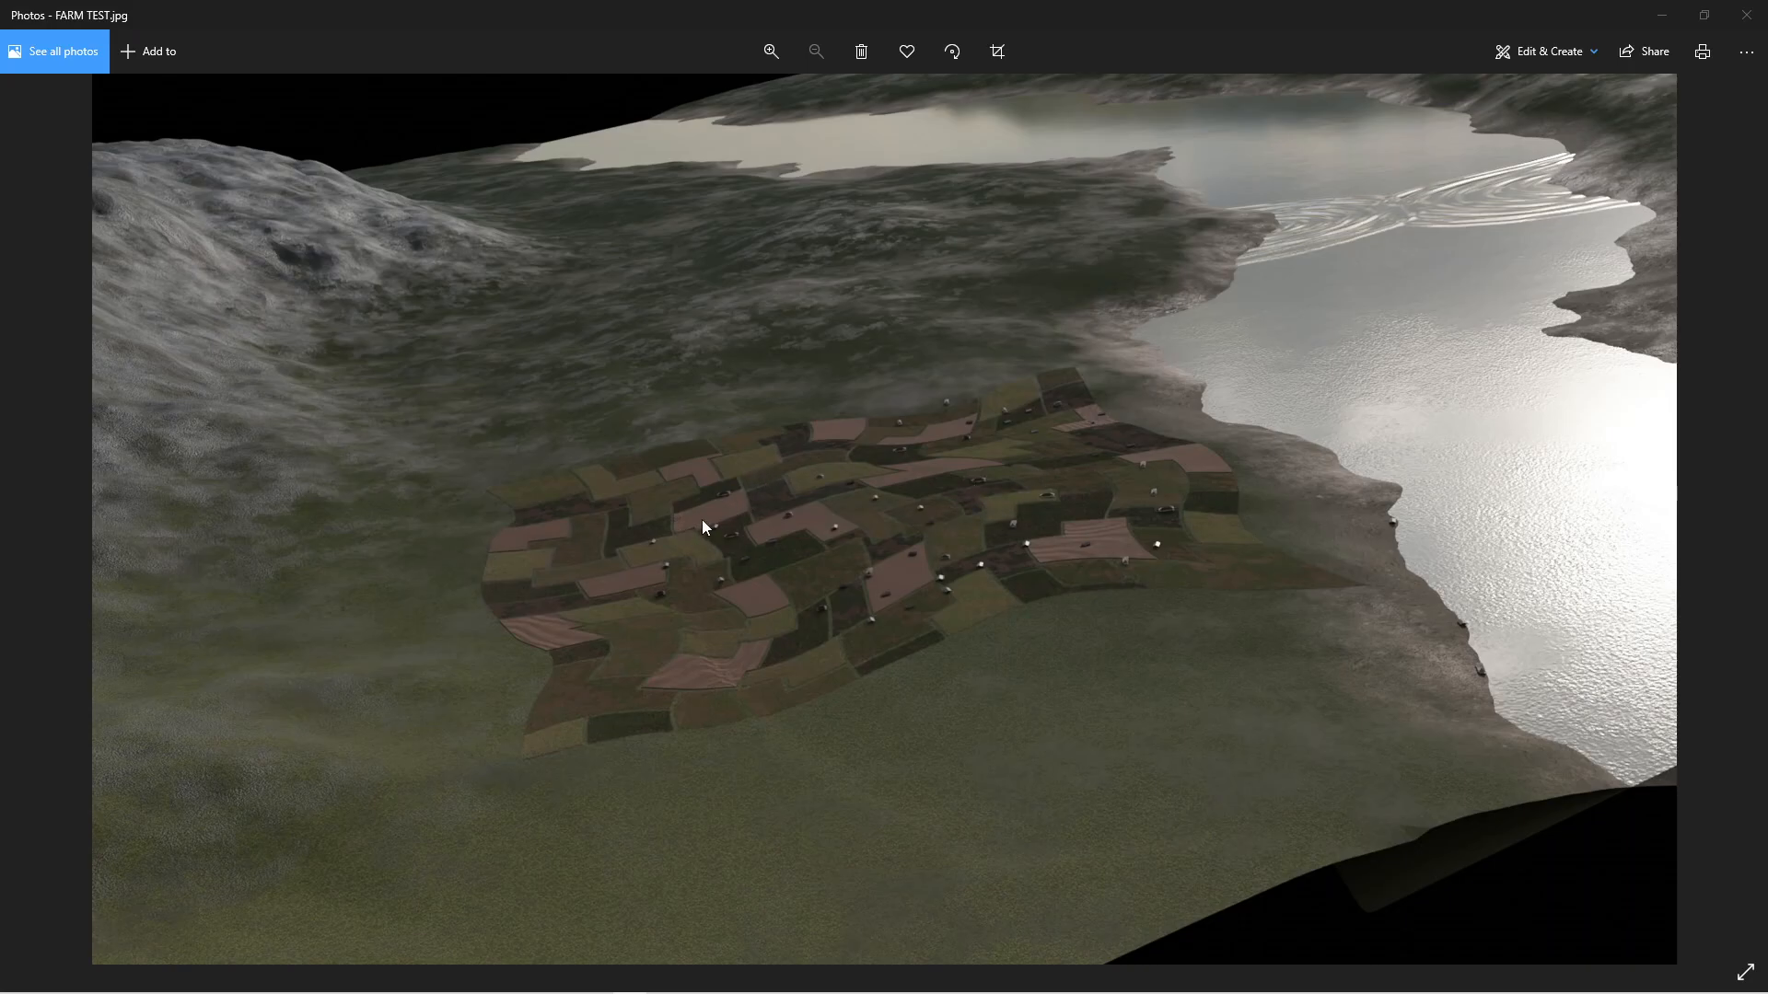
mouse_move(752, 581)
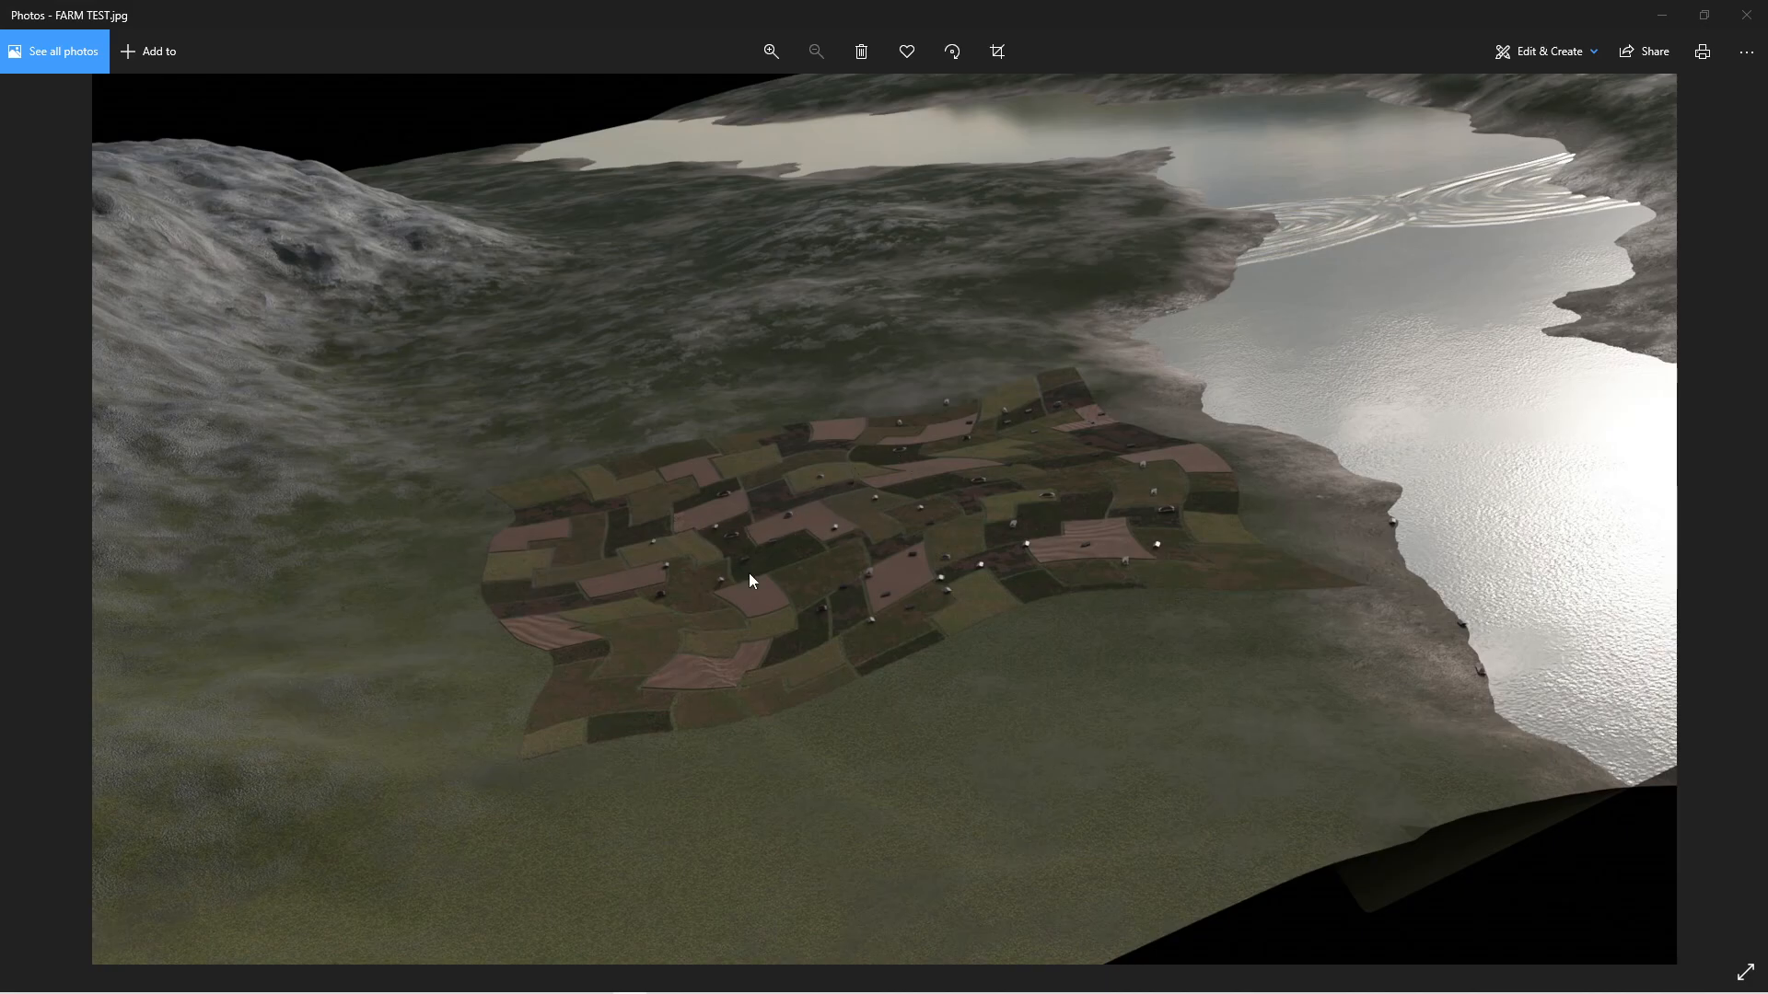
mouse_move(1136, 475)
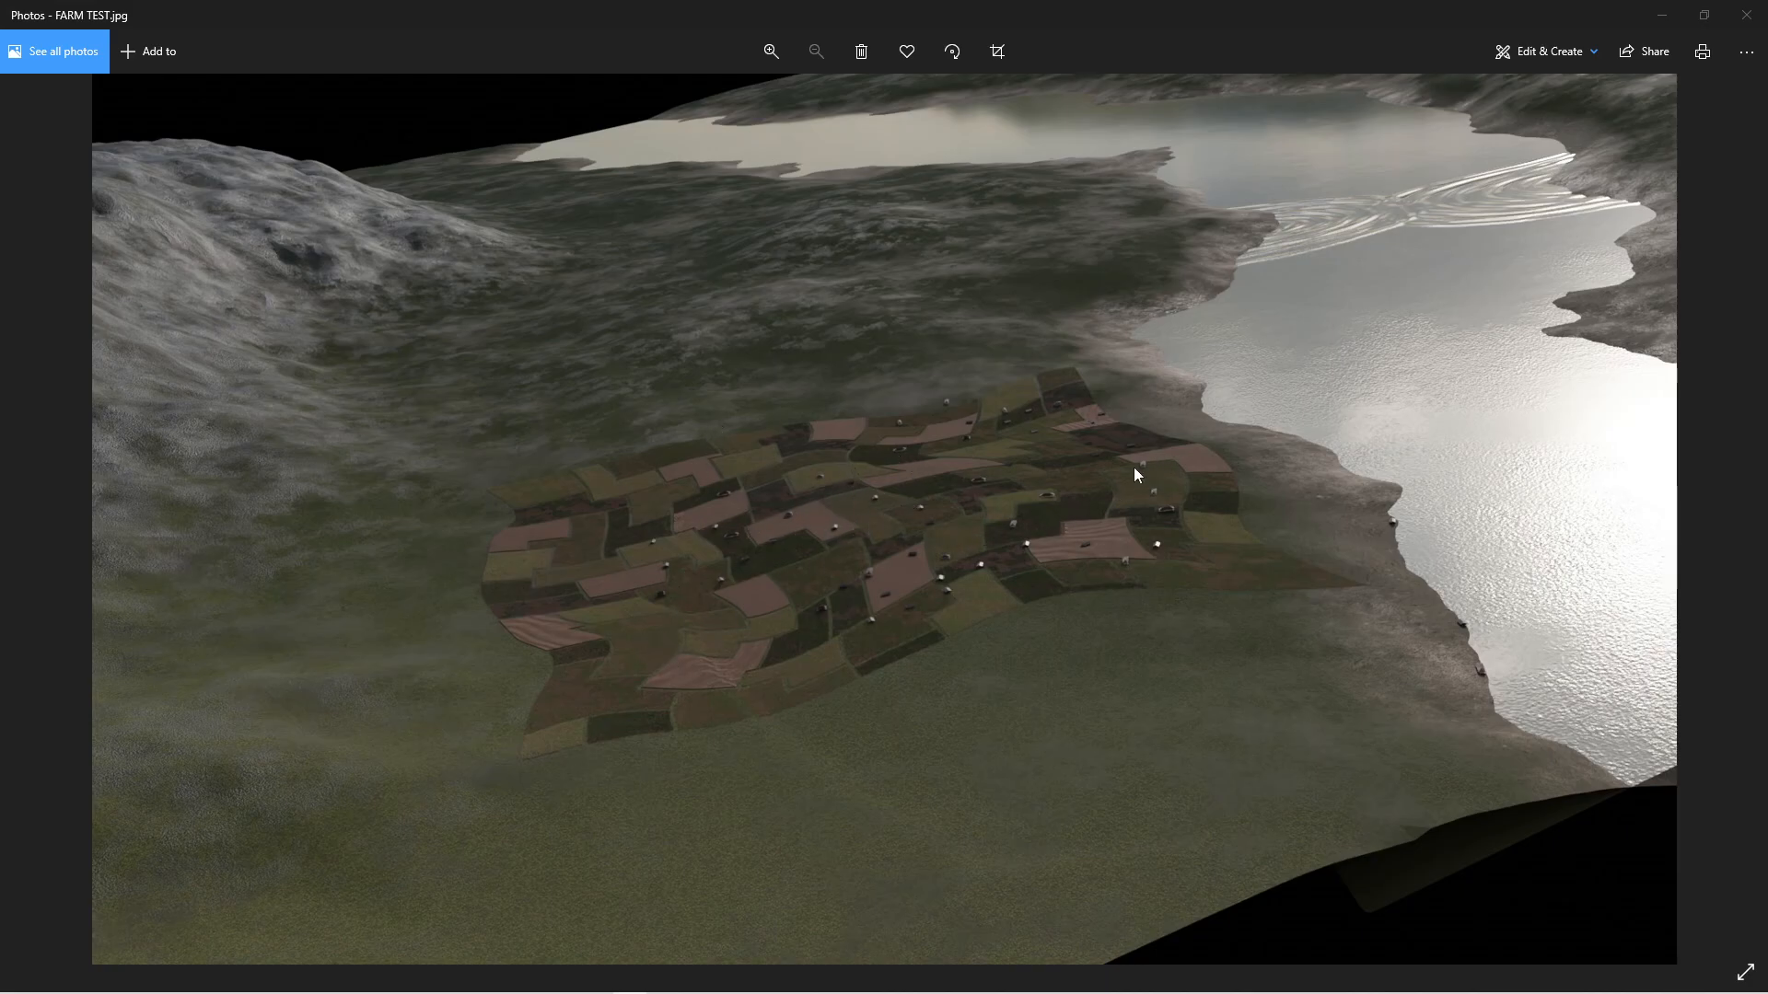
mouse_move(994, 476)
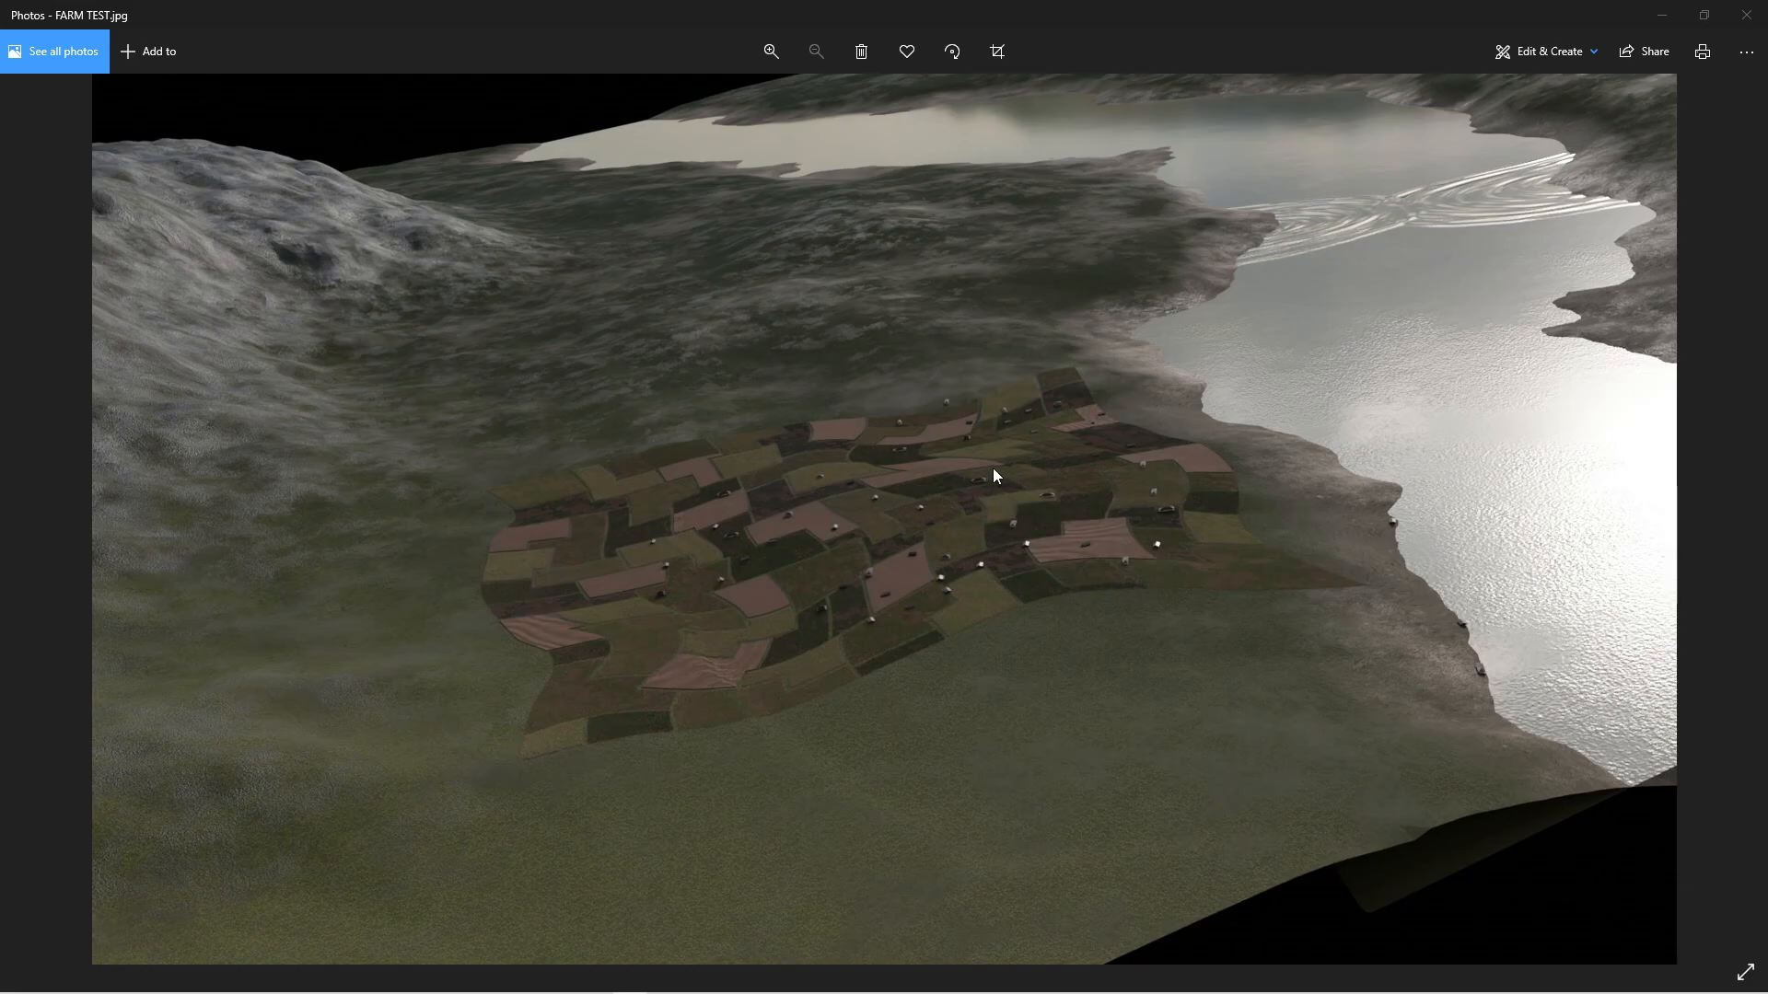
mouse_move(672, 487)
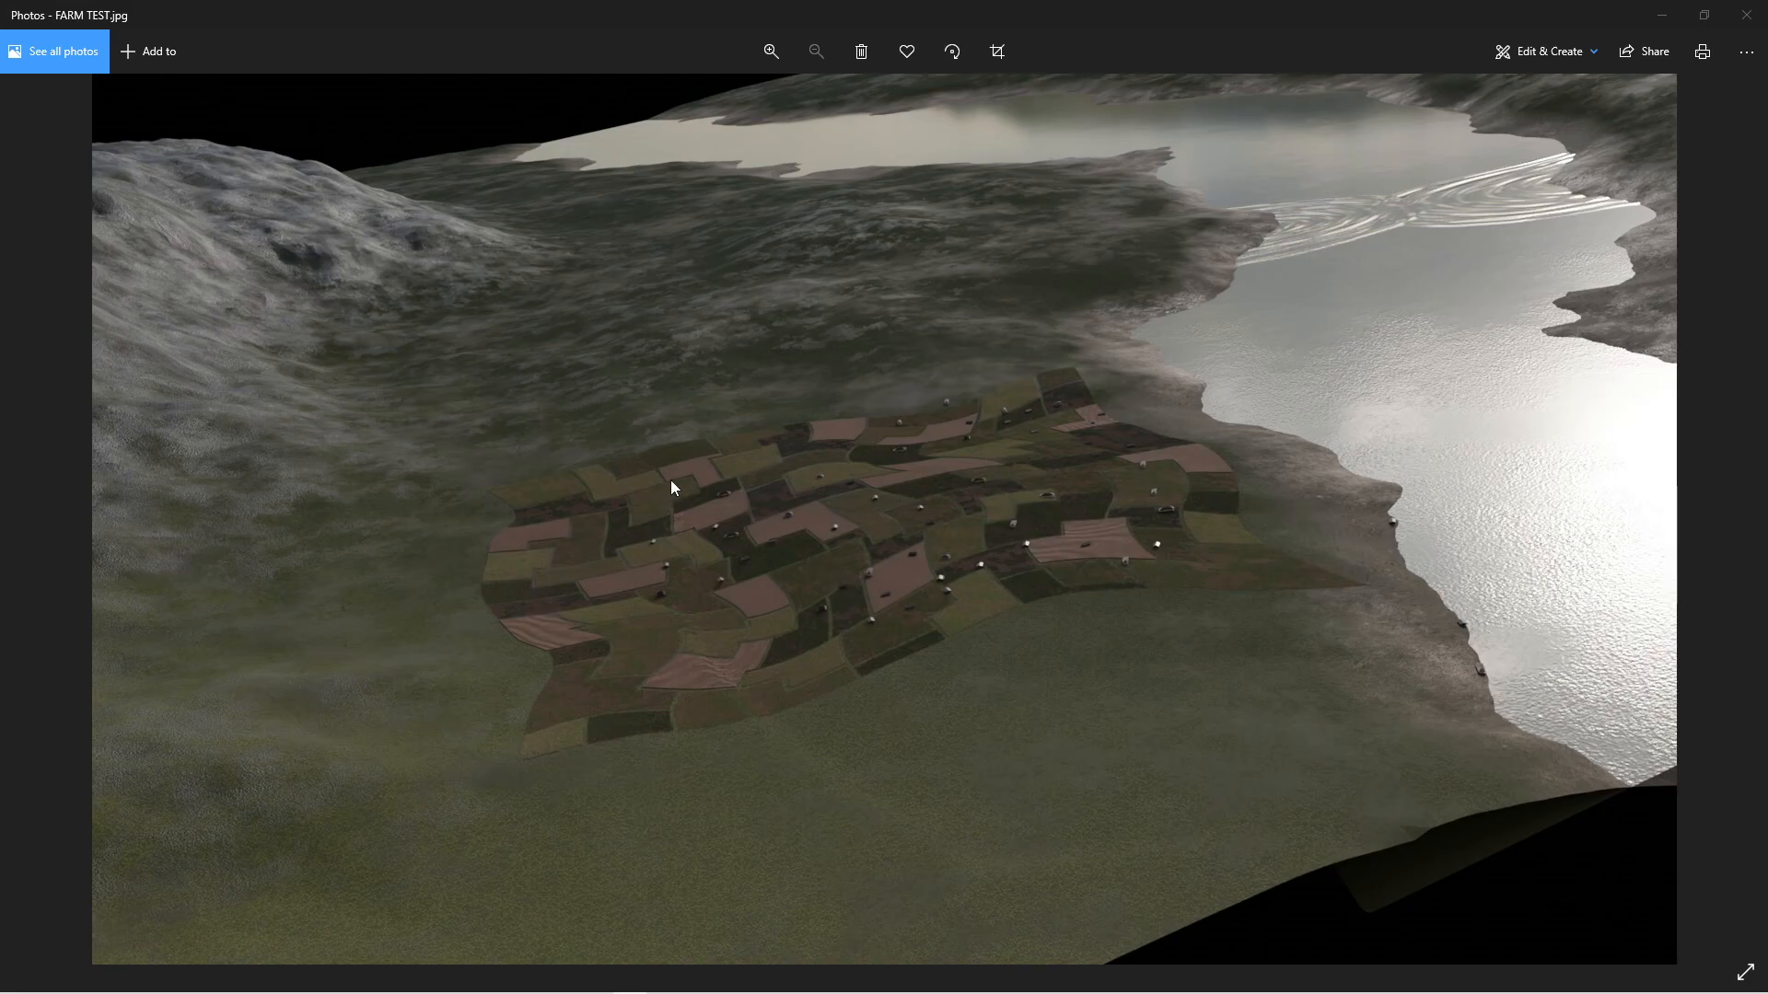
mouse_move(828, 584)
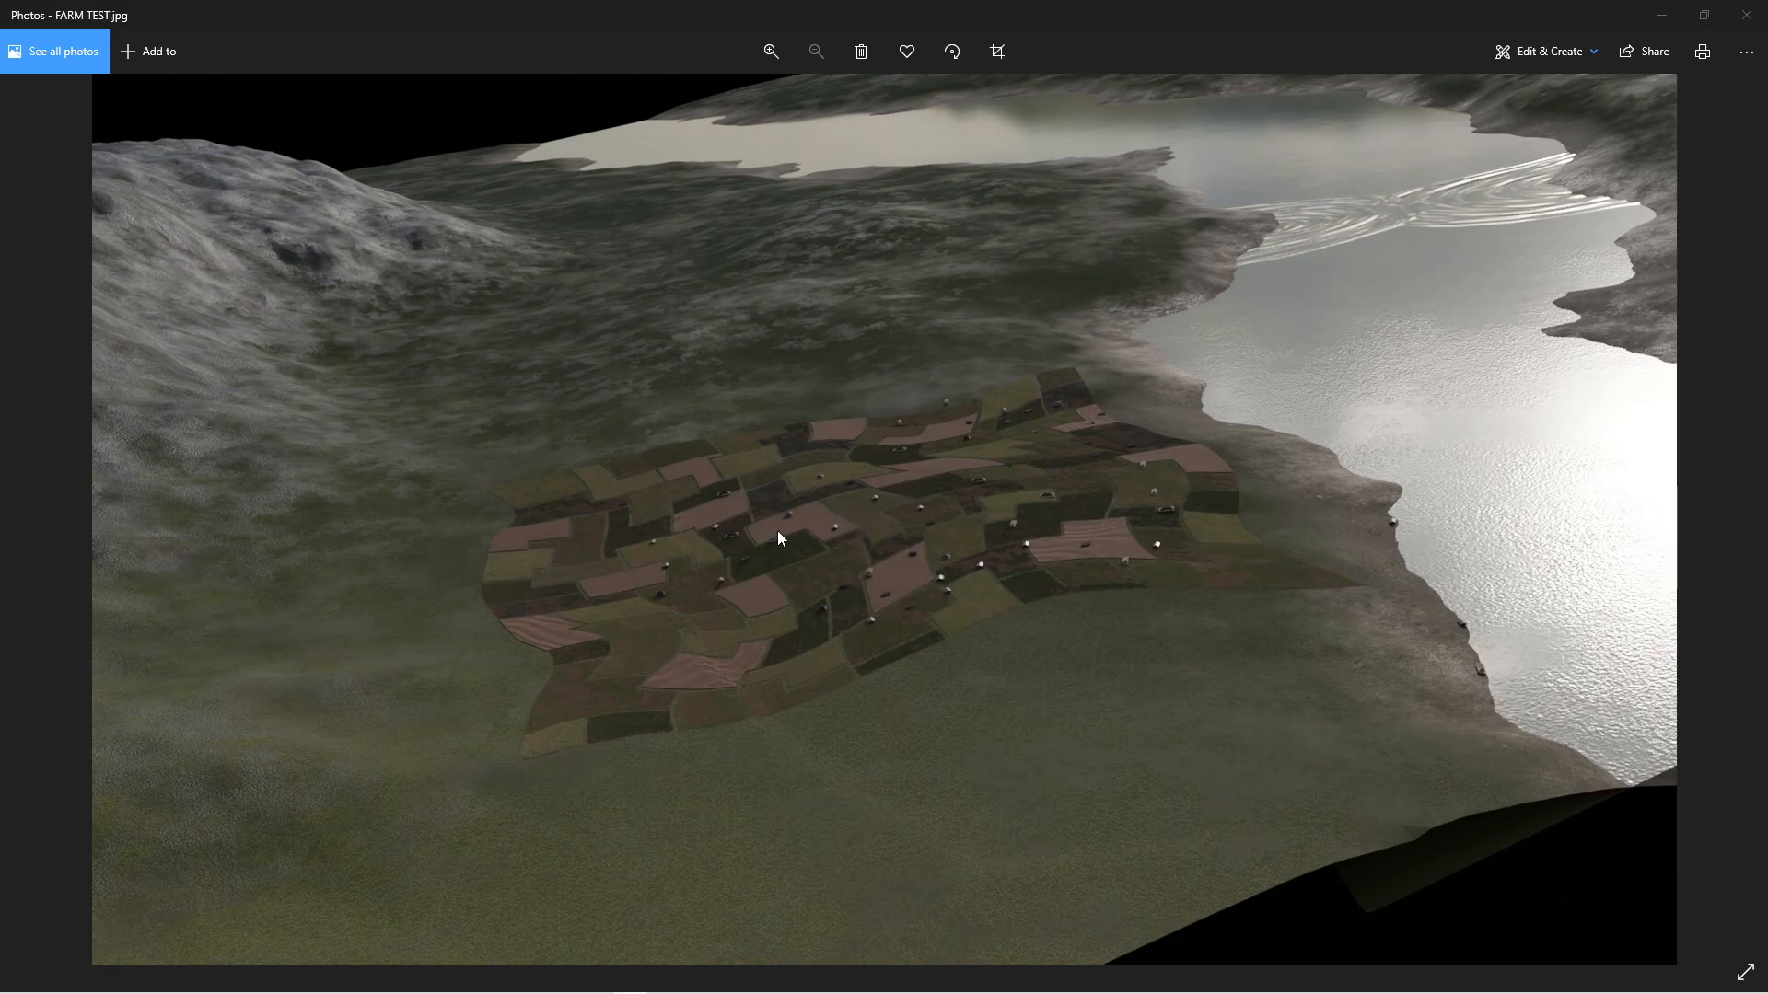
mouse_move(1116, 550)
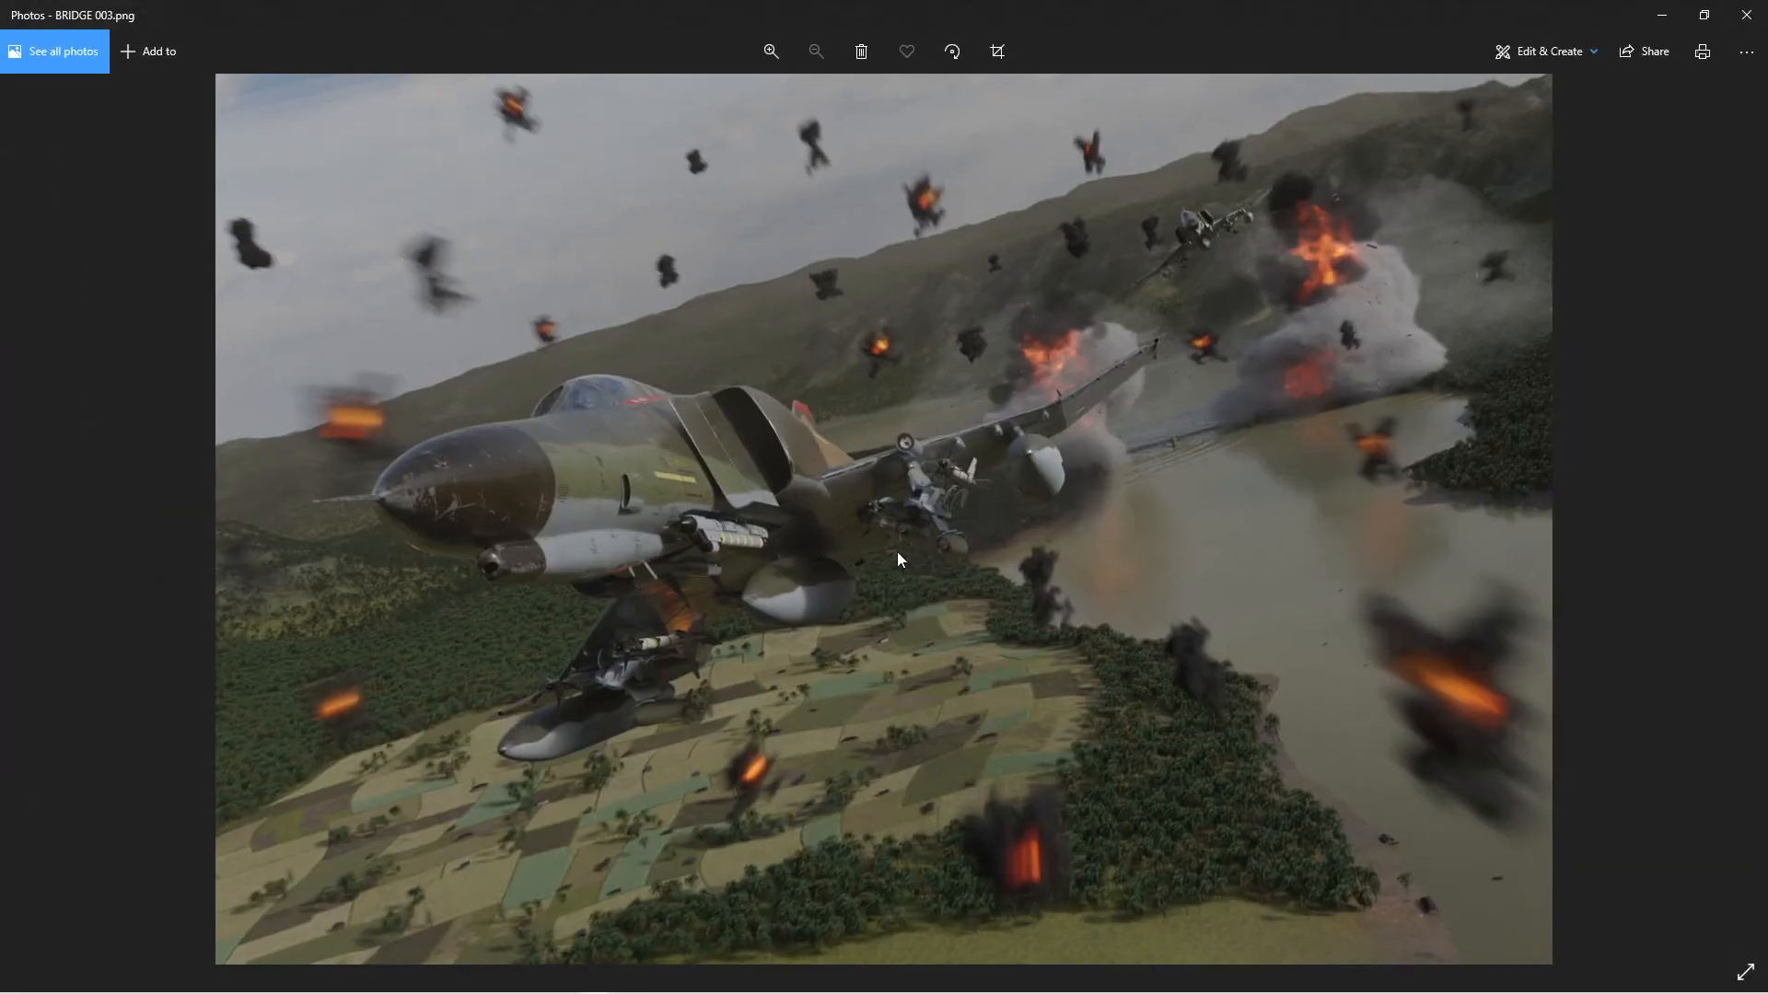
mouse_move(1024, 722)
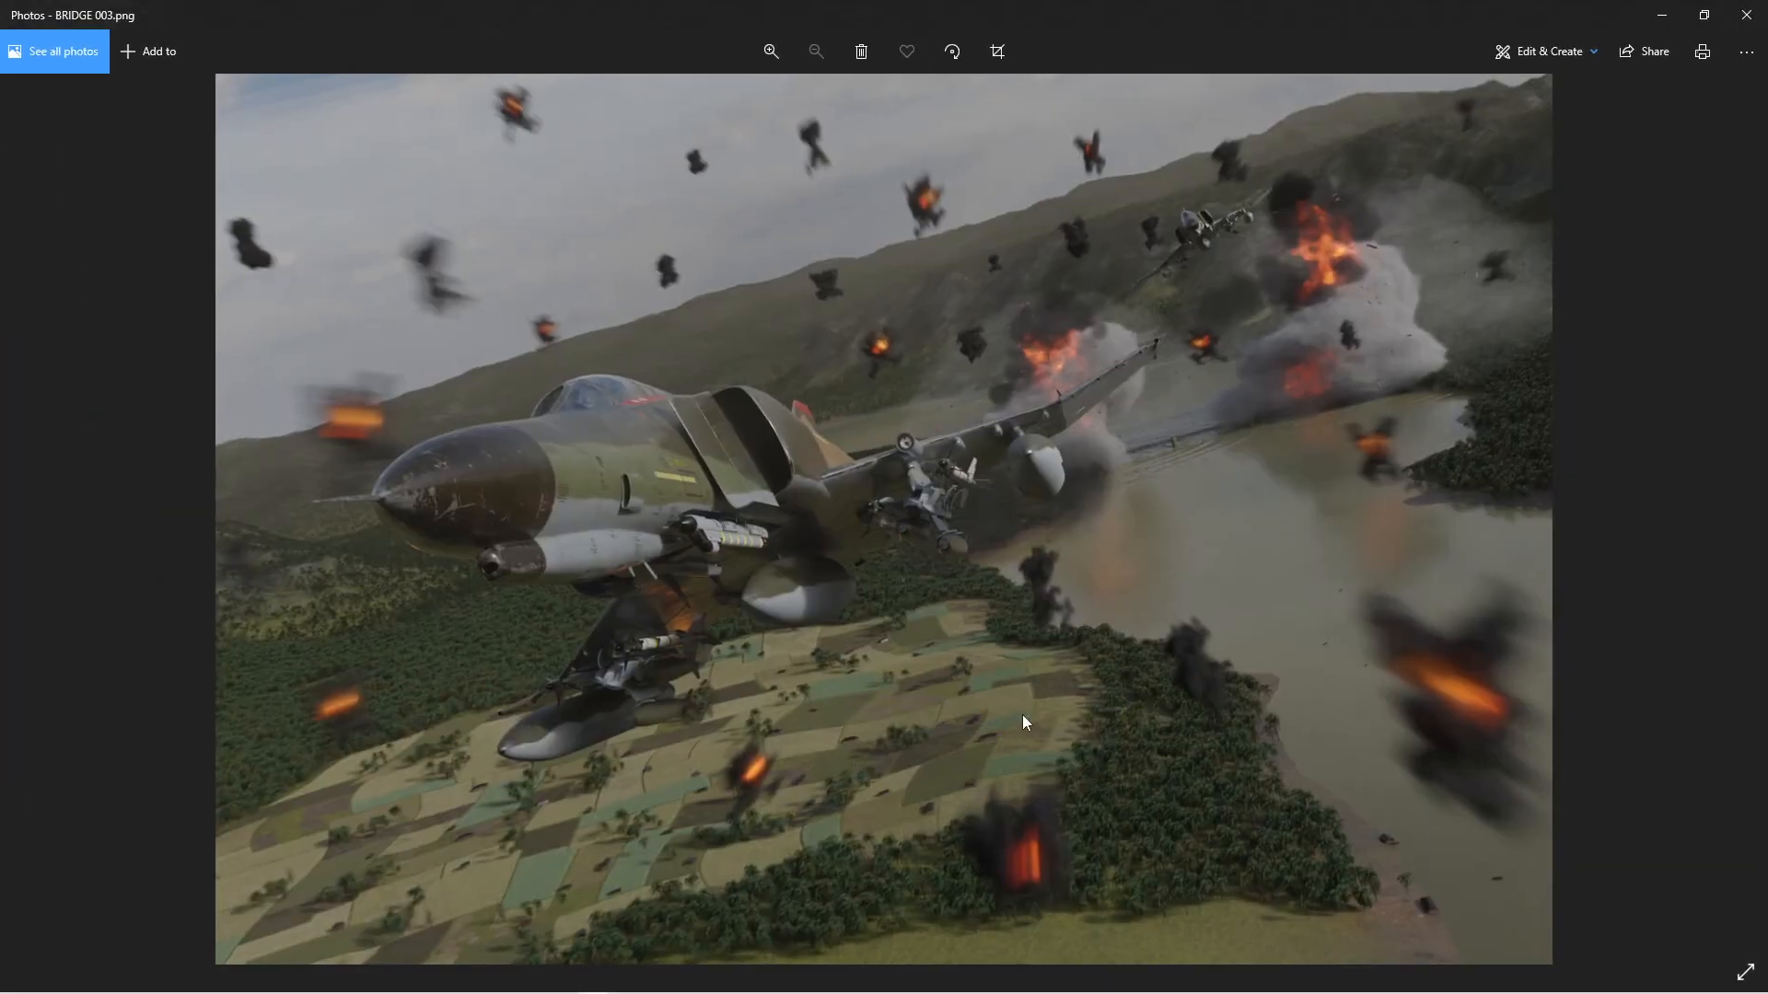
mouse_move(346, 816)
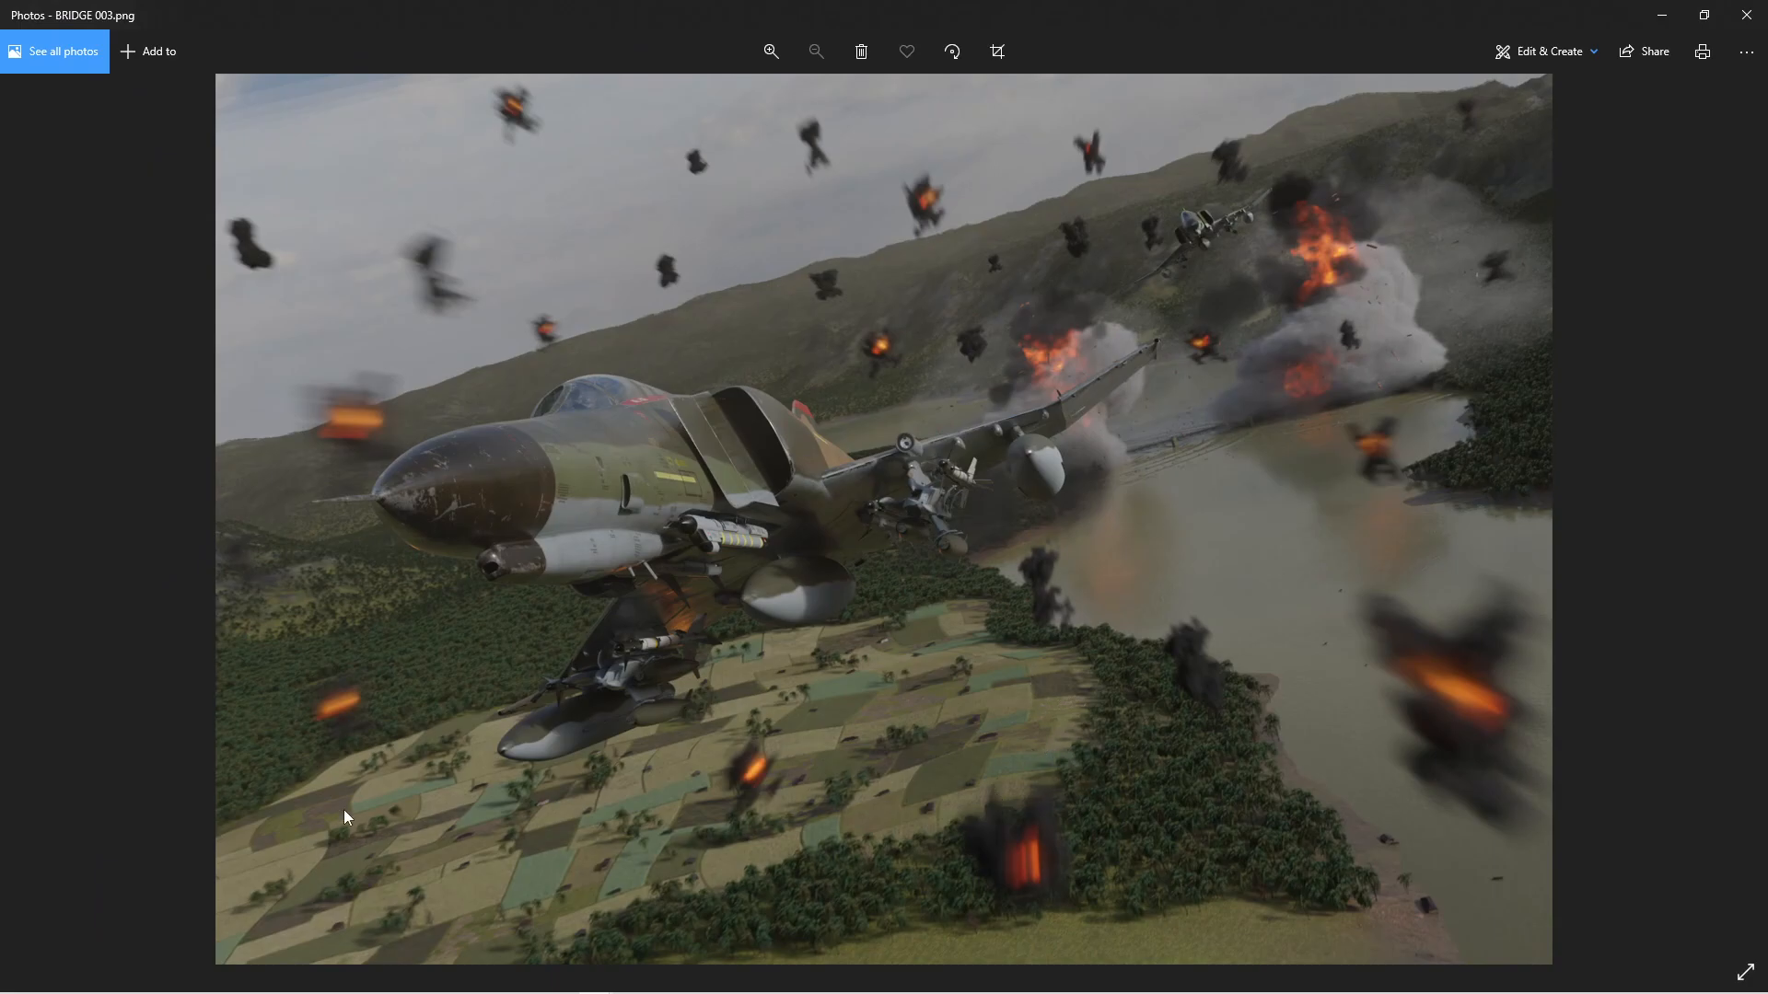
mouse_move(1103, 764)
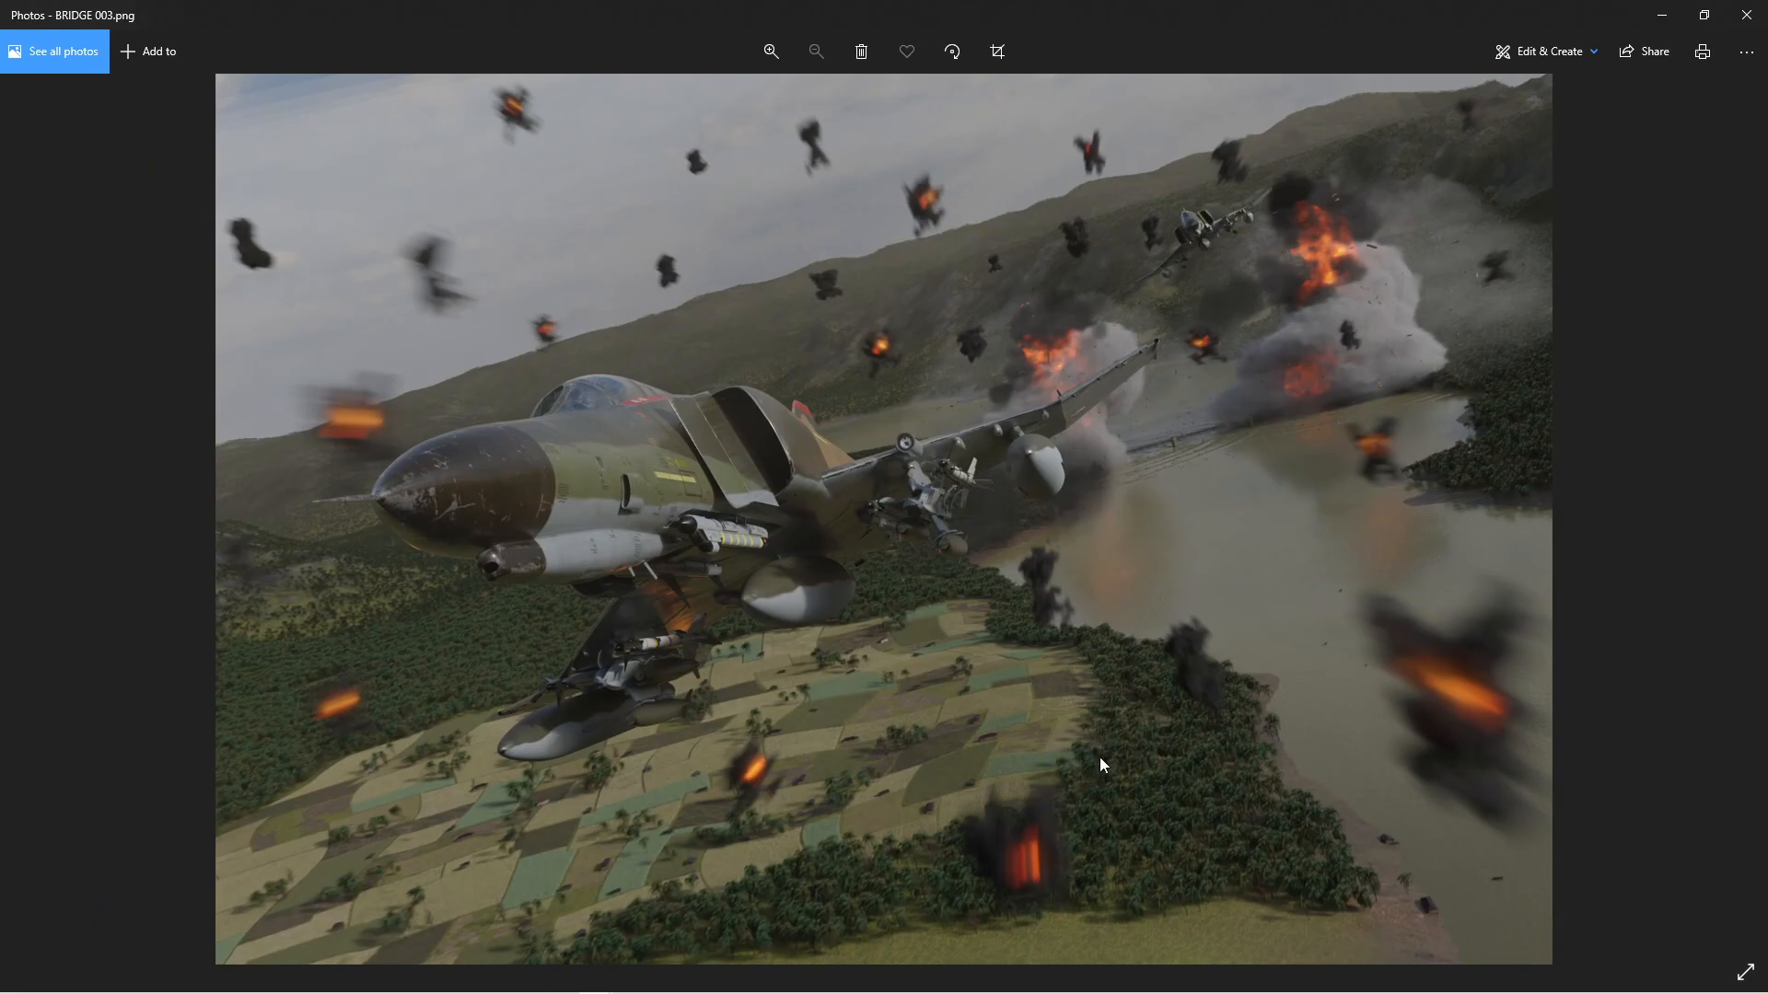
mouse_move(1266, 276)
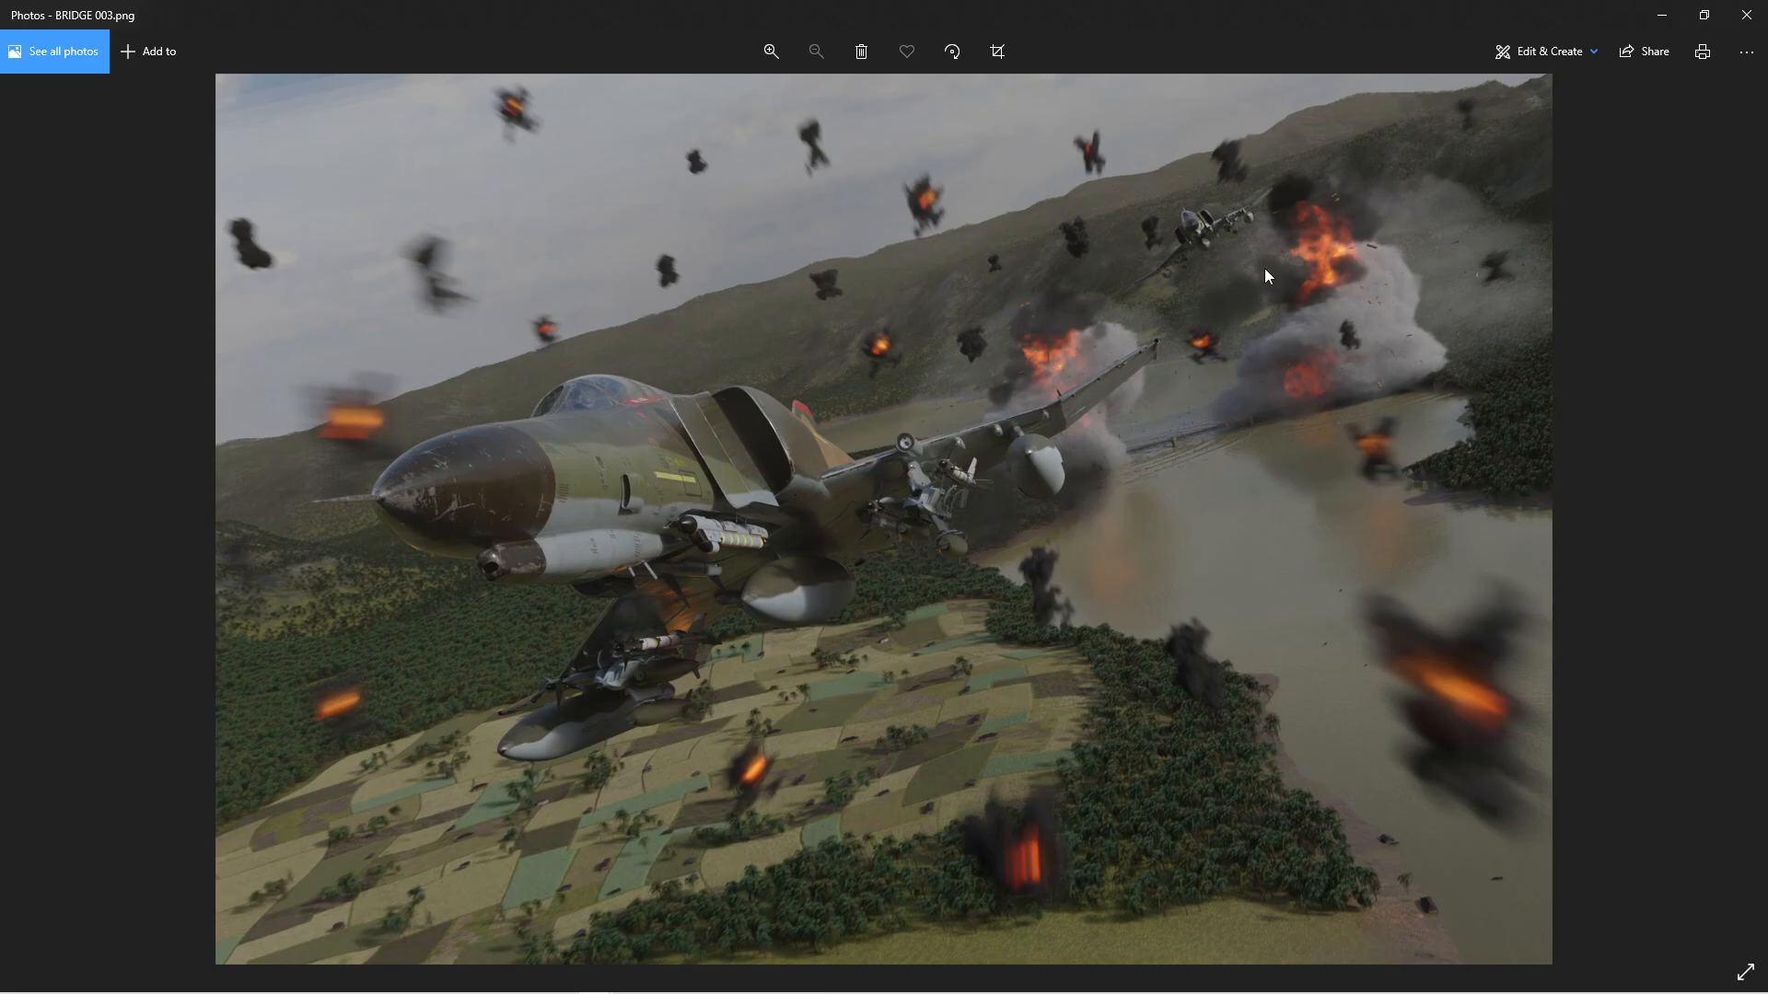
mouse_move(1251, 471)
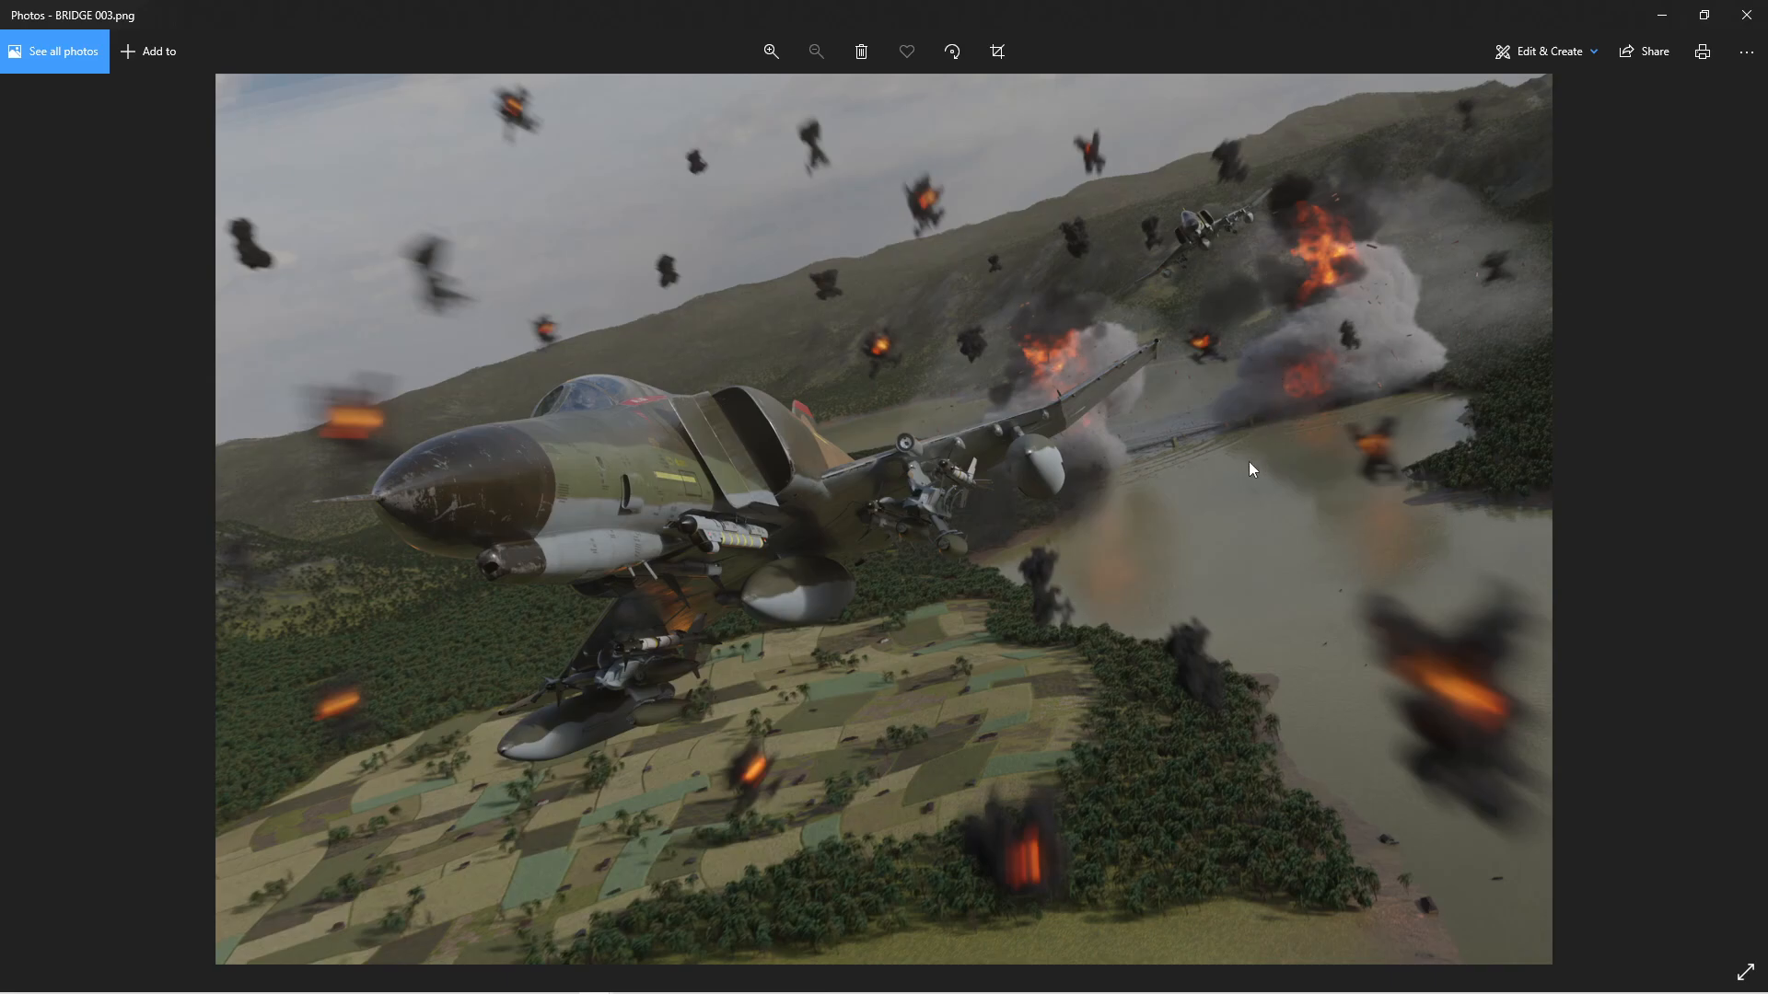
mouse_move(1239, 345)
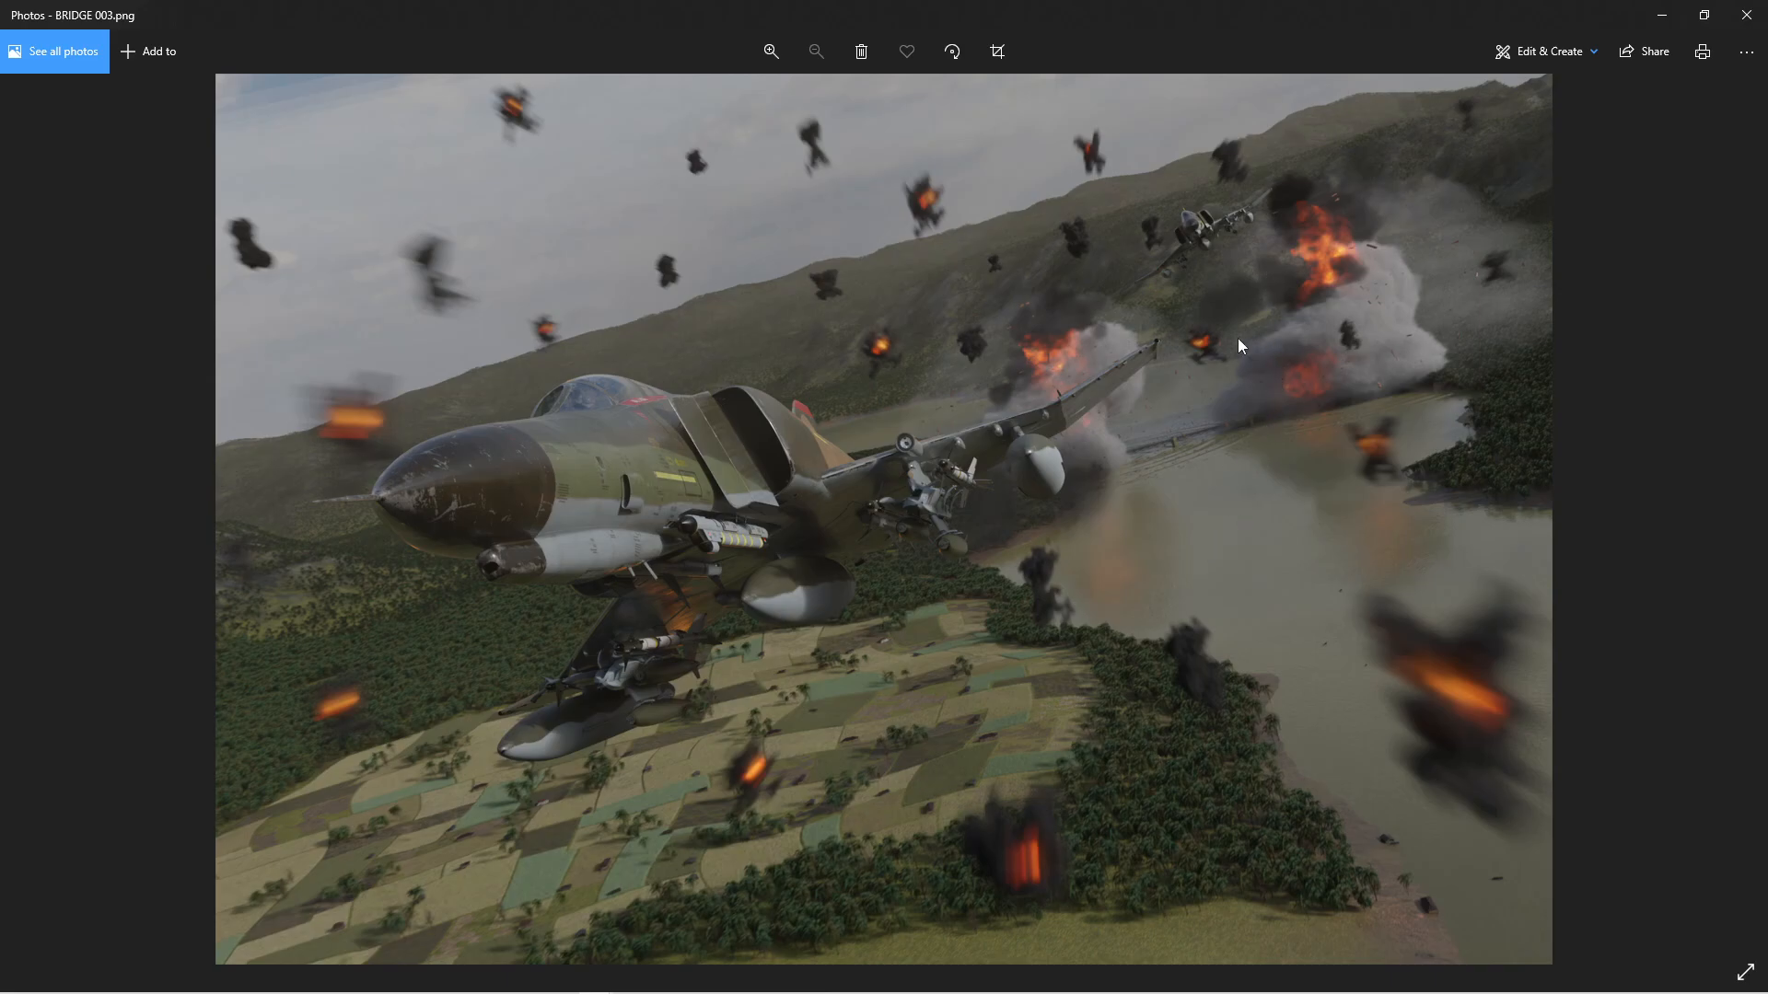